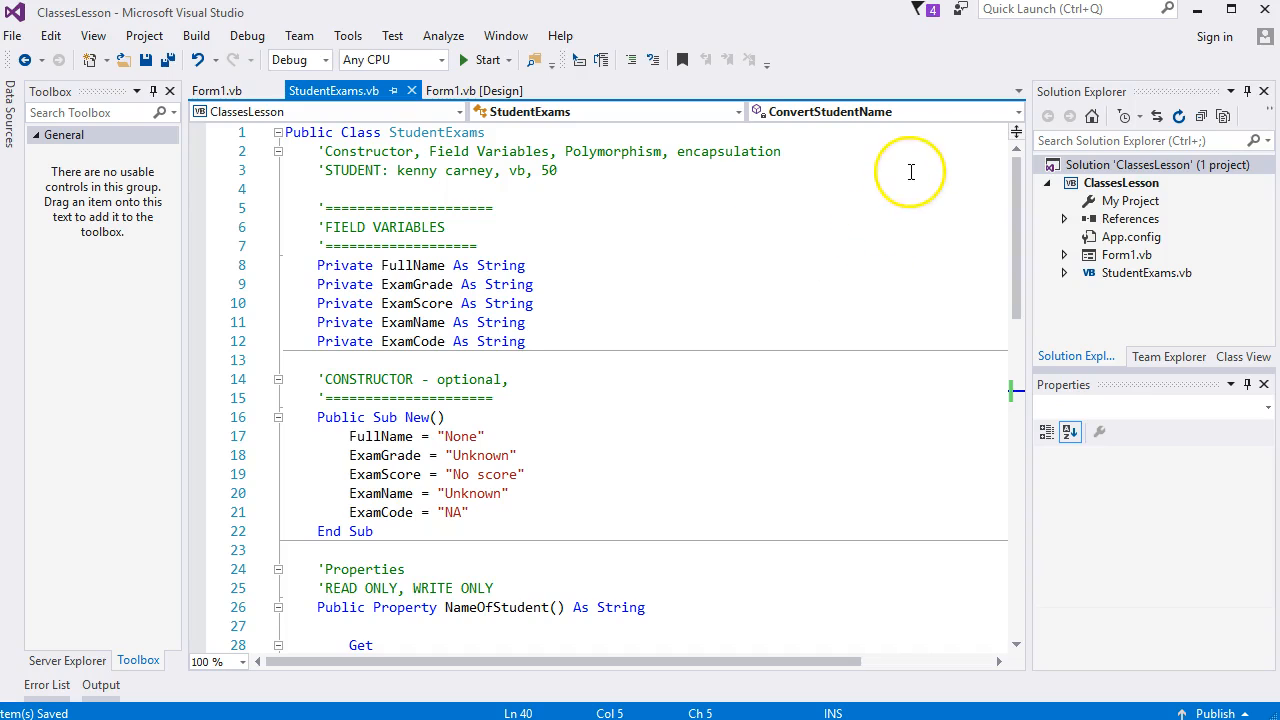
mouse_move(390, 152)
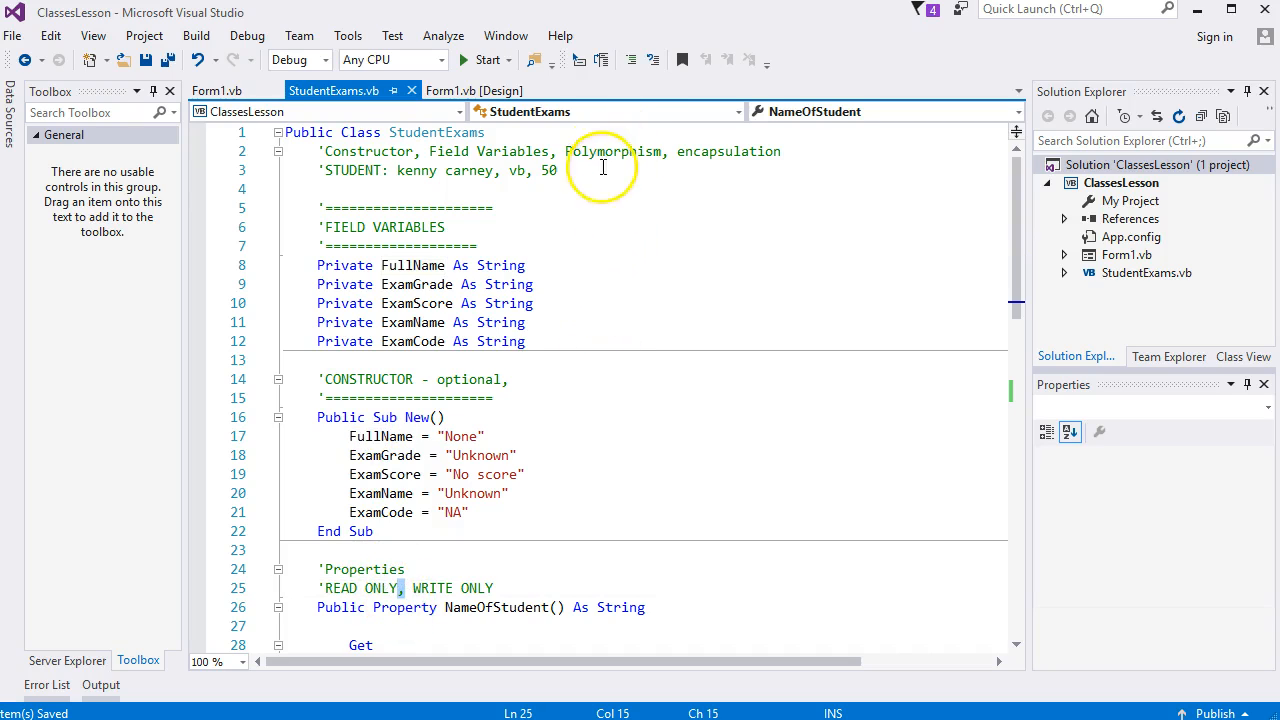
- Add the 'Polymorphism comment on the blank line above ConvertStudentName
double_click(616, 152)
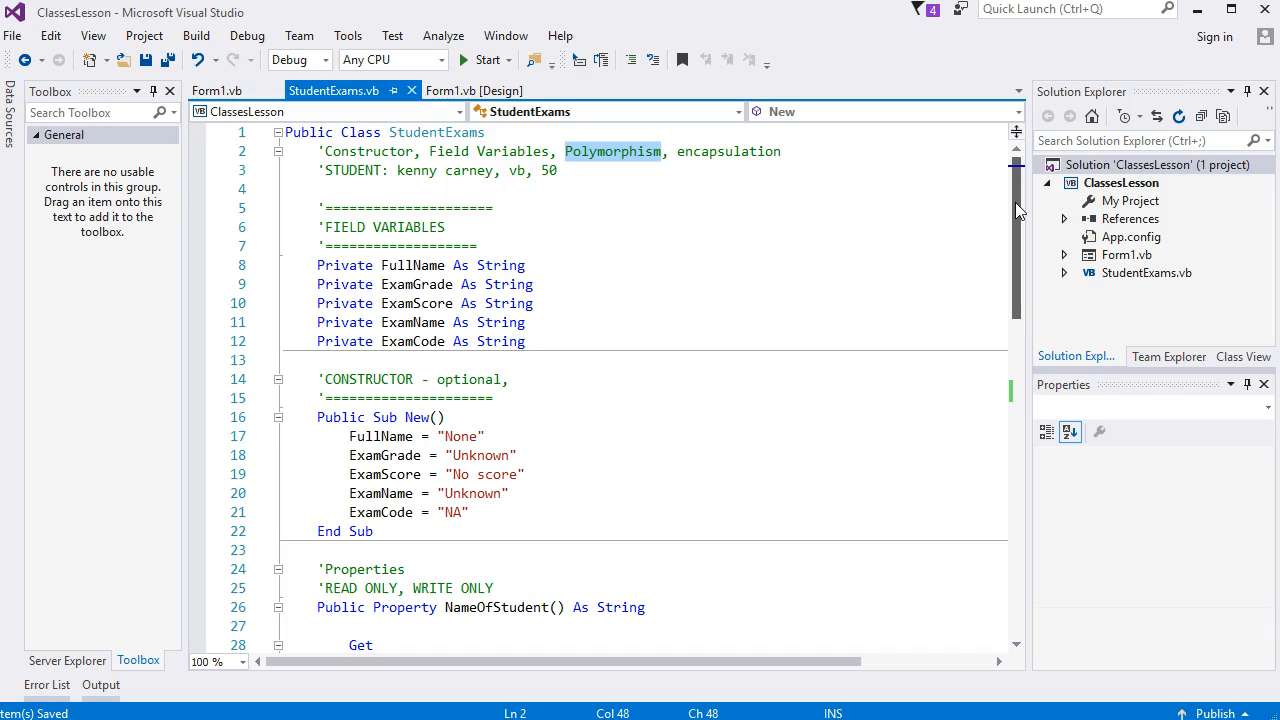
scroll(down, 3)
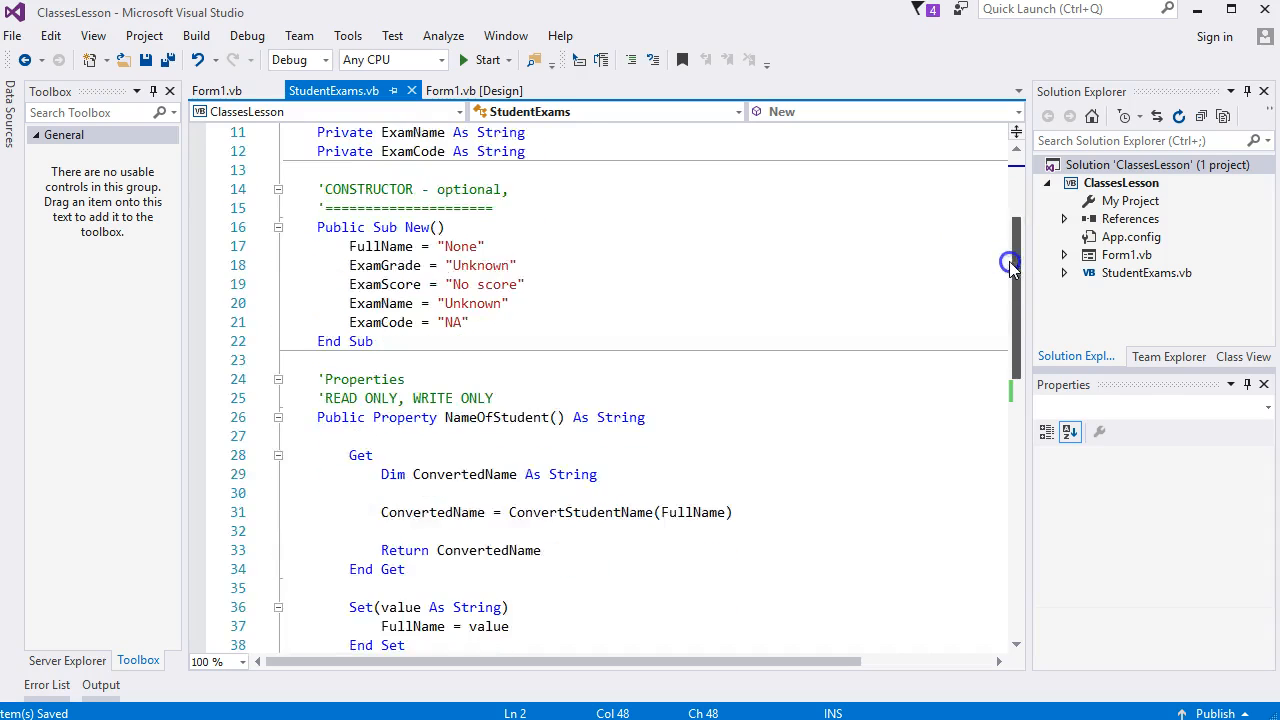
scroll(down, 3)
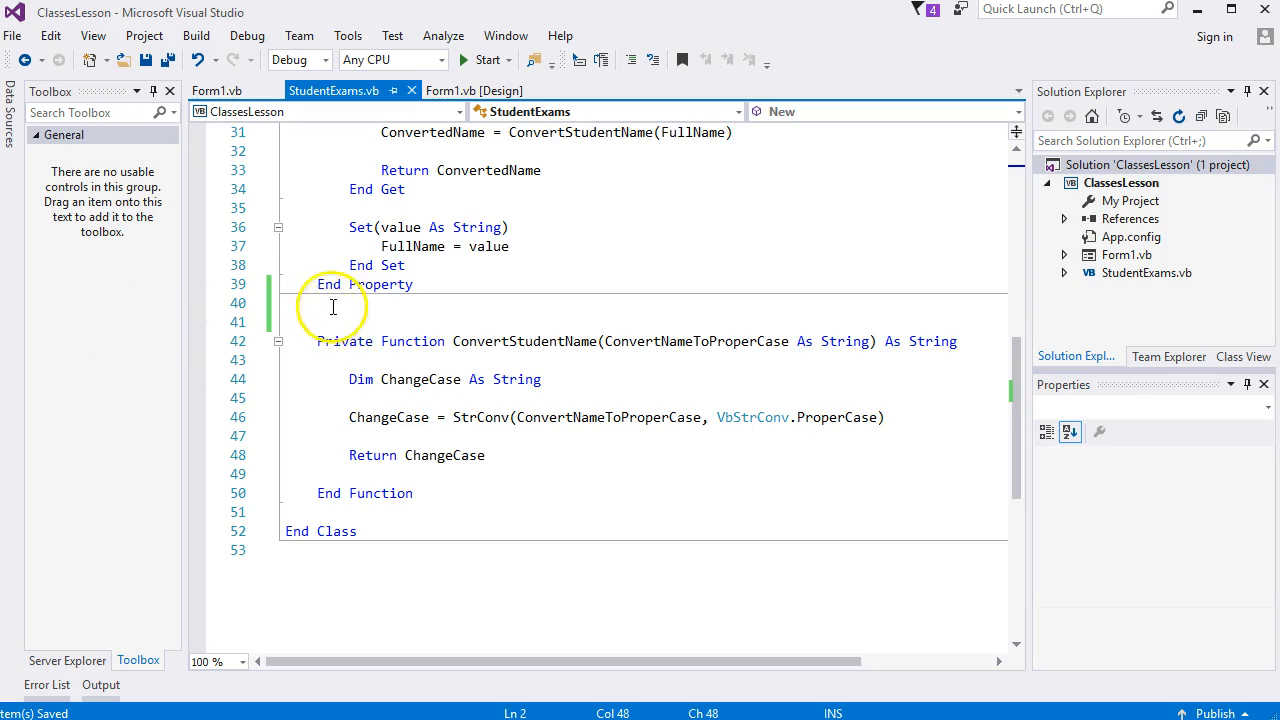
click(350, 320)
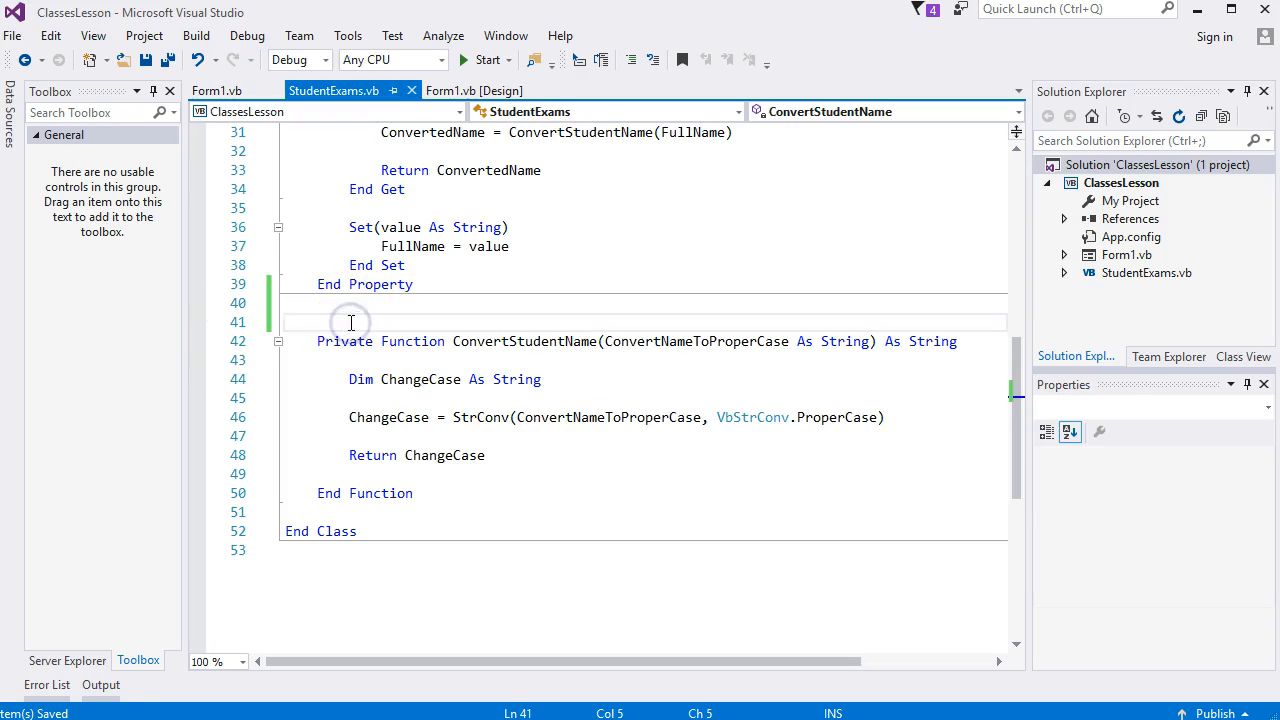
text('Poly)
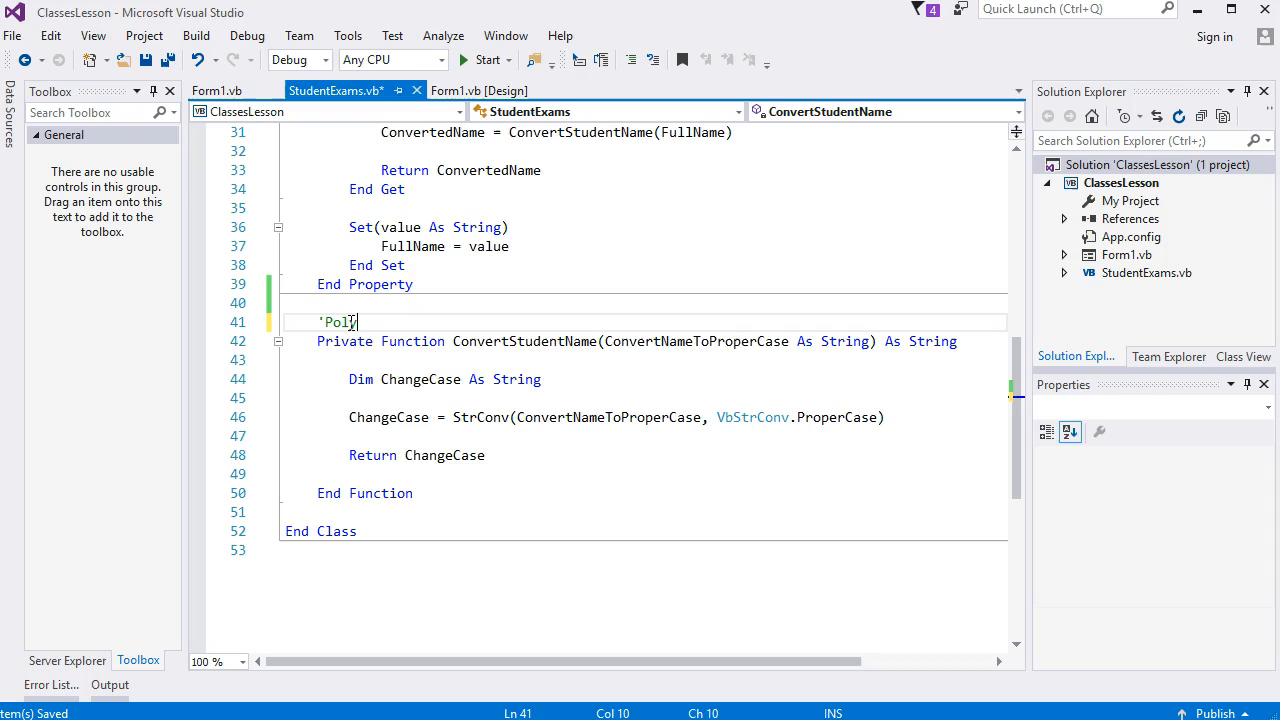
text(mor)
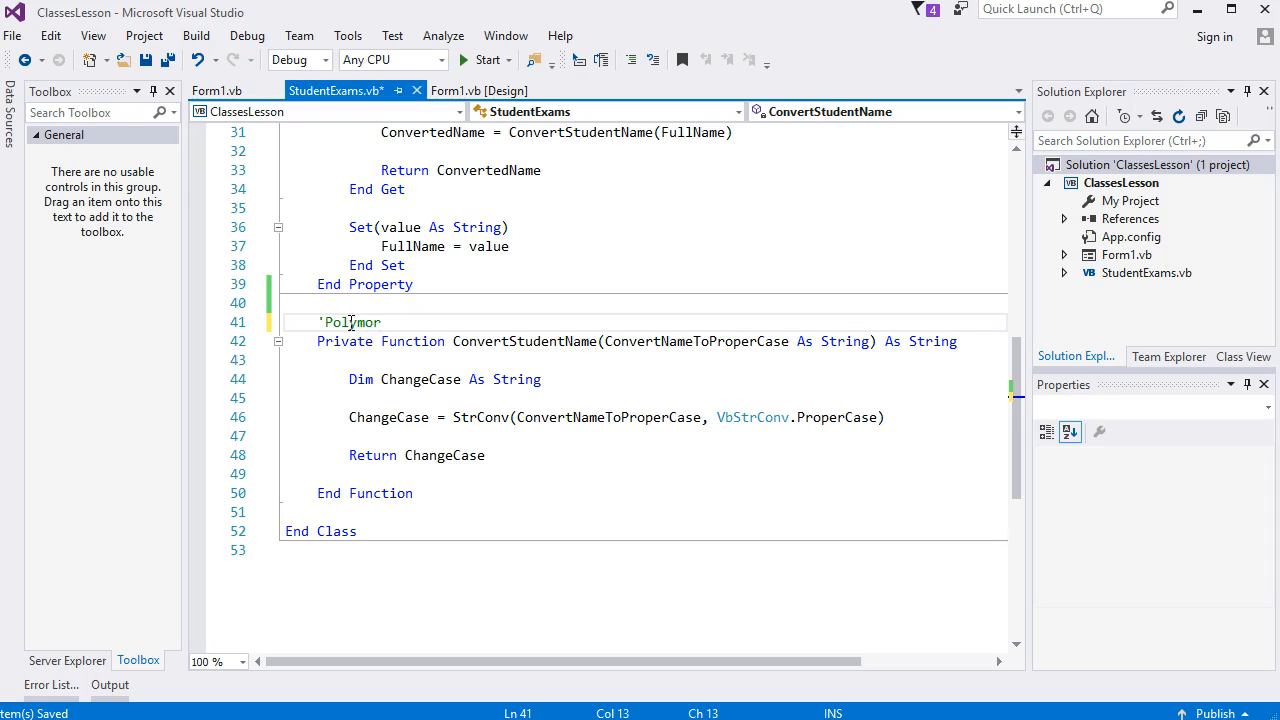
text(p)
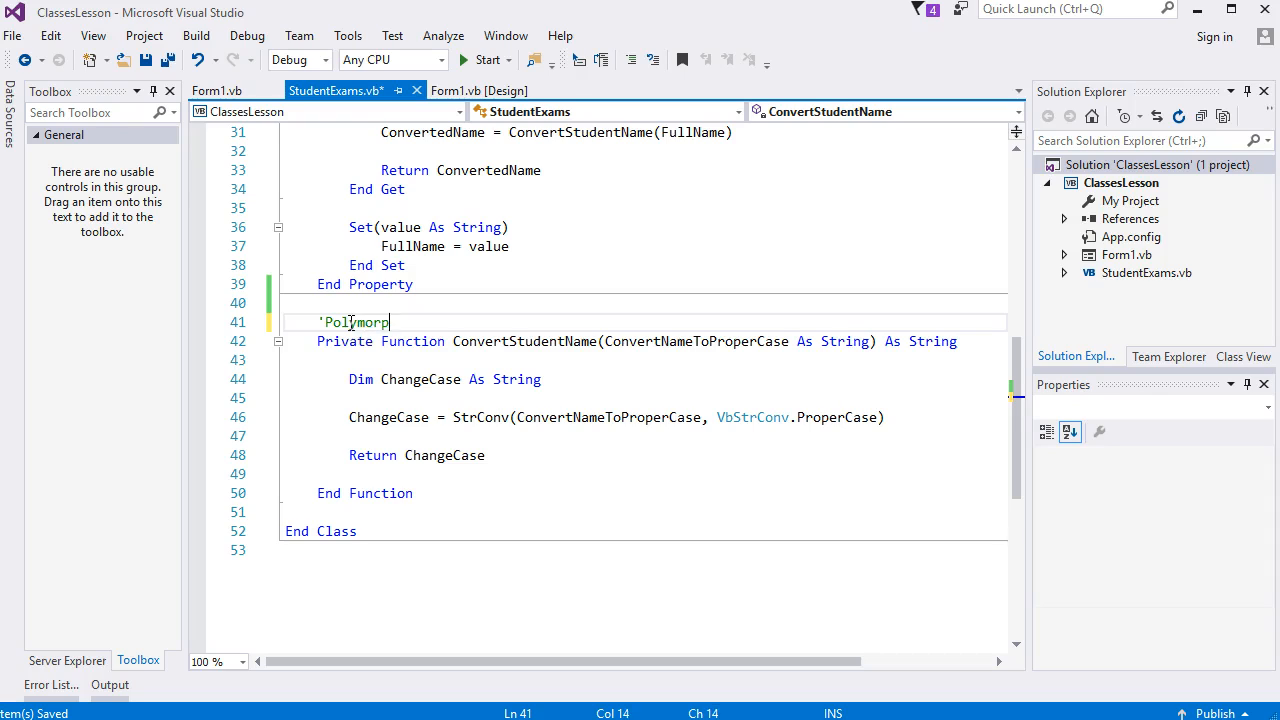
text(hism)
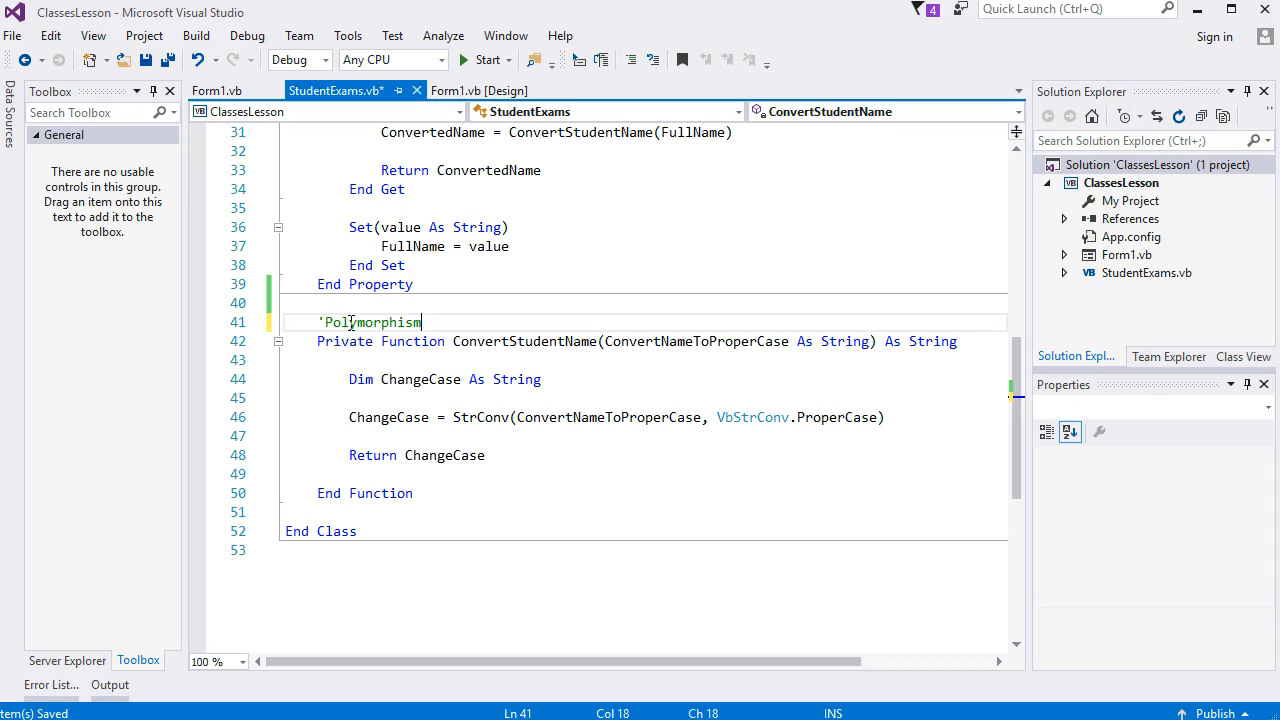
key(Enter)
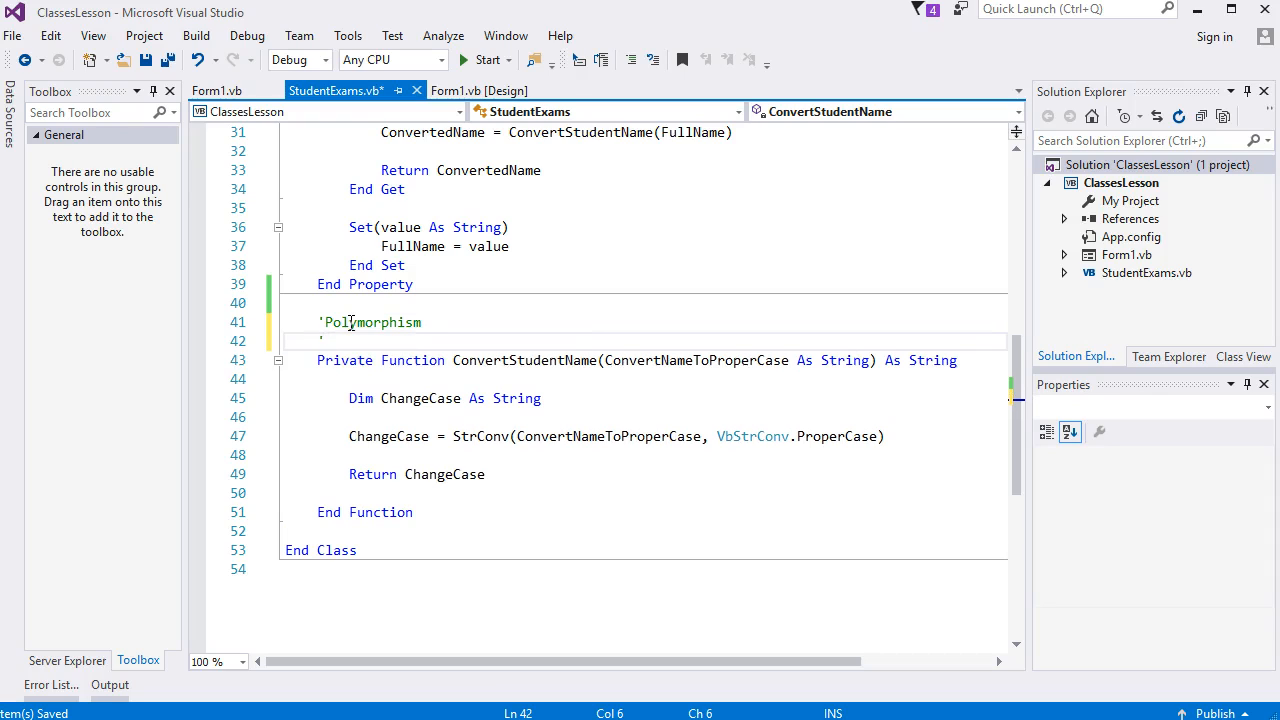
- Add the 'Function (method) Overloading comment on the next line
text('Function (method)
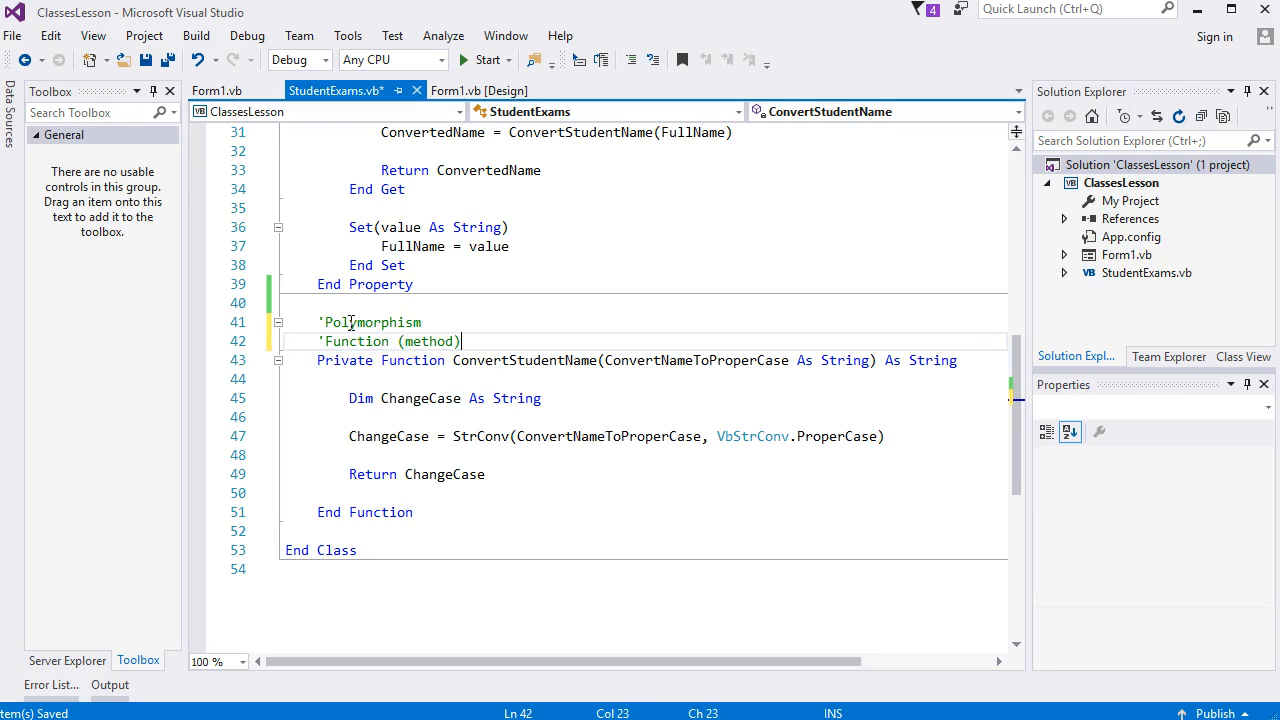
text(Overloadin)
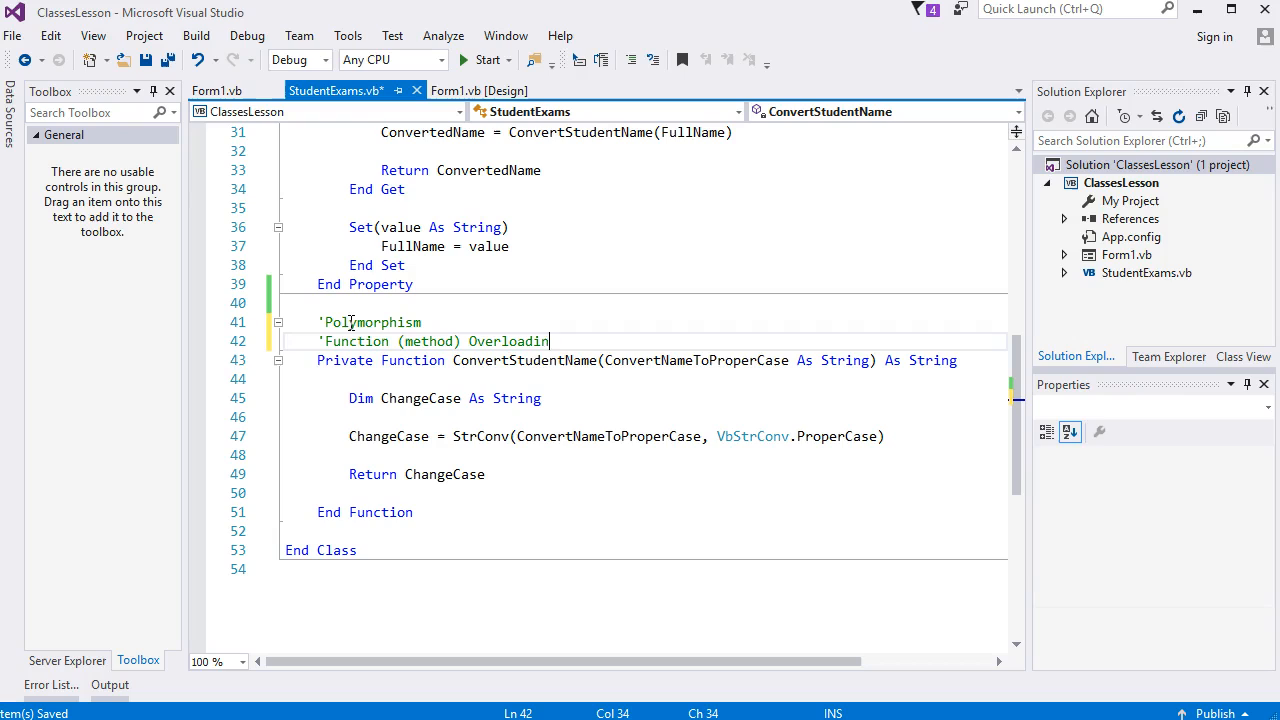
text(g)
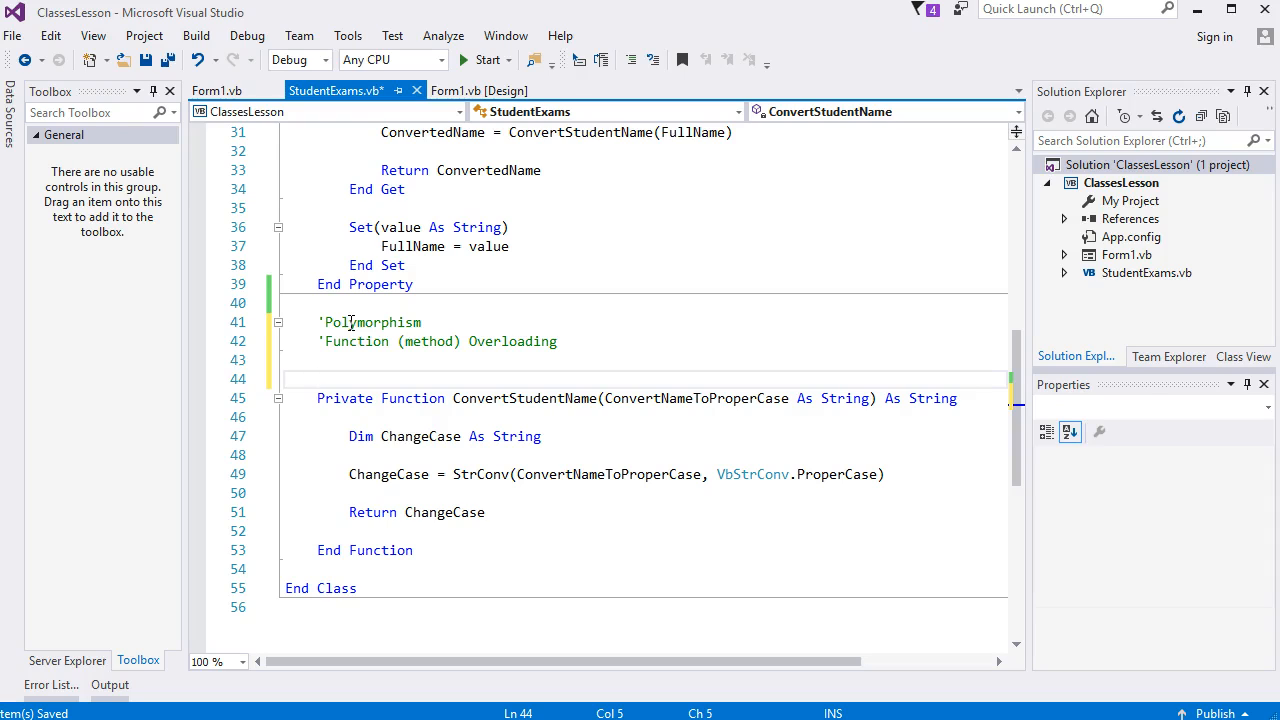
mouse_move(576, 474)
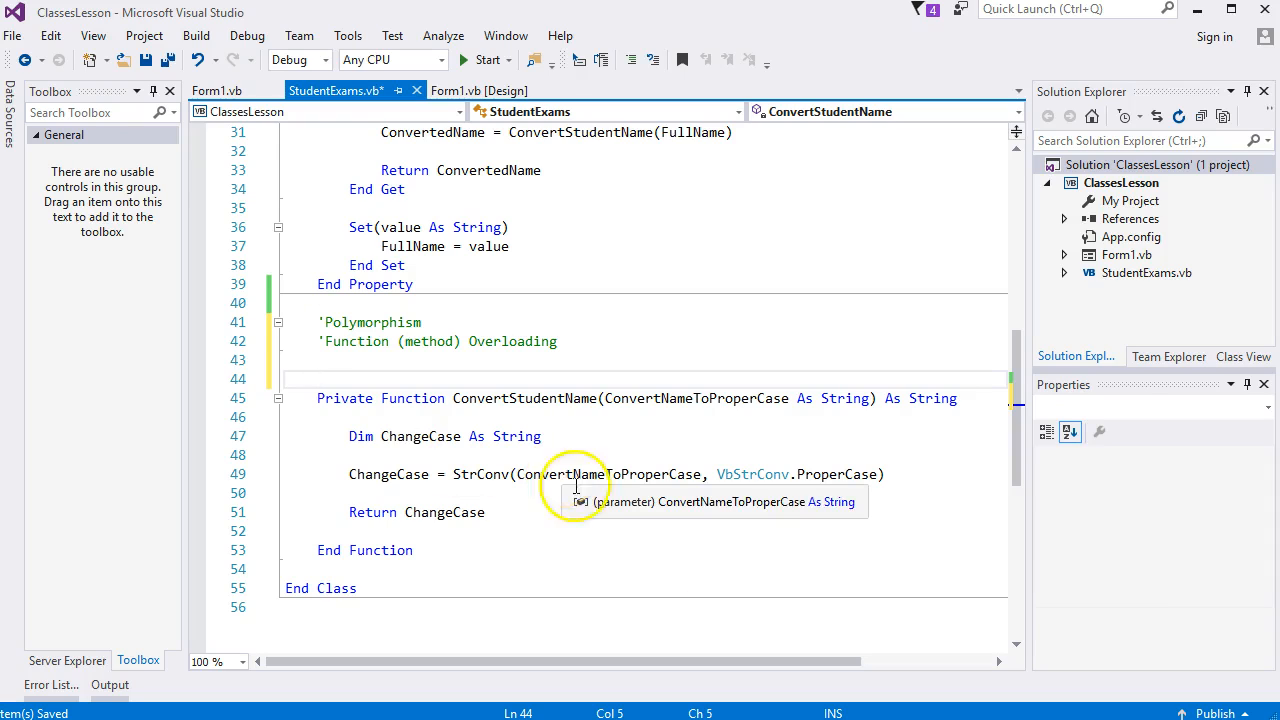
mouse_move(1052, 572)
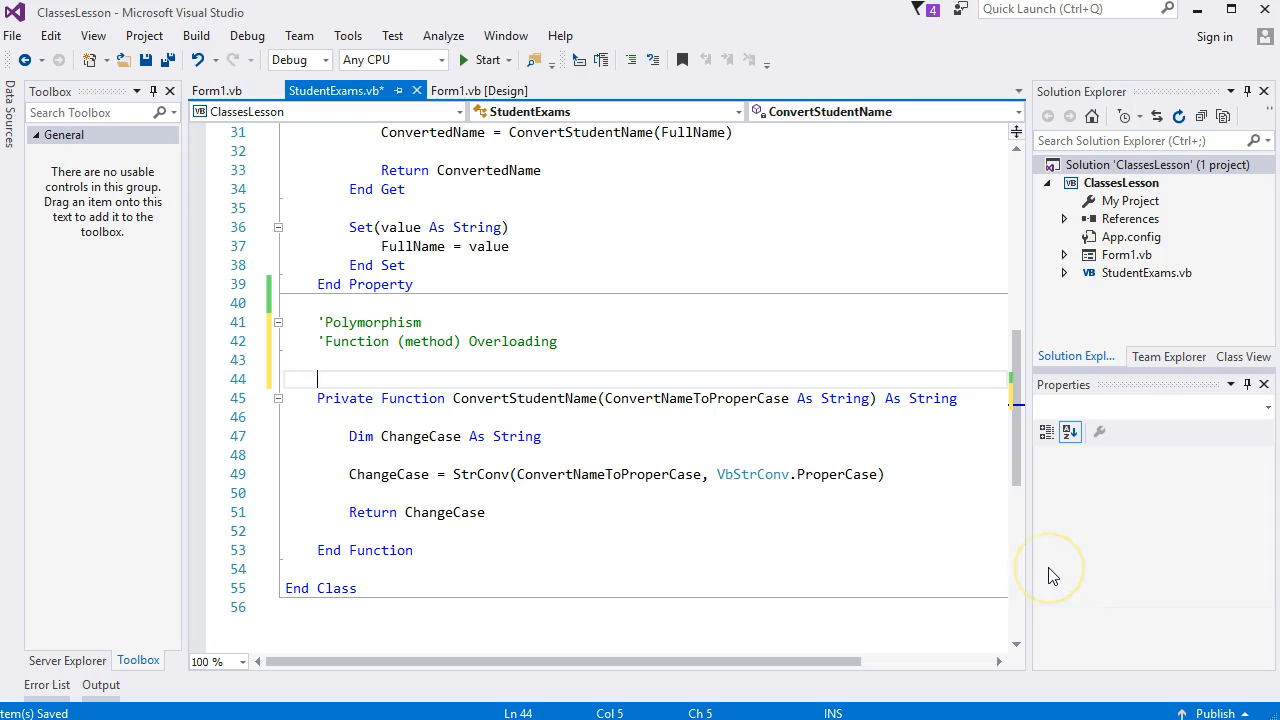
mouse_move(962, 442)
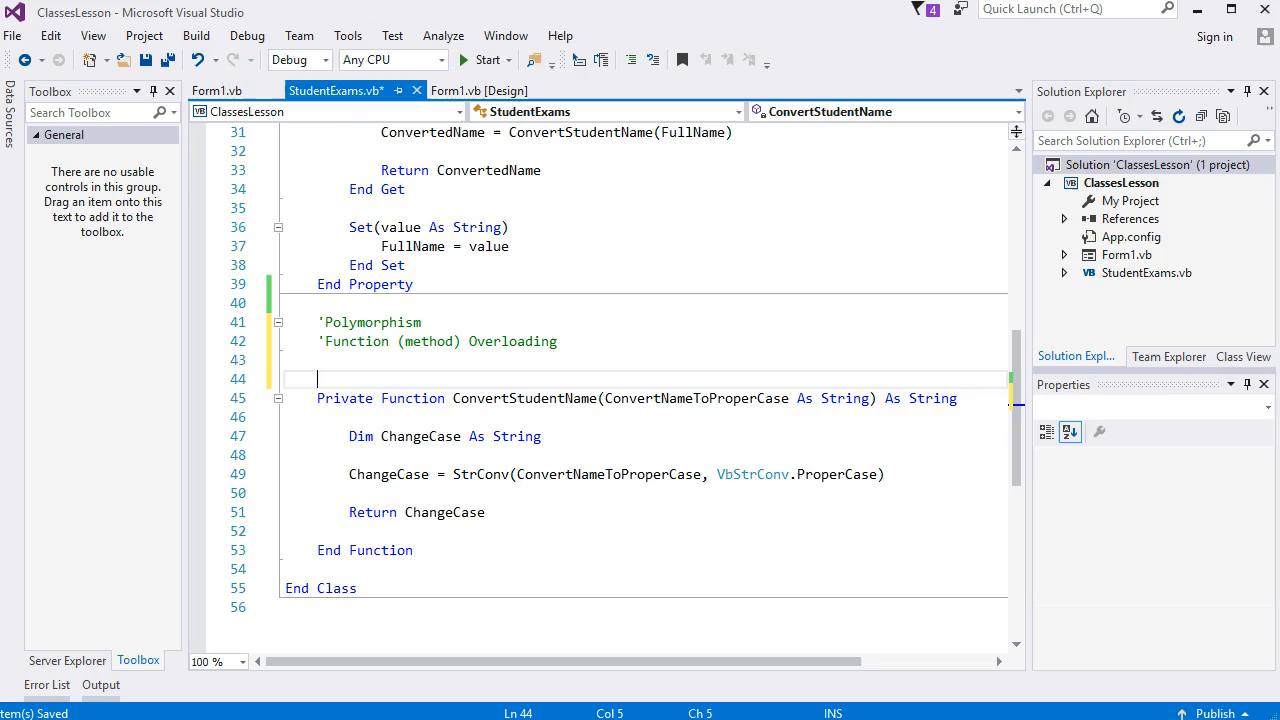
- Declare a second Private Function ConvertStudentName(ConvertNameToProperCase As String) As String with an empty body
text(Private Function ConvertStudentName(ConvertNameToProperCase As String) As String)
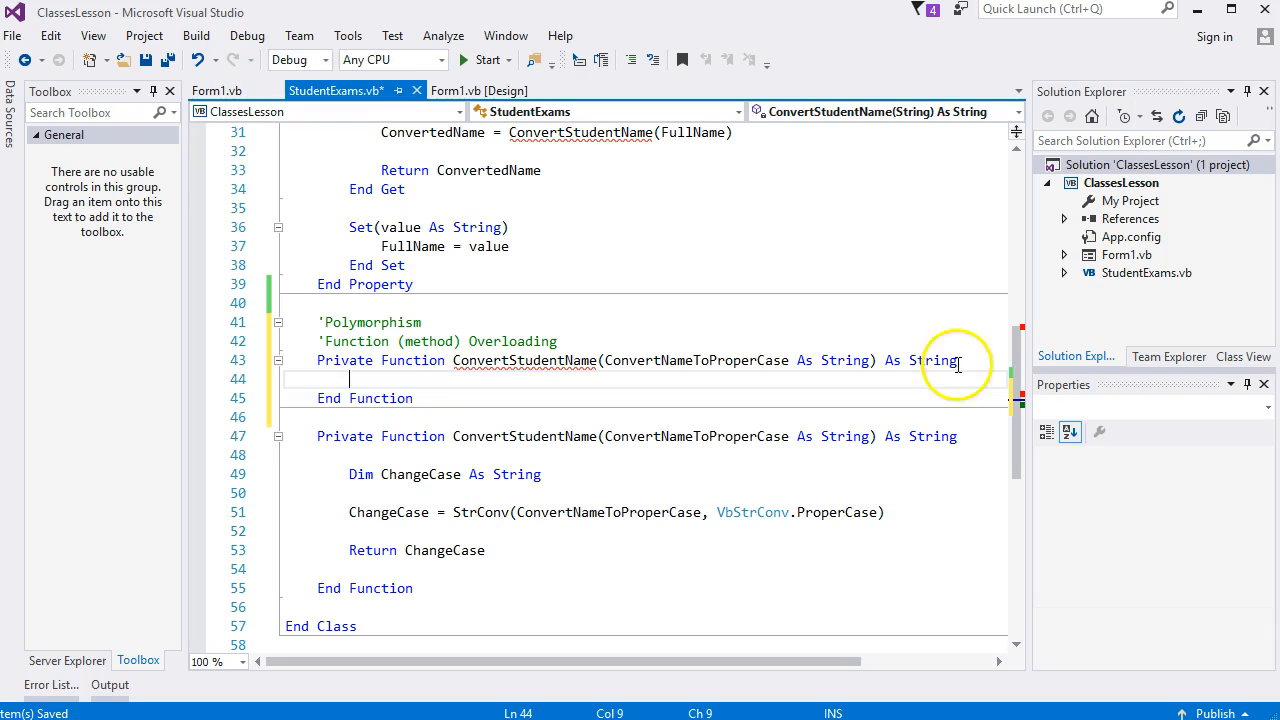
mouse_move(510, 360)
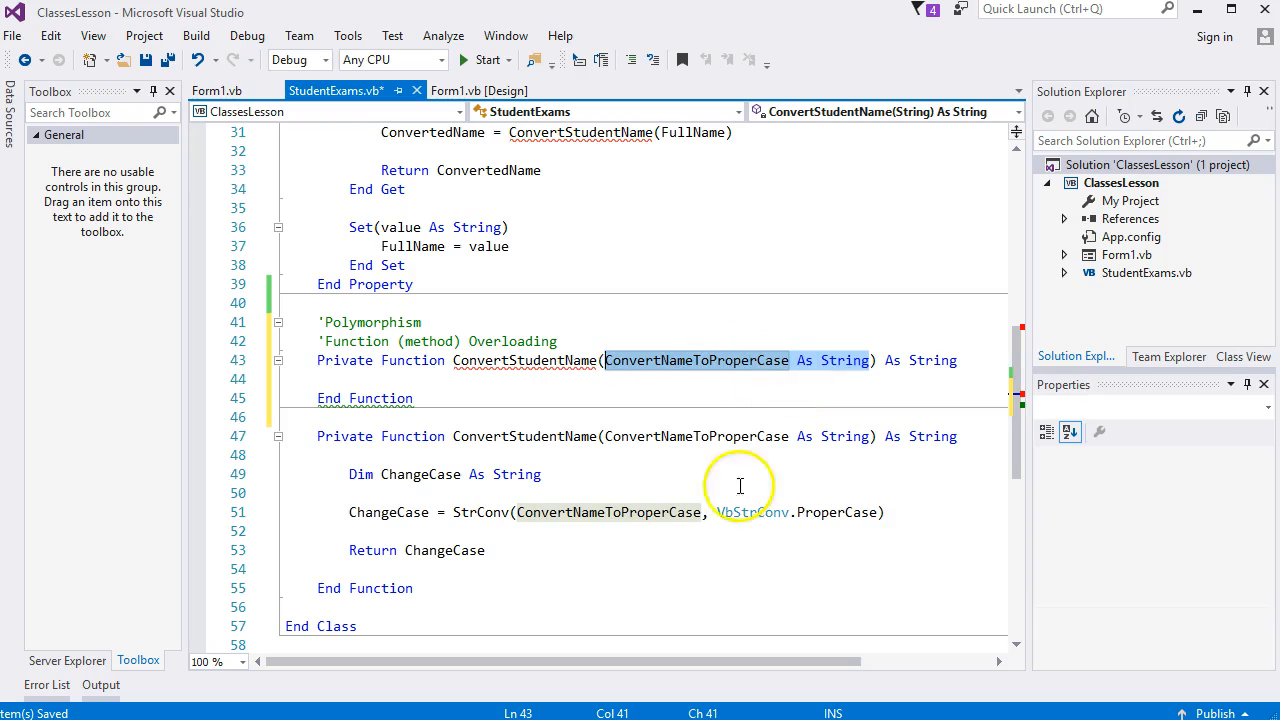
mouse_move(868, 436)
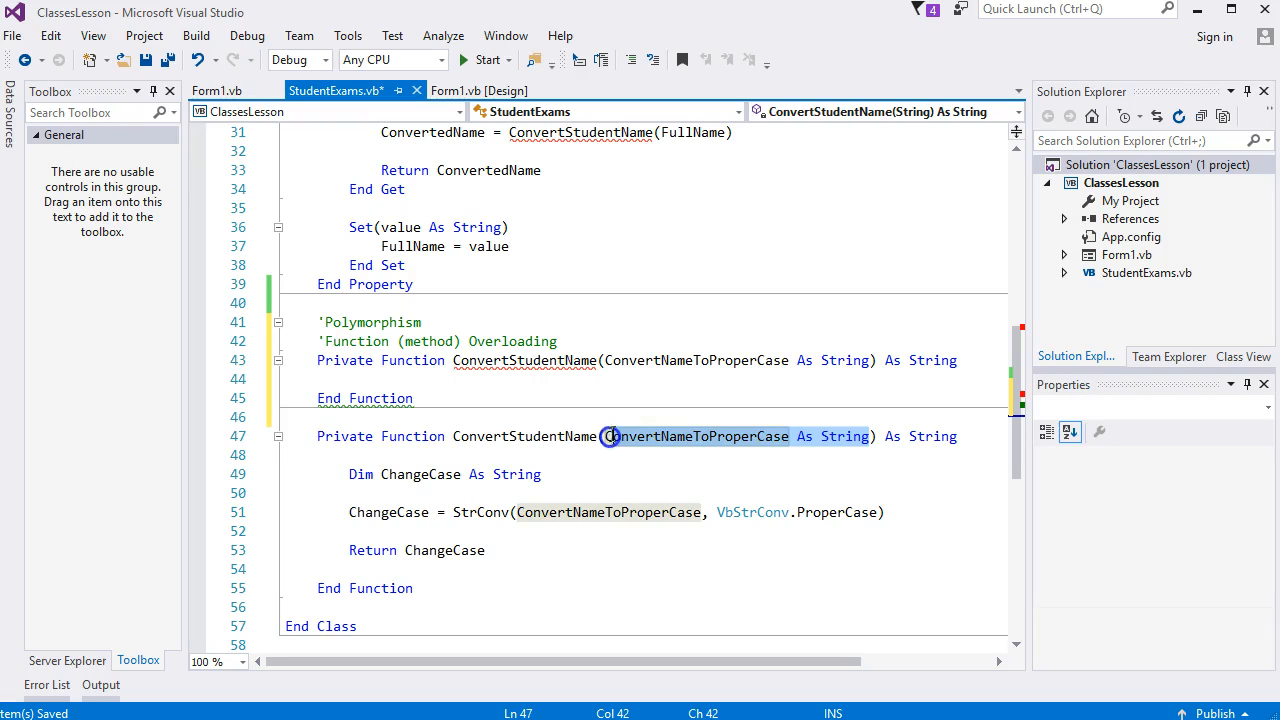
mouse_move(850, 360)
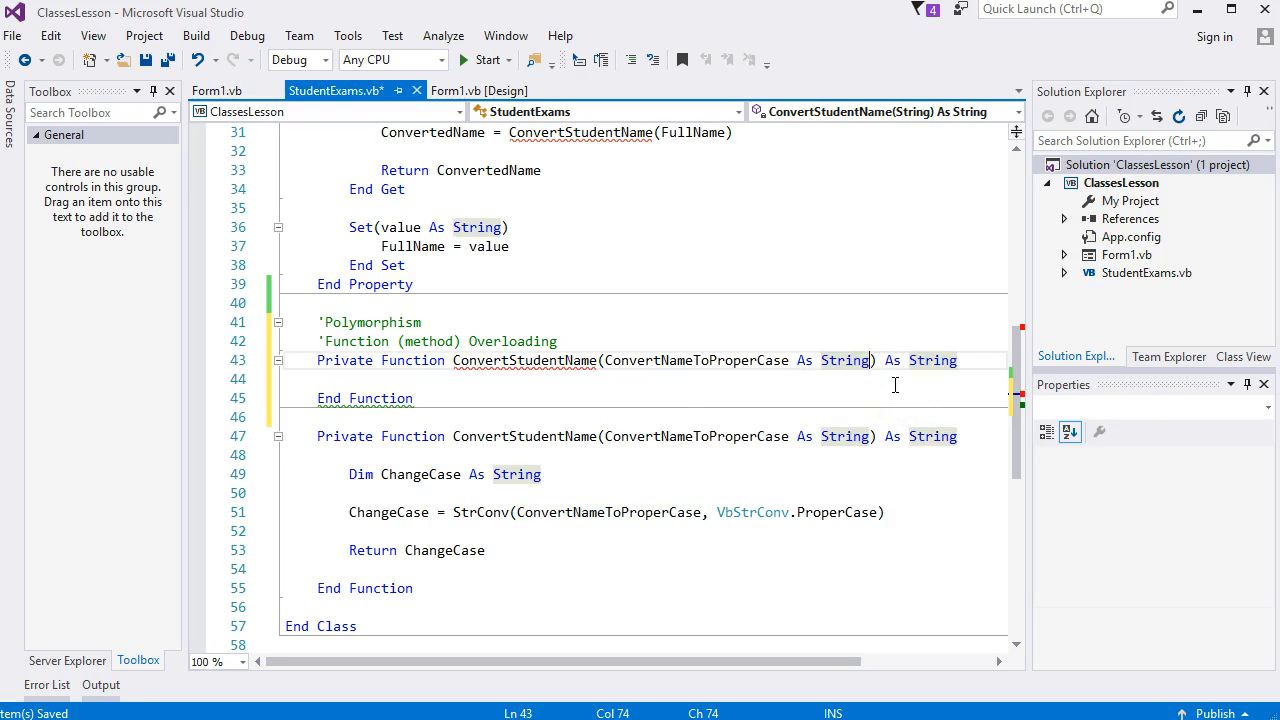
- Extend the new overload's signature with a second parameter, title As String
text(,)
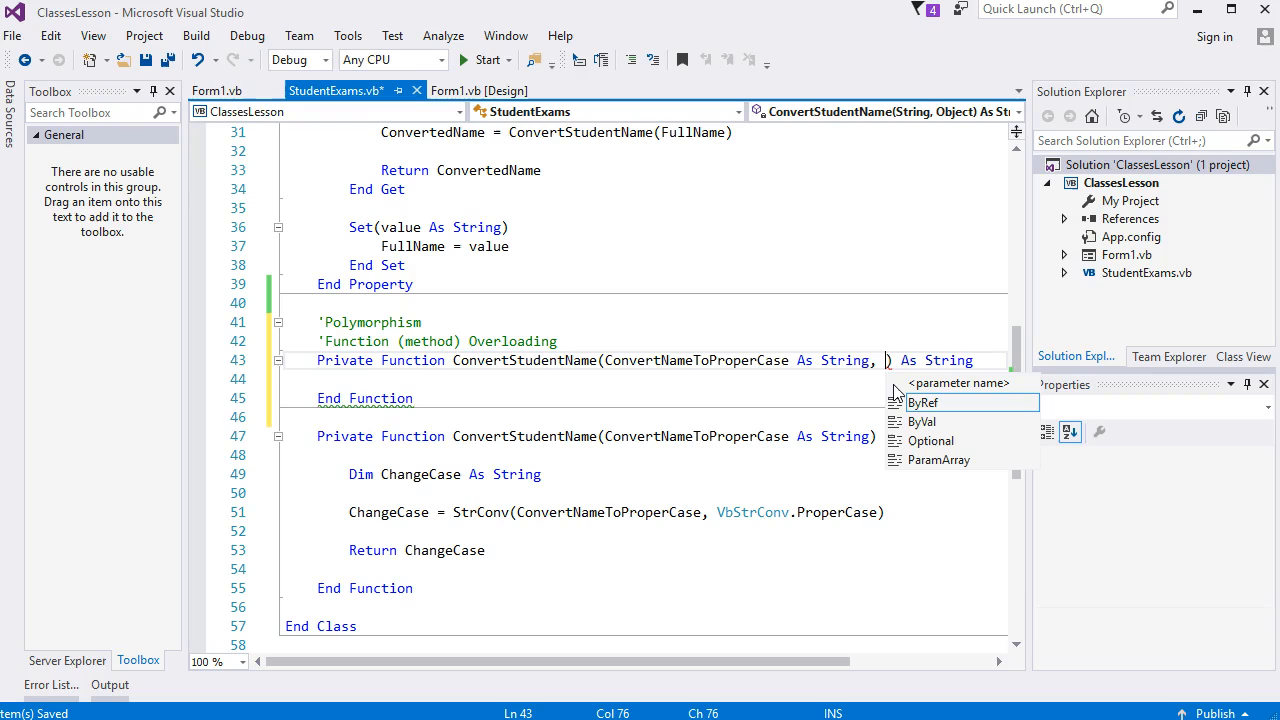
text(tile a)
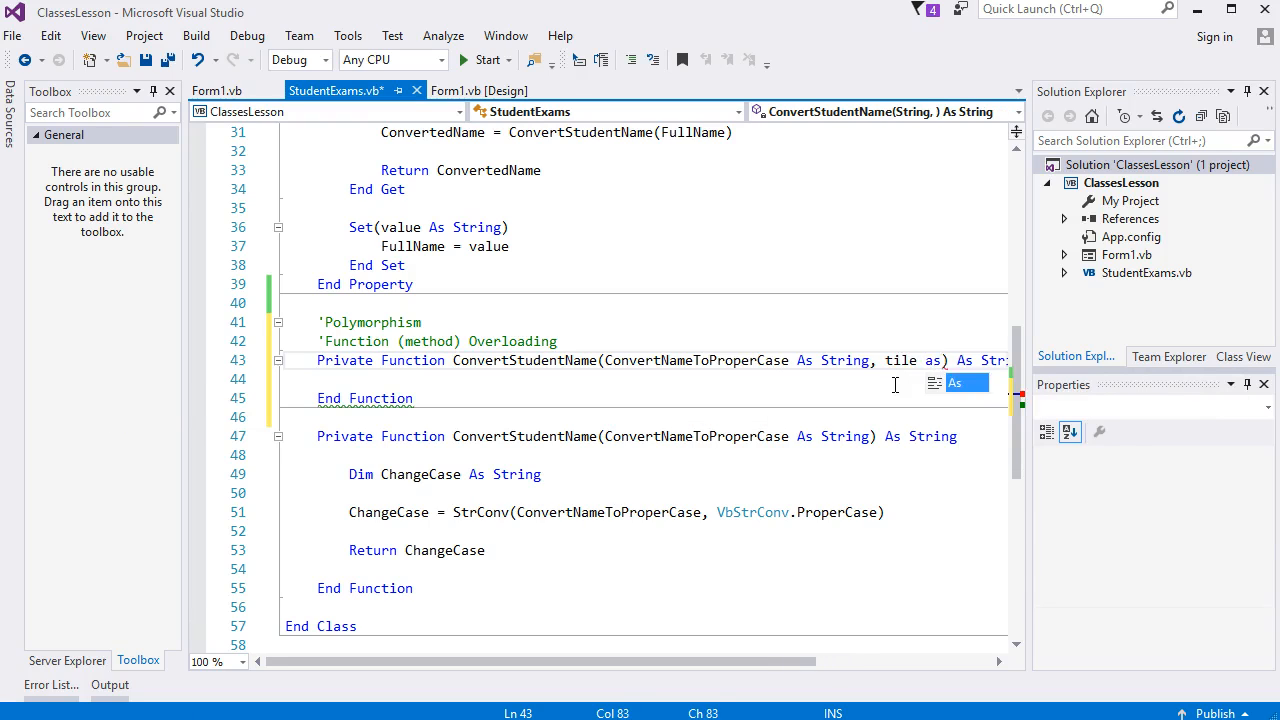
text(s)
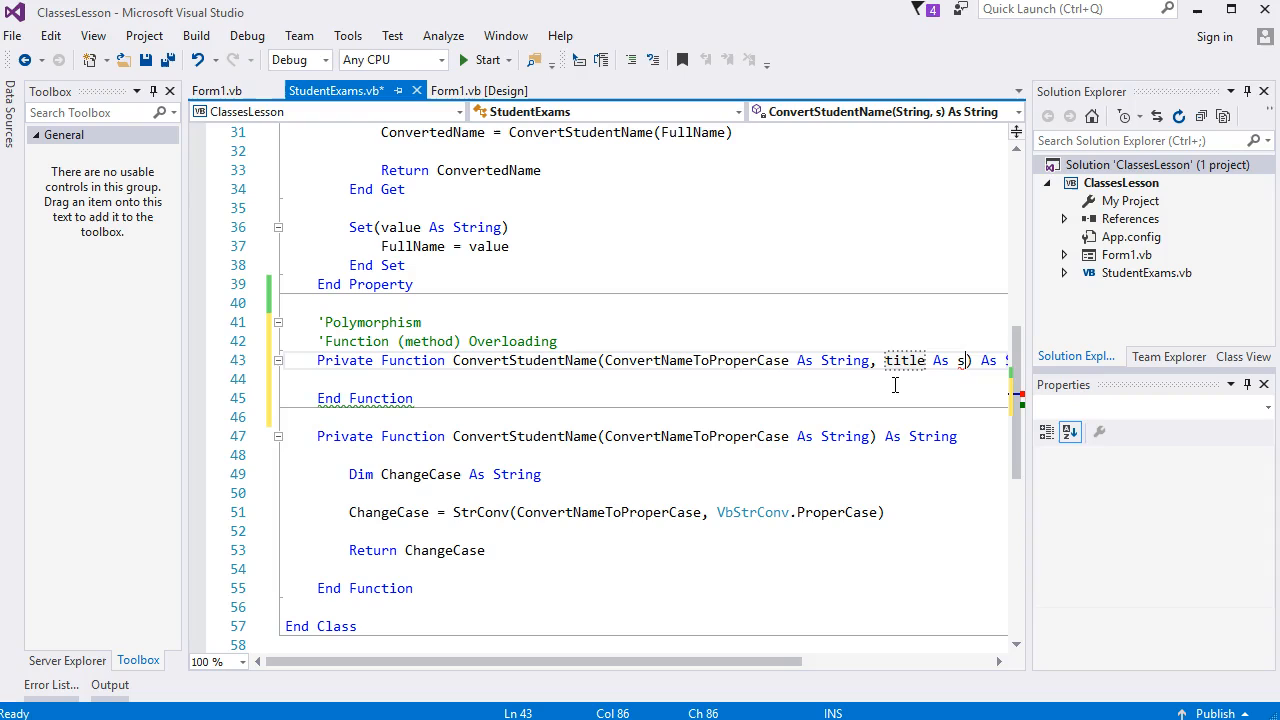
text(tring)
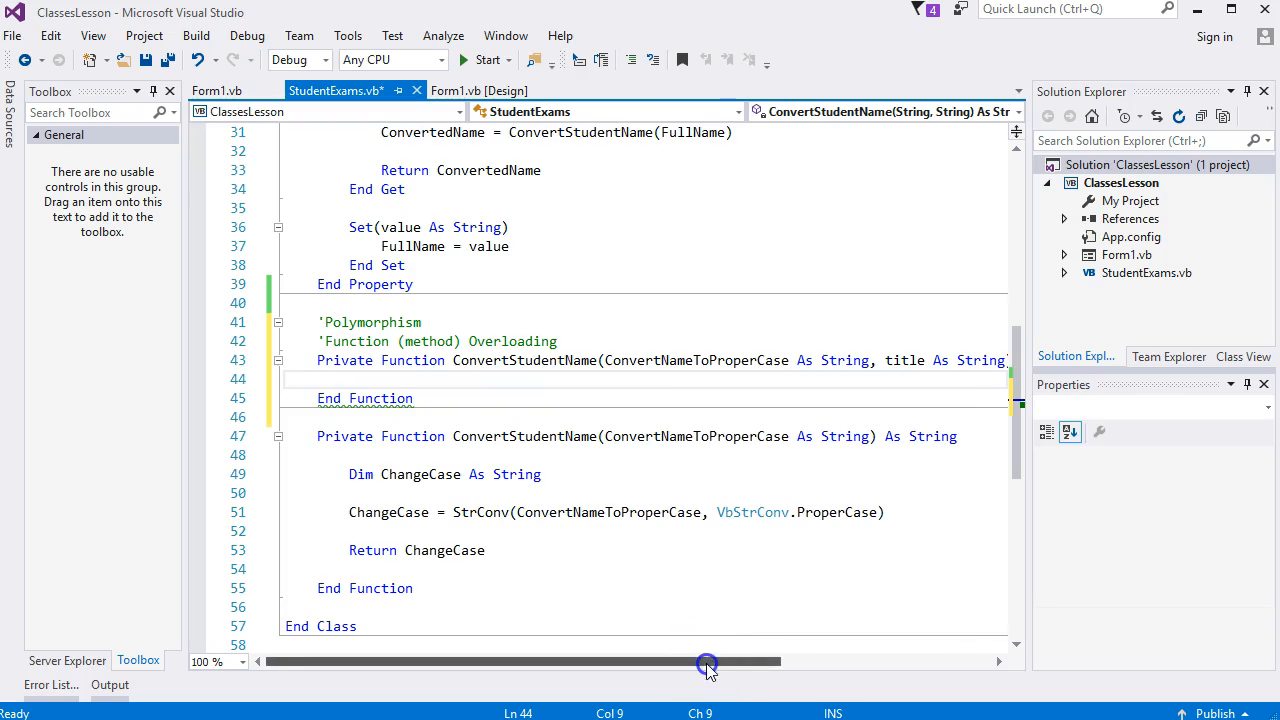
drag(708, 660, 856, 660)
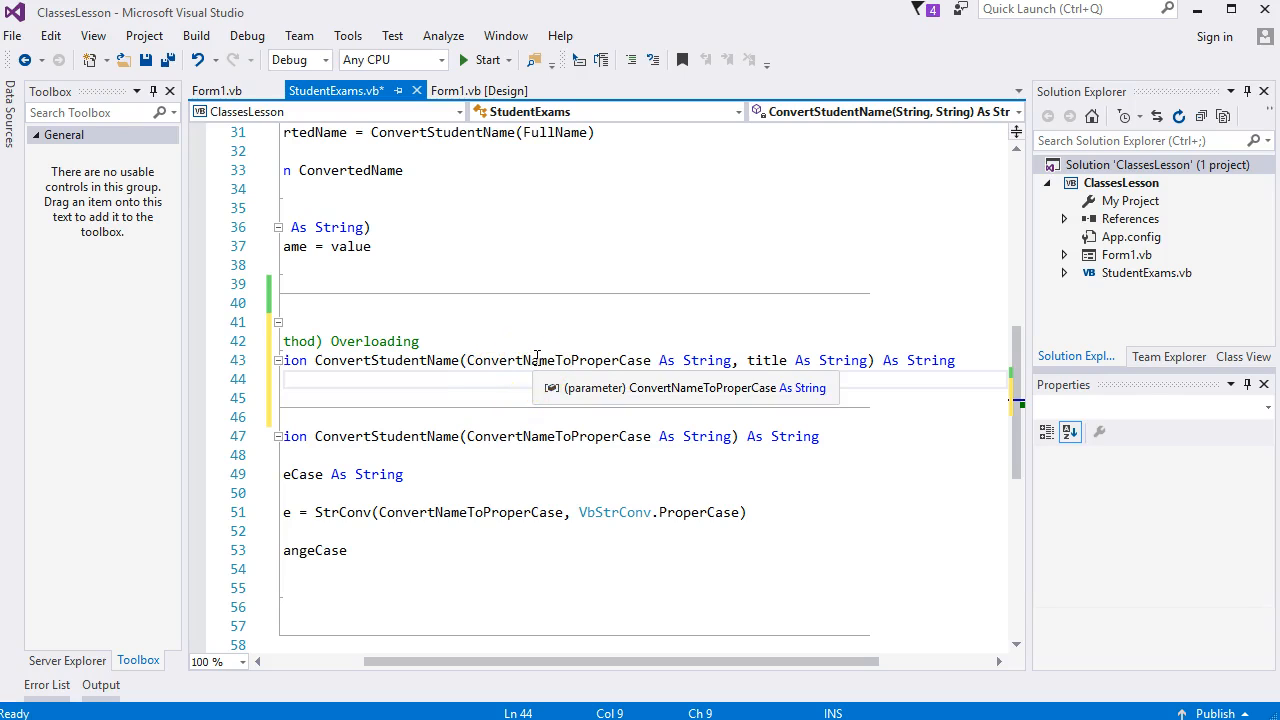
double_click(558, 360)
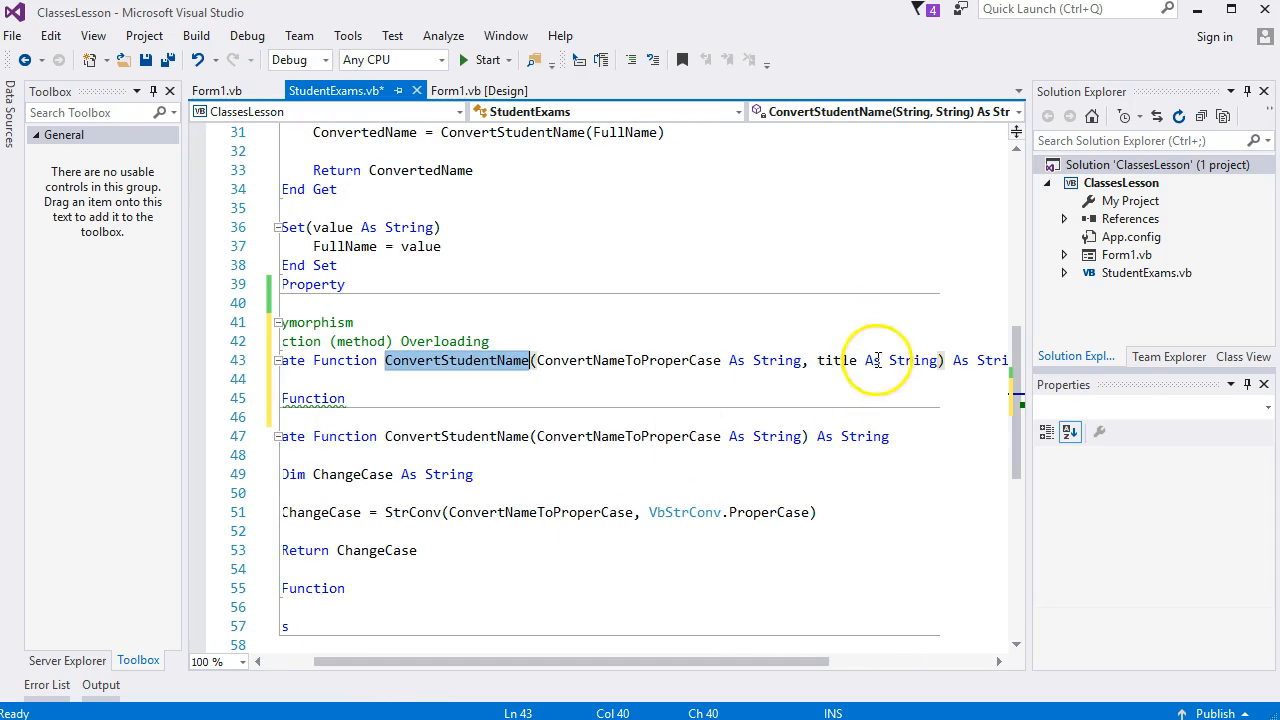
mouse_move(920, 360)
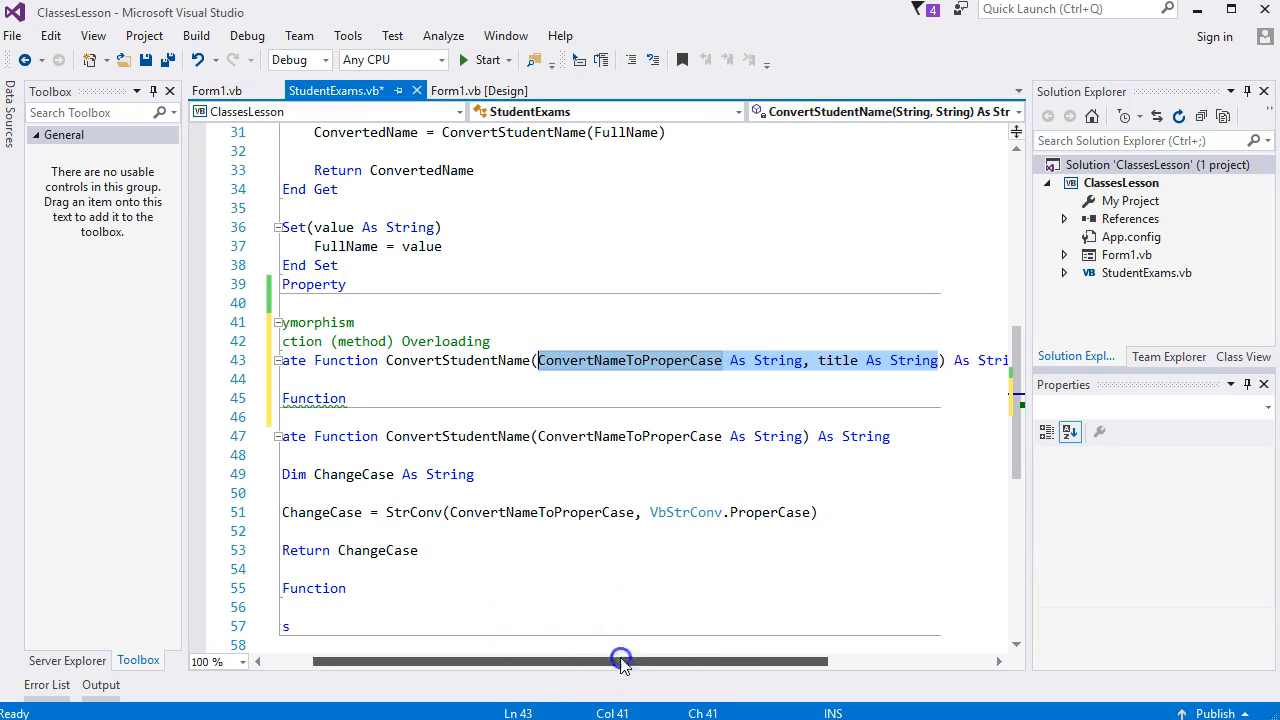
- Give the title overload the same ChangeCase proper-case conversion and return as the original
drag(620, 660, 656, 660)
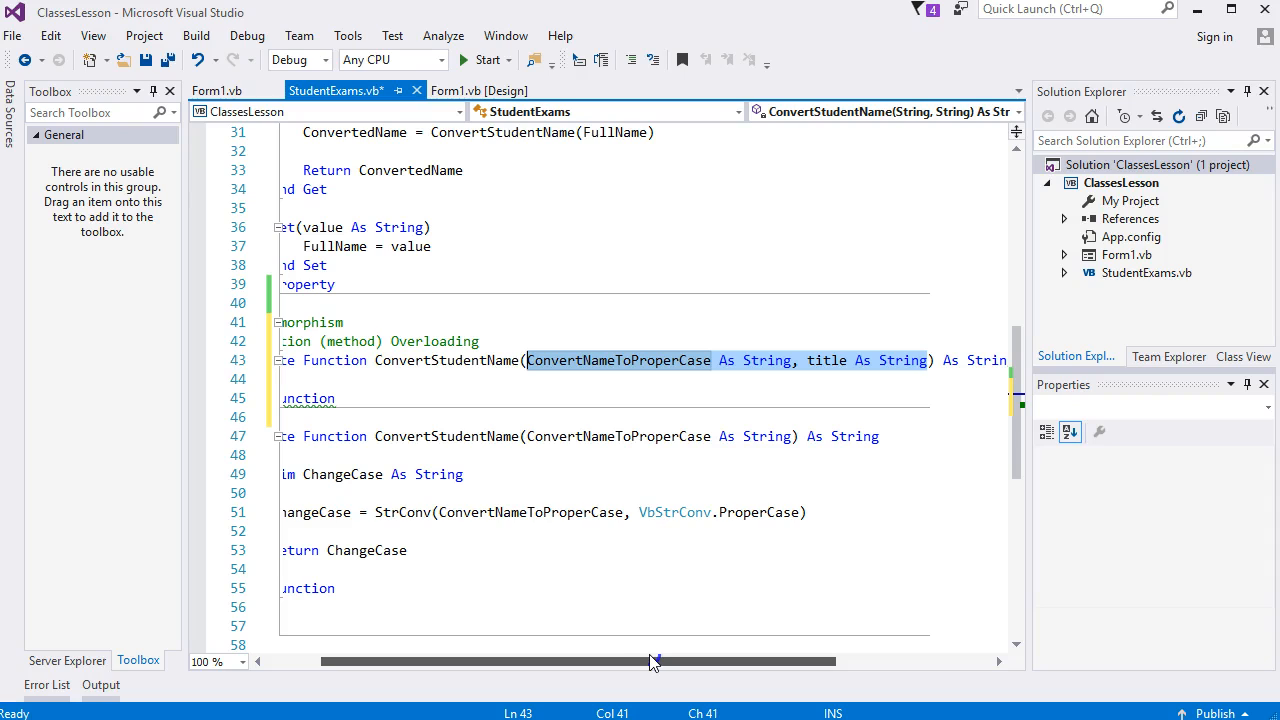
mouse_move(598, 368)
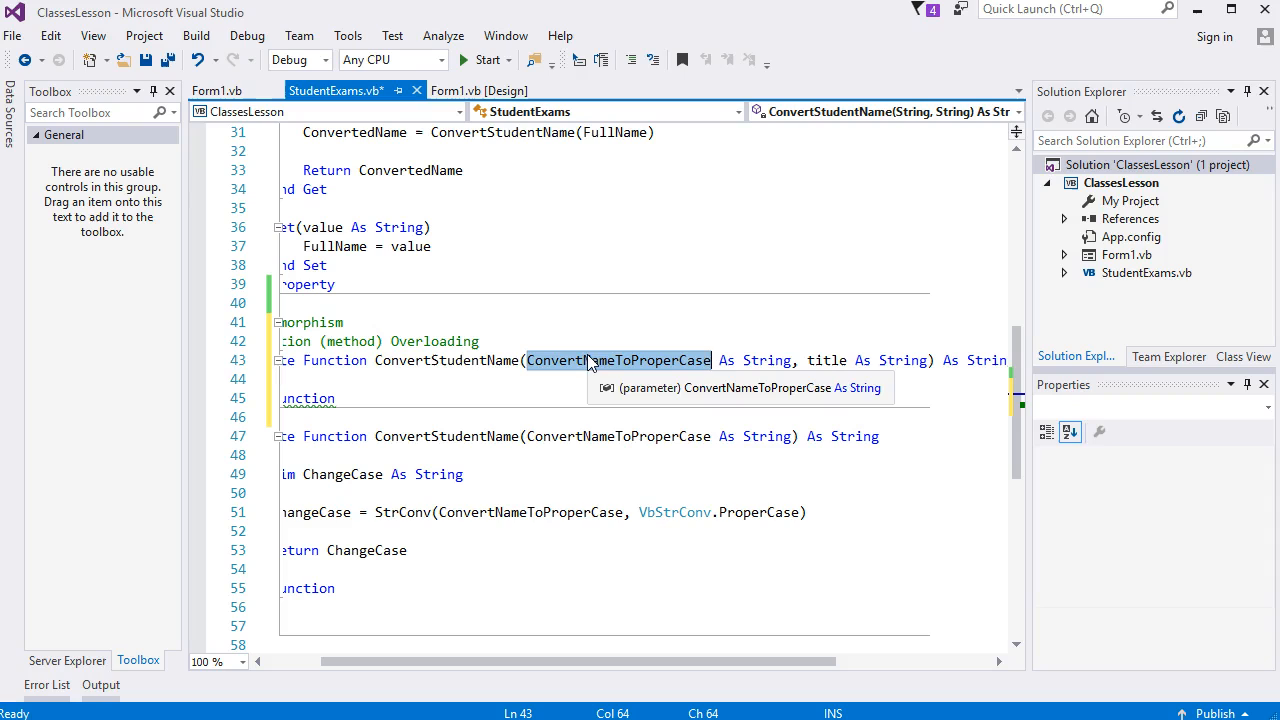
mouse_move(584, 368)
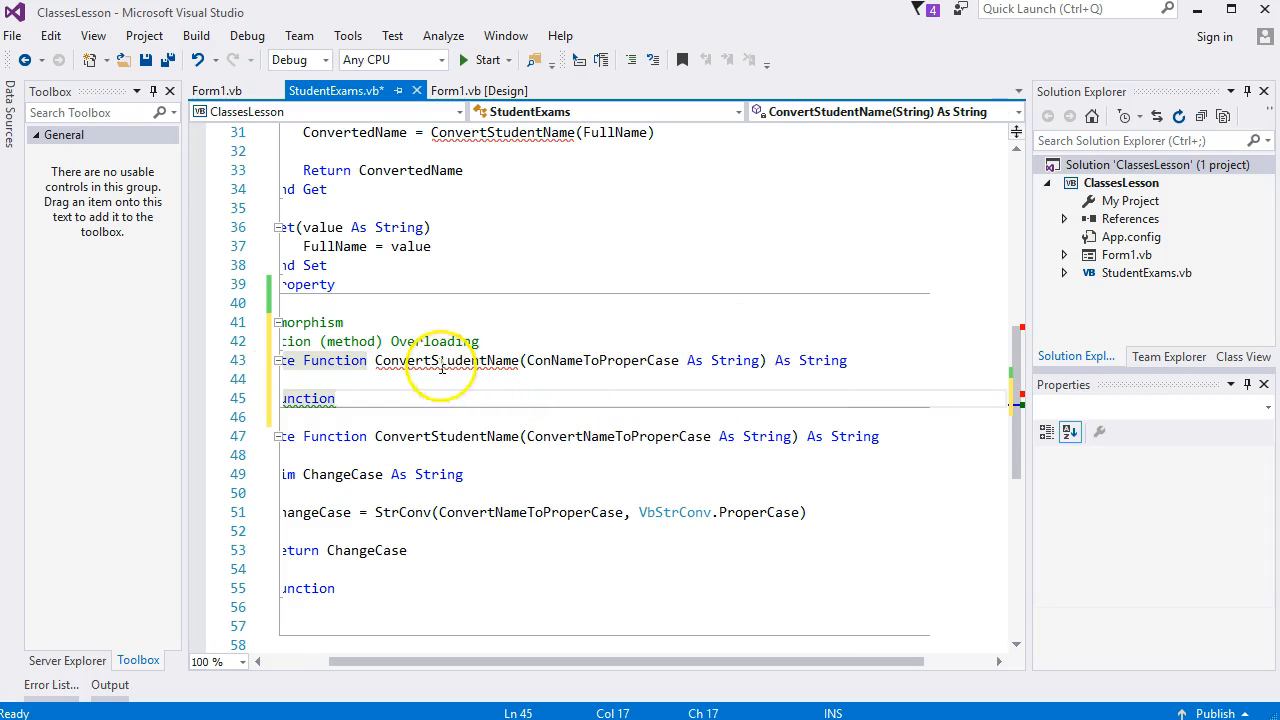
mouse_move(442, 360)
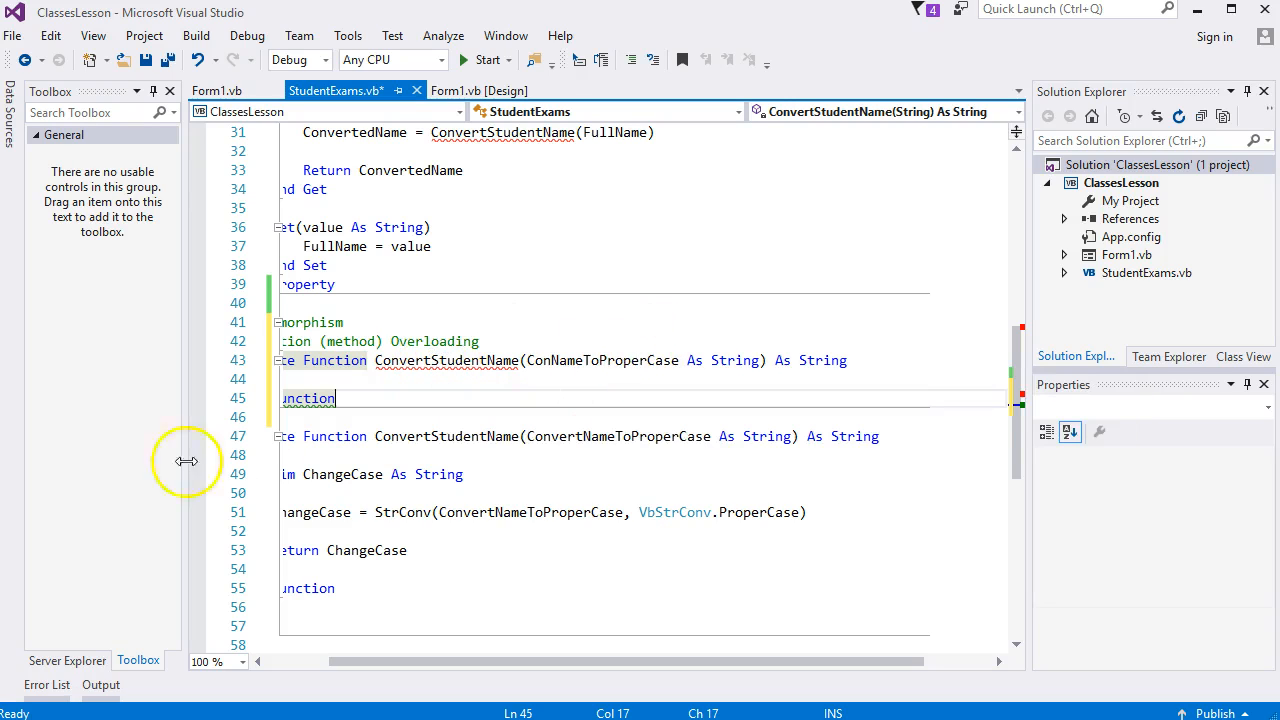
click(544, 360)
text(vert)
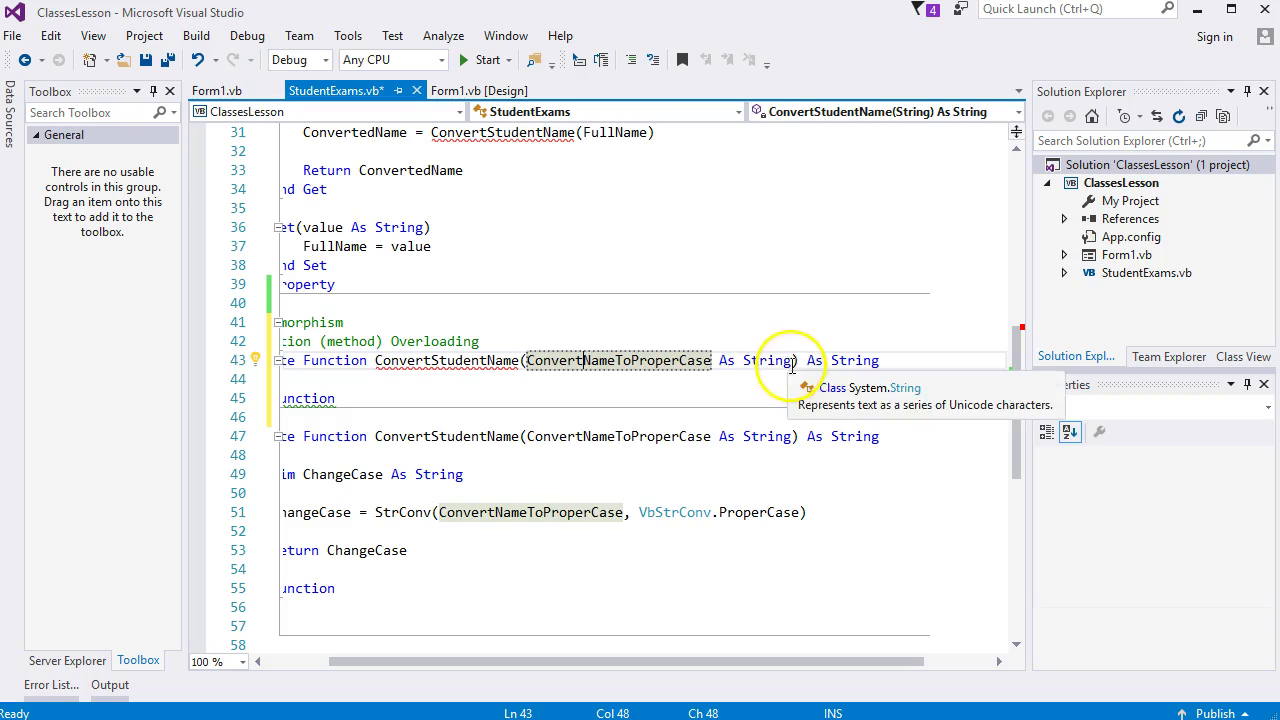
text(, title)
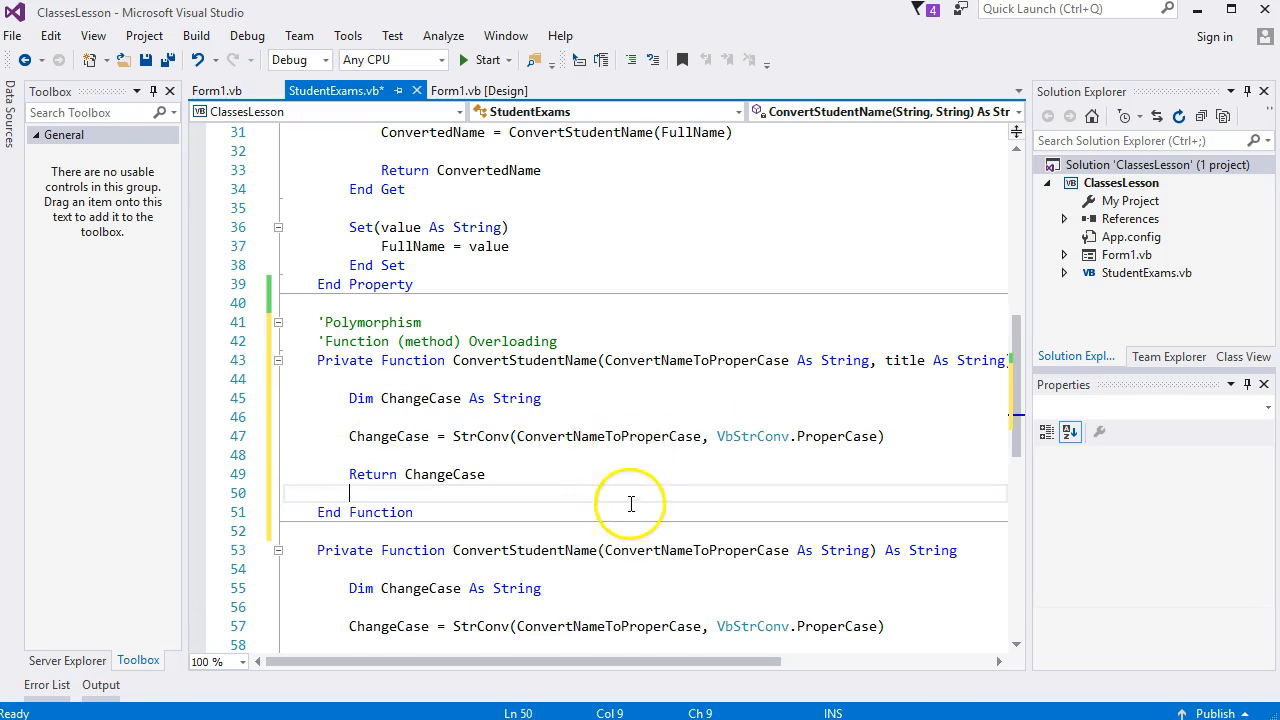
- Change the title overload's Return line to title & " " & ChangeCase
click(488, 550)
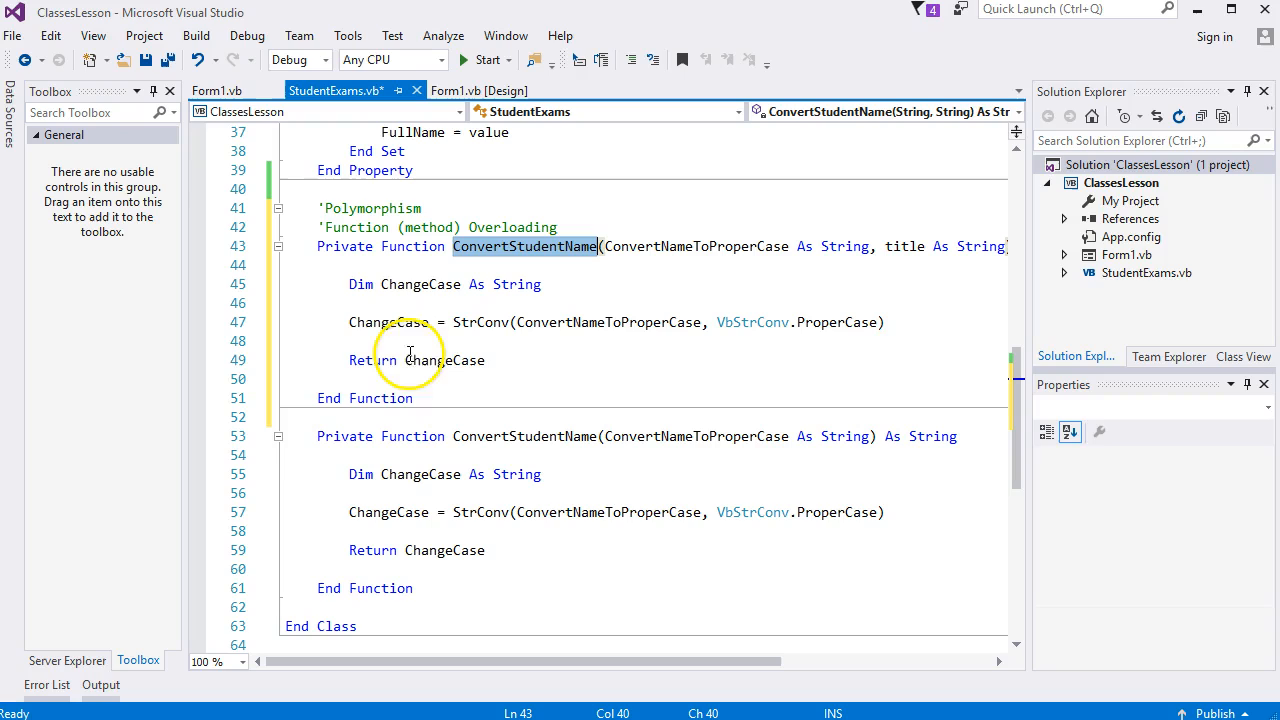
mouse_move(410, 360)
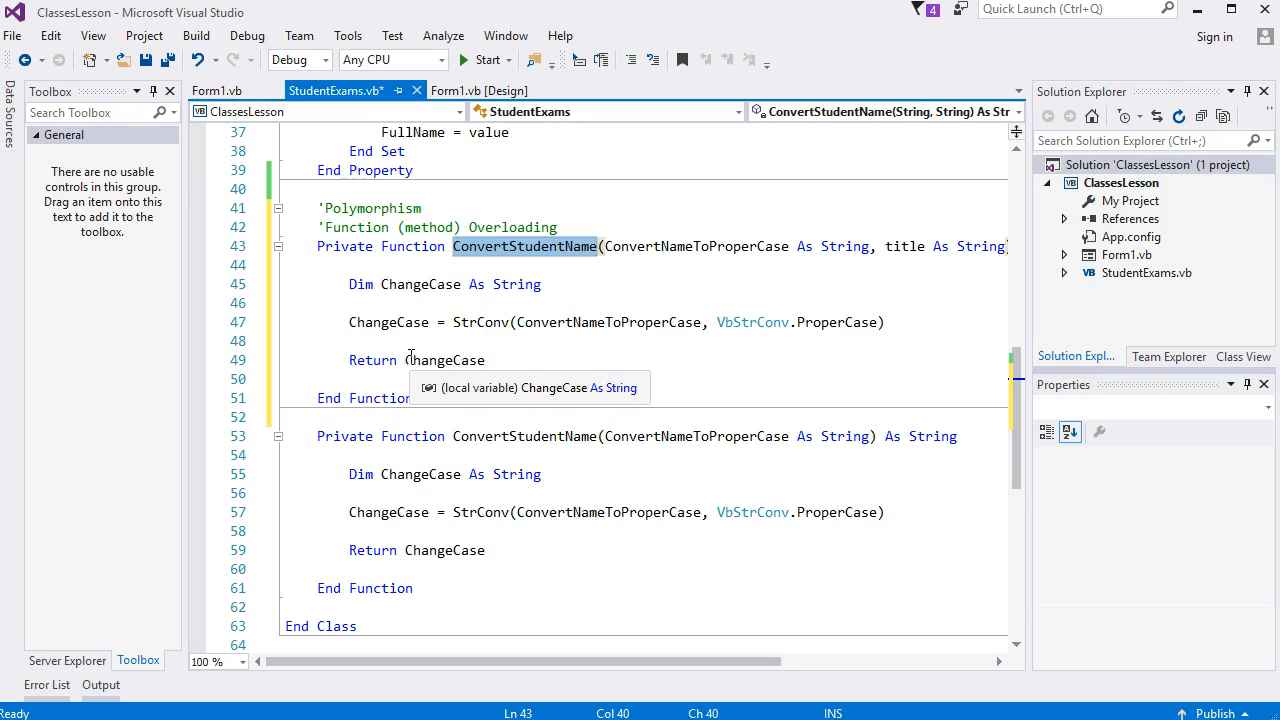
mouse_move(568, 370)
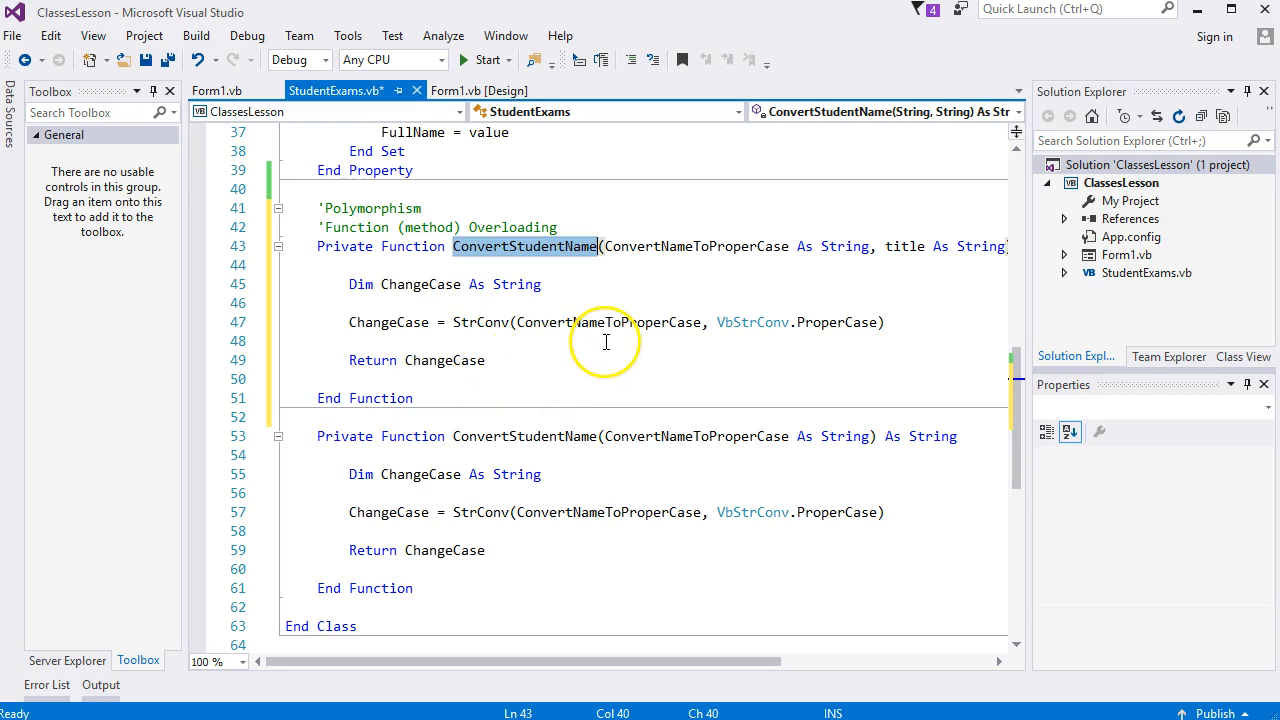
mouse_move(408, 360)
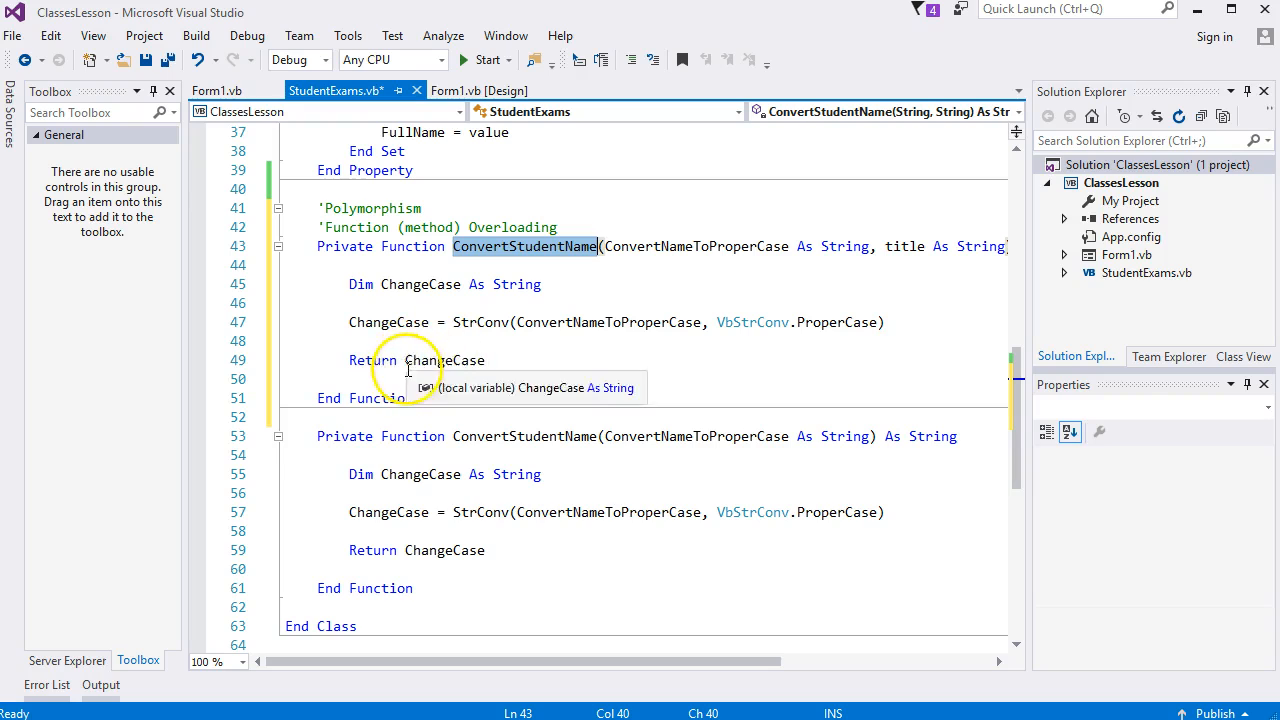
text(title)
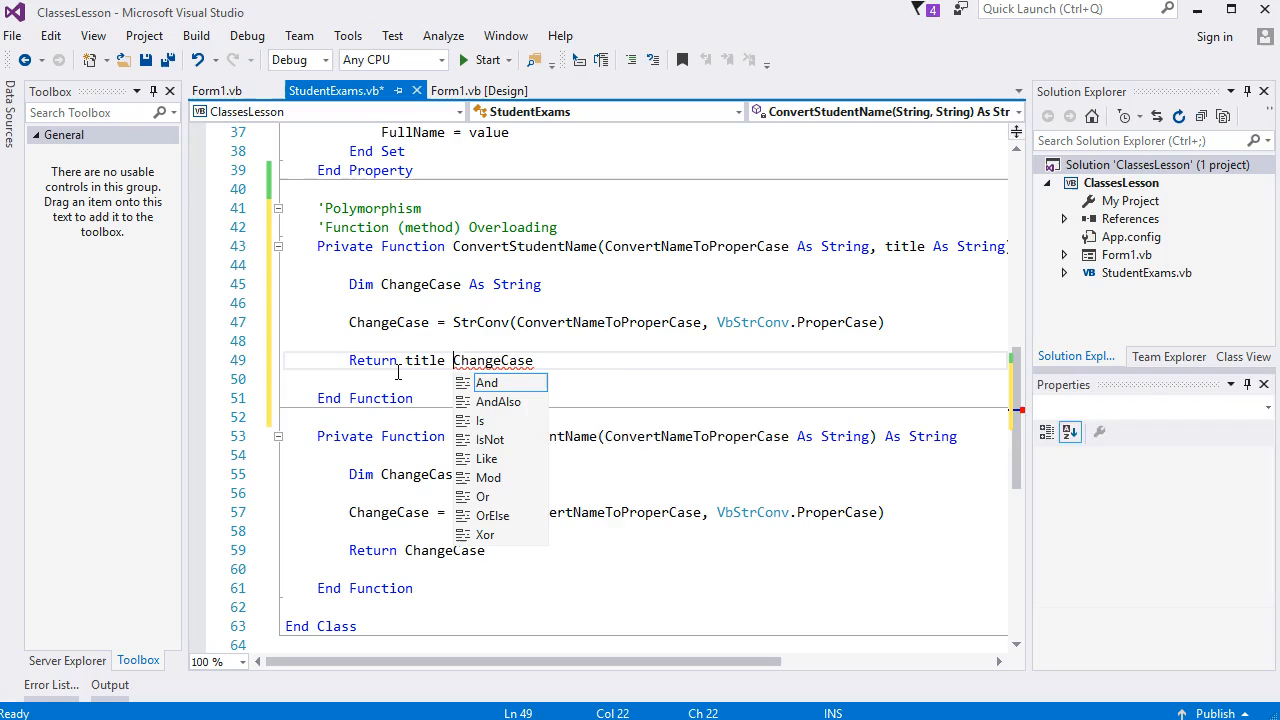
text(& " " &)
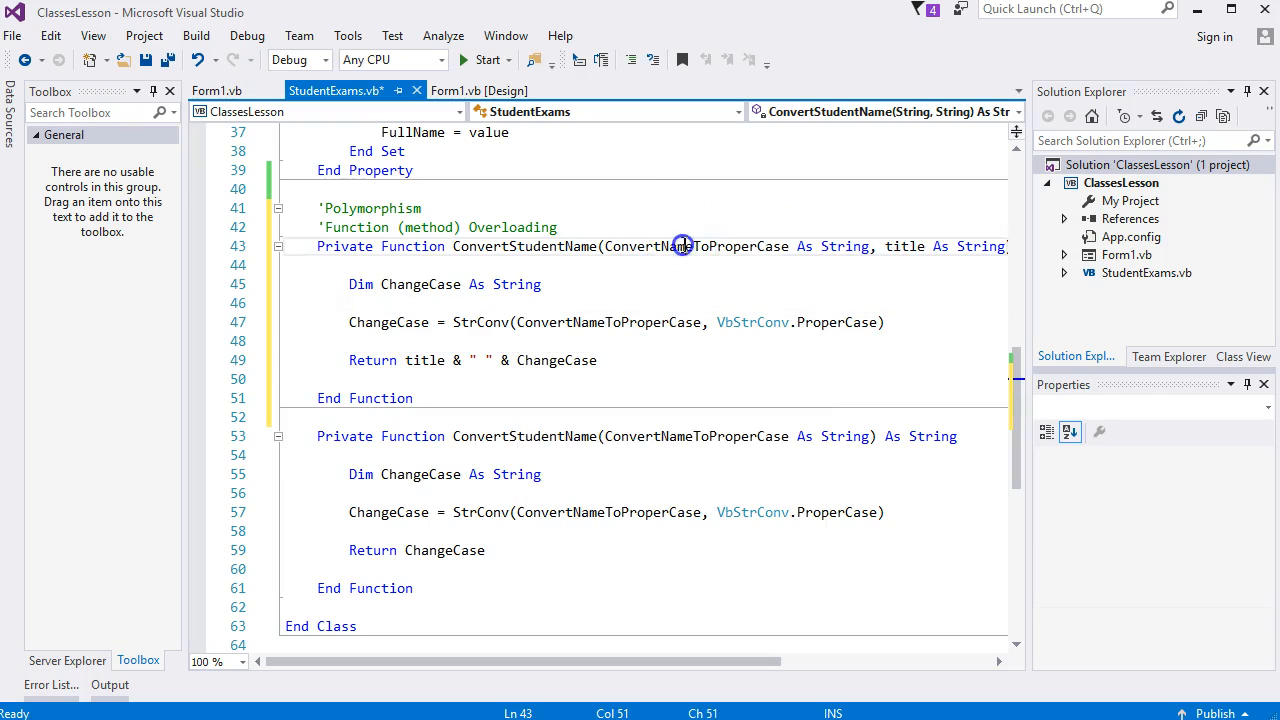
double_click(684, 246)
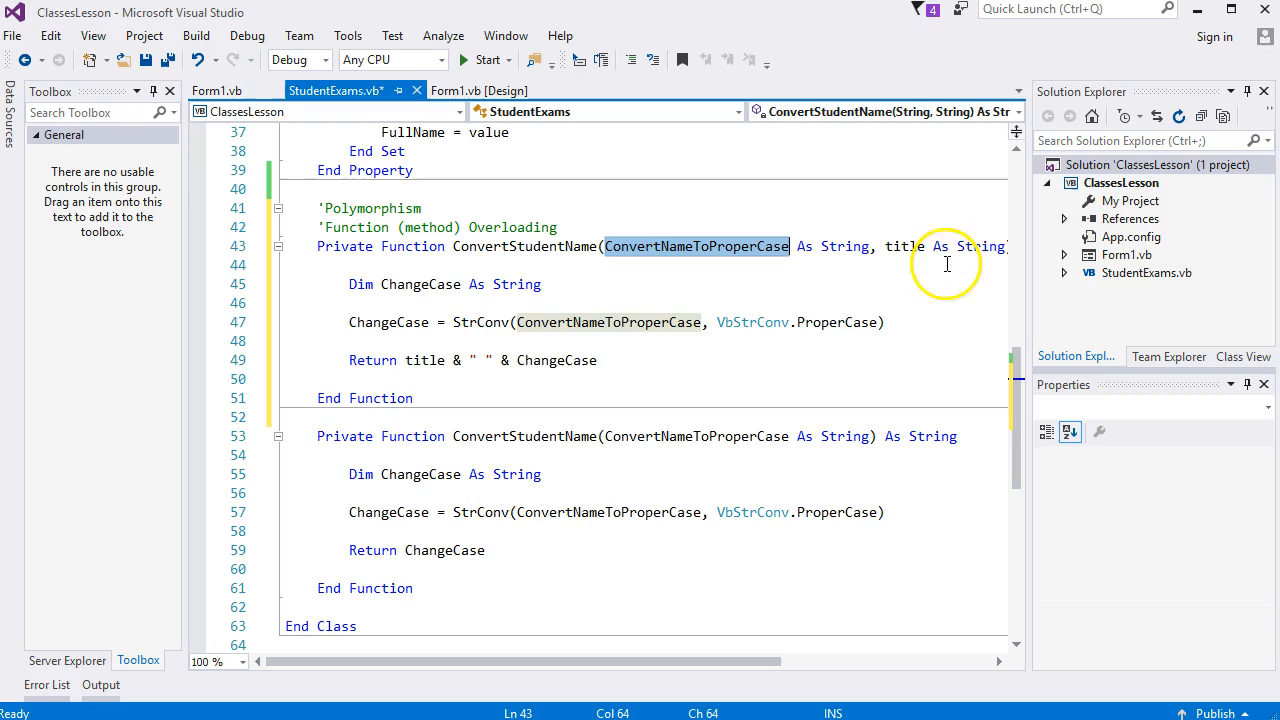
double_click(904, 246)
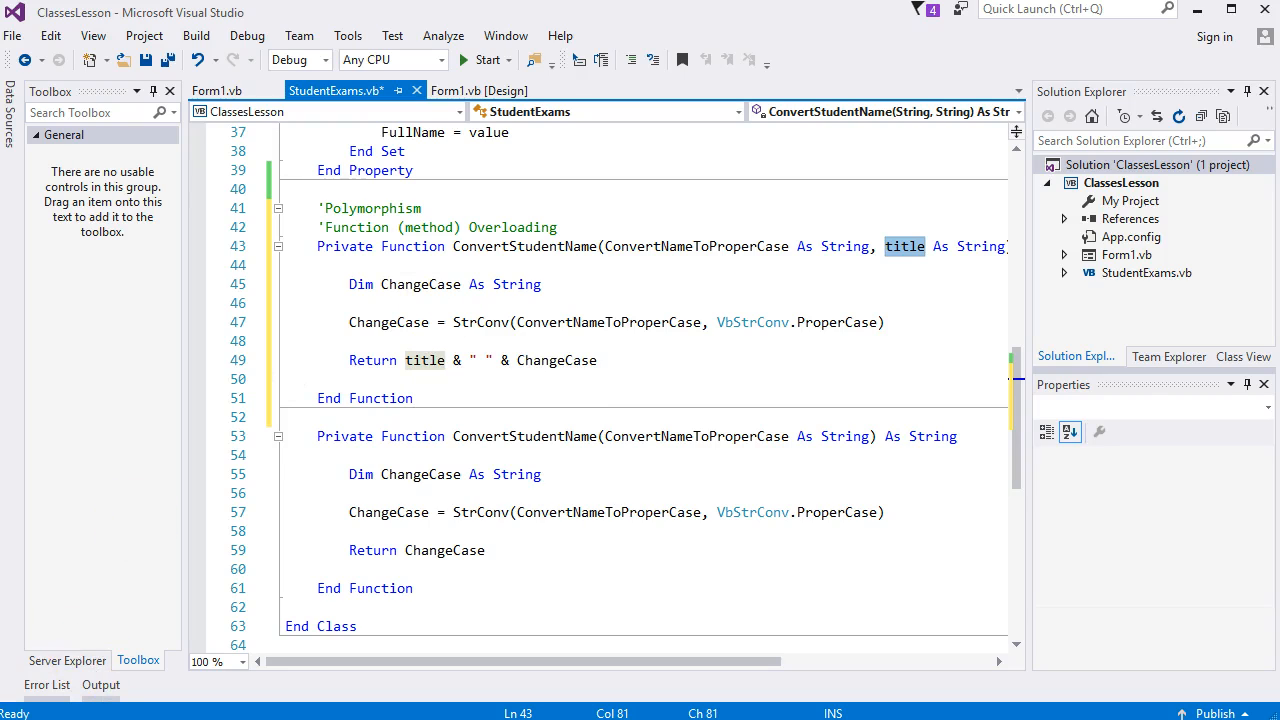
mouse_move(532, 250)
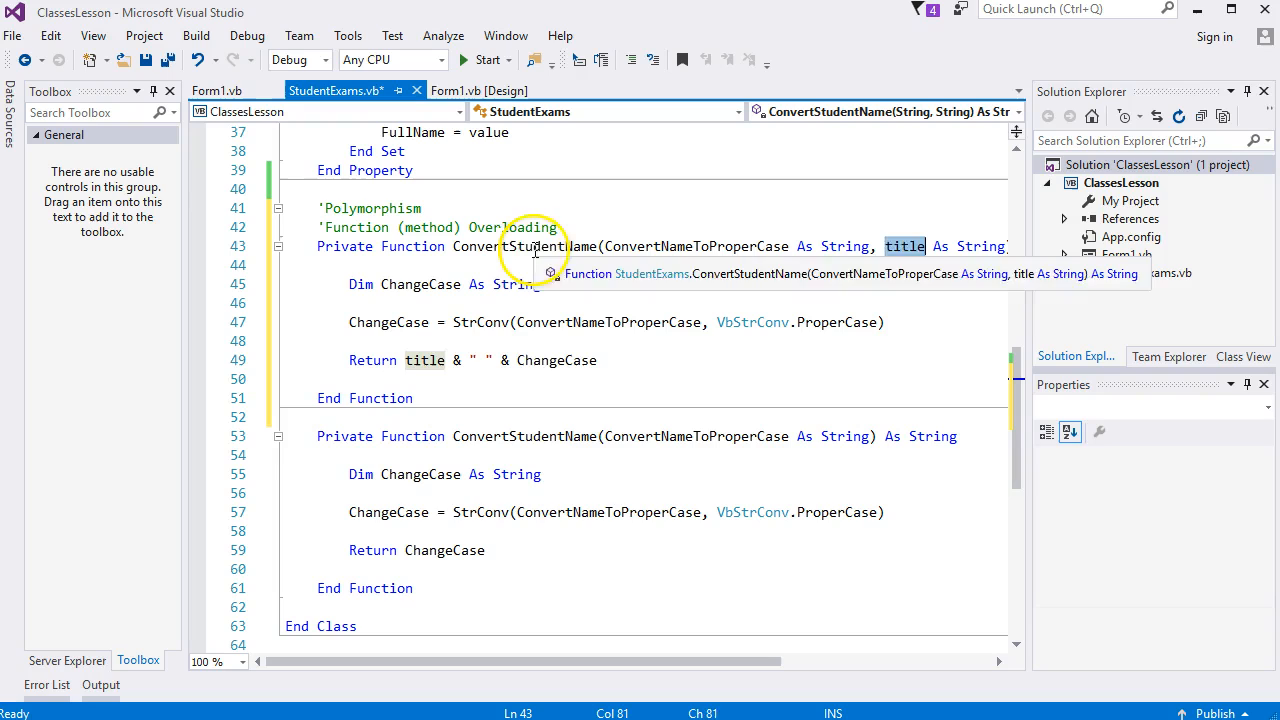
mouse_move(540, 436)
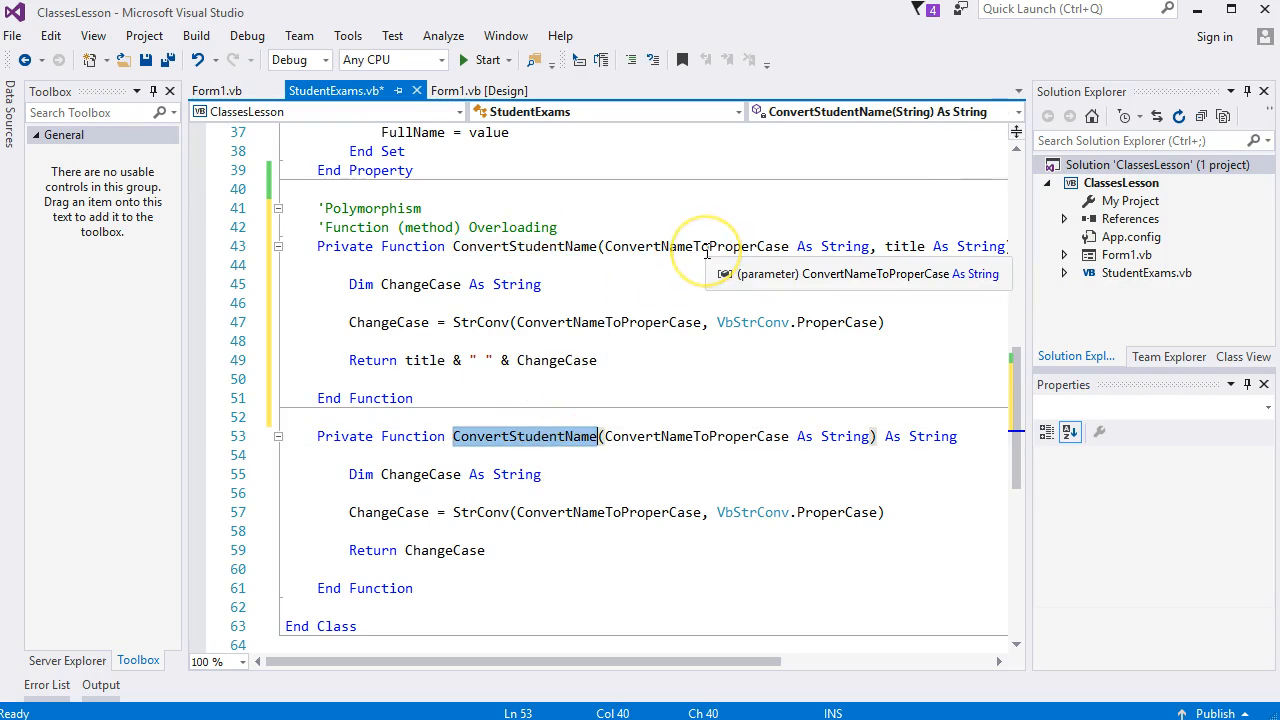
mouse_move(960, 260)
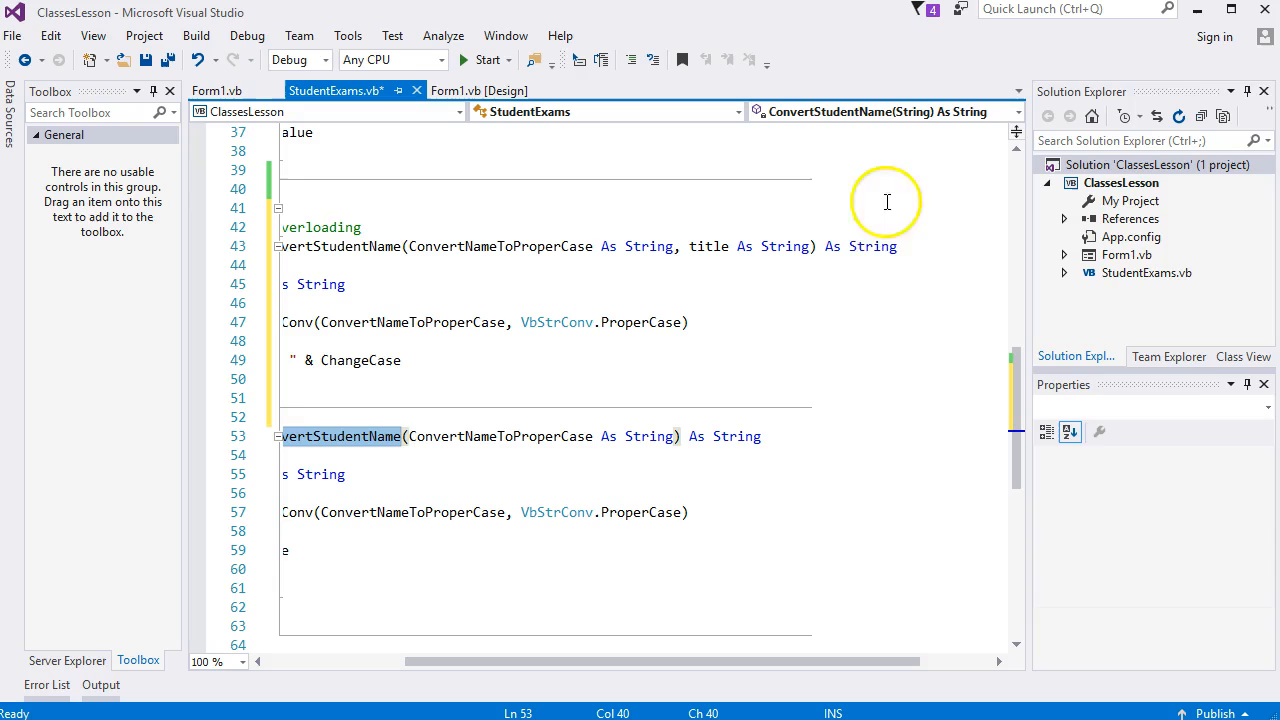
mouse_move(872, 246)
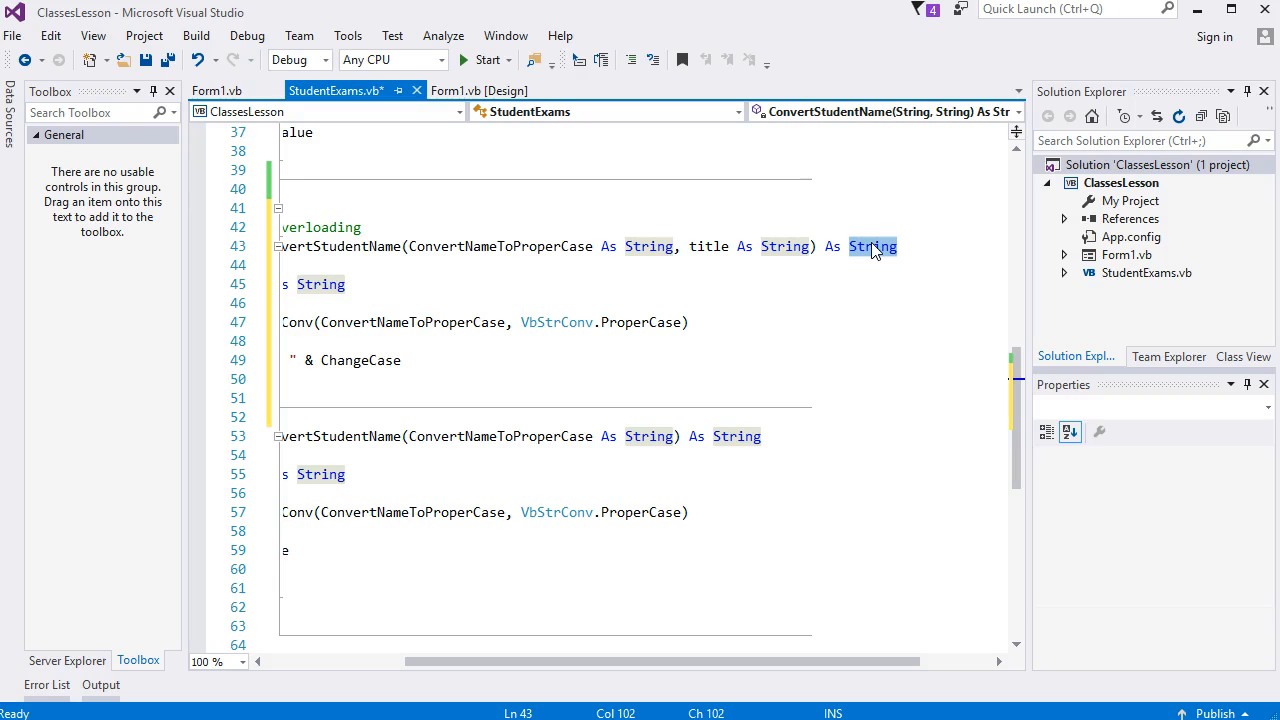
mouse_move(736, 436)
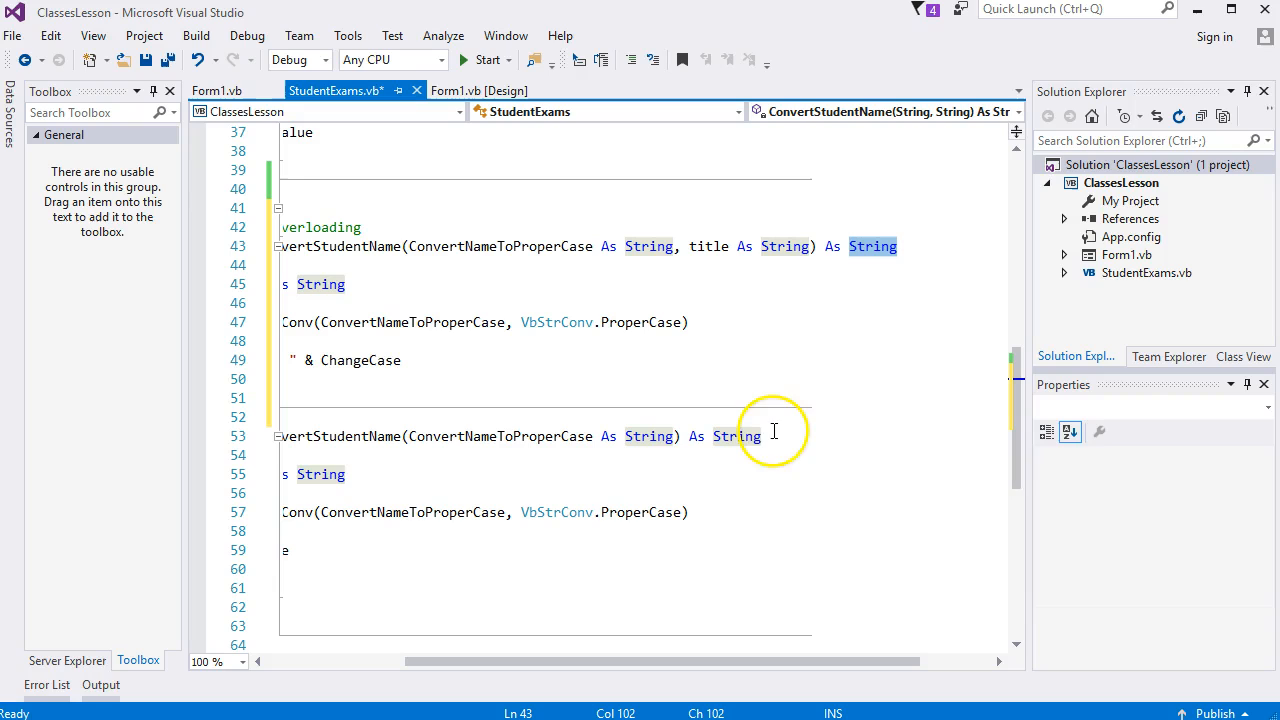
mouse_move(684, 512)
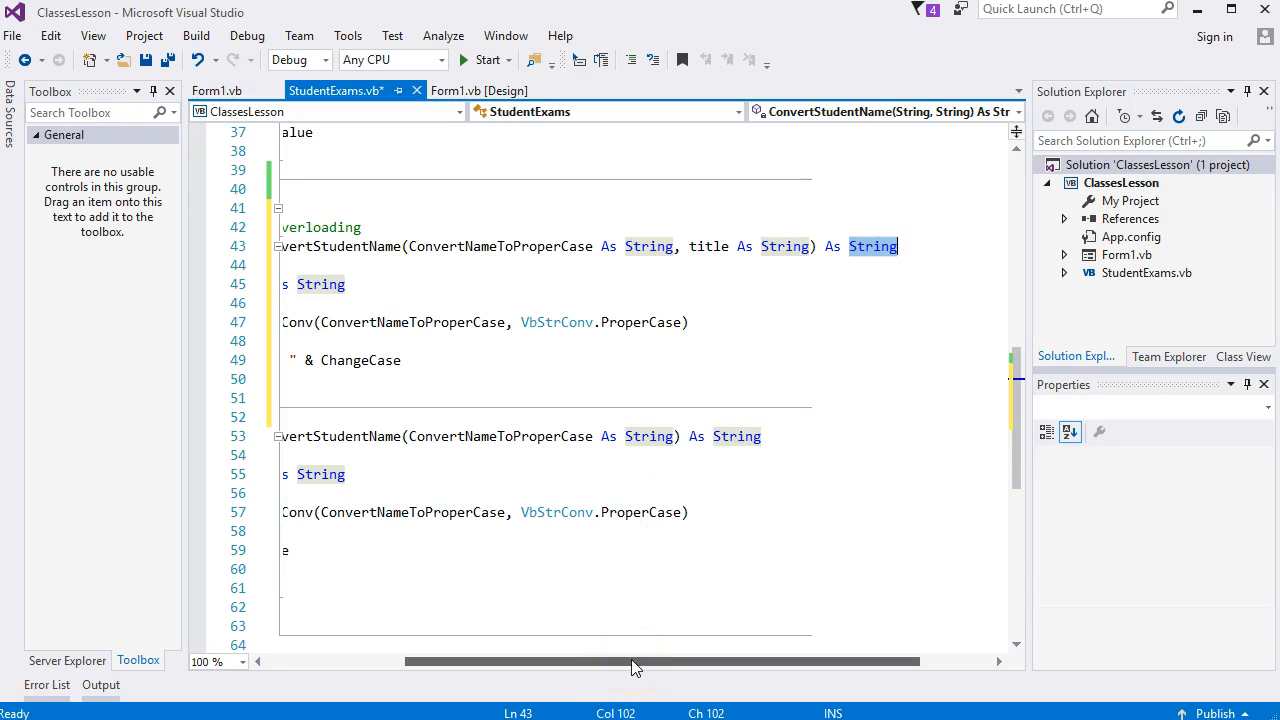
mouse_move(876, 246)
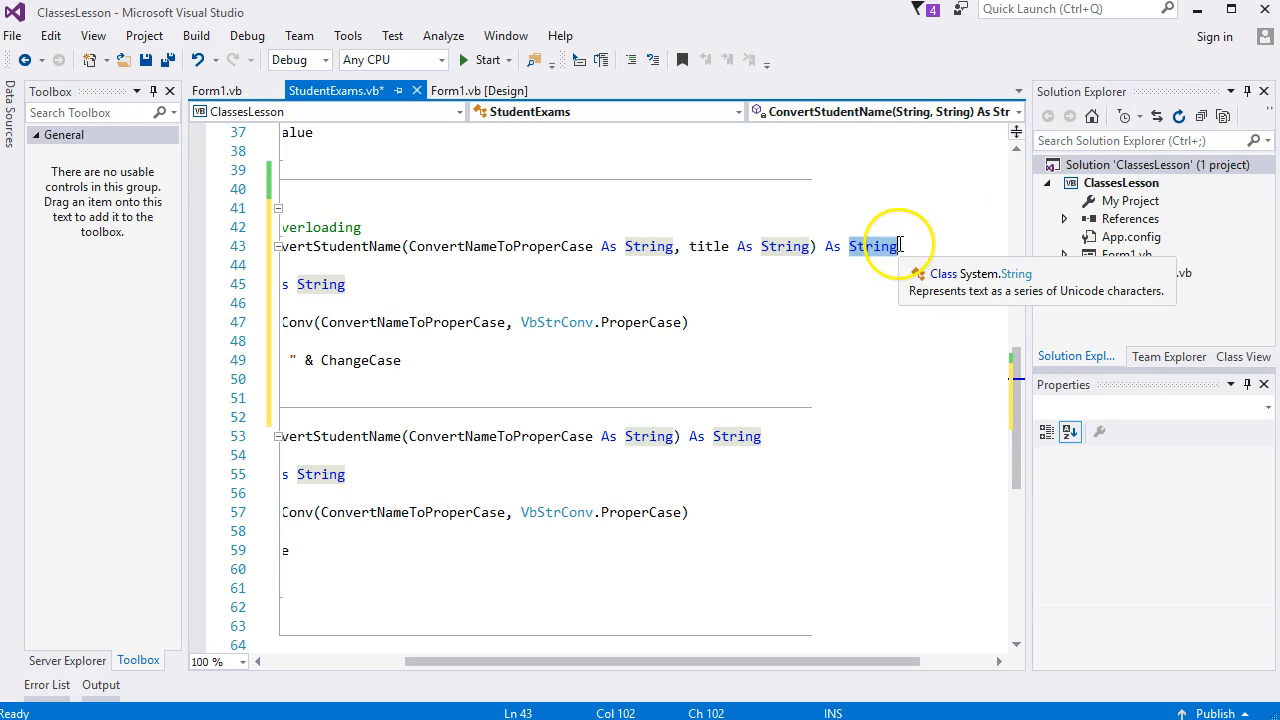
mouse_move(668, 622)
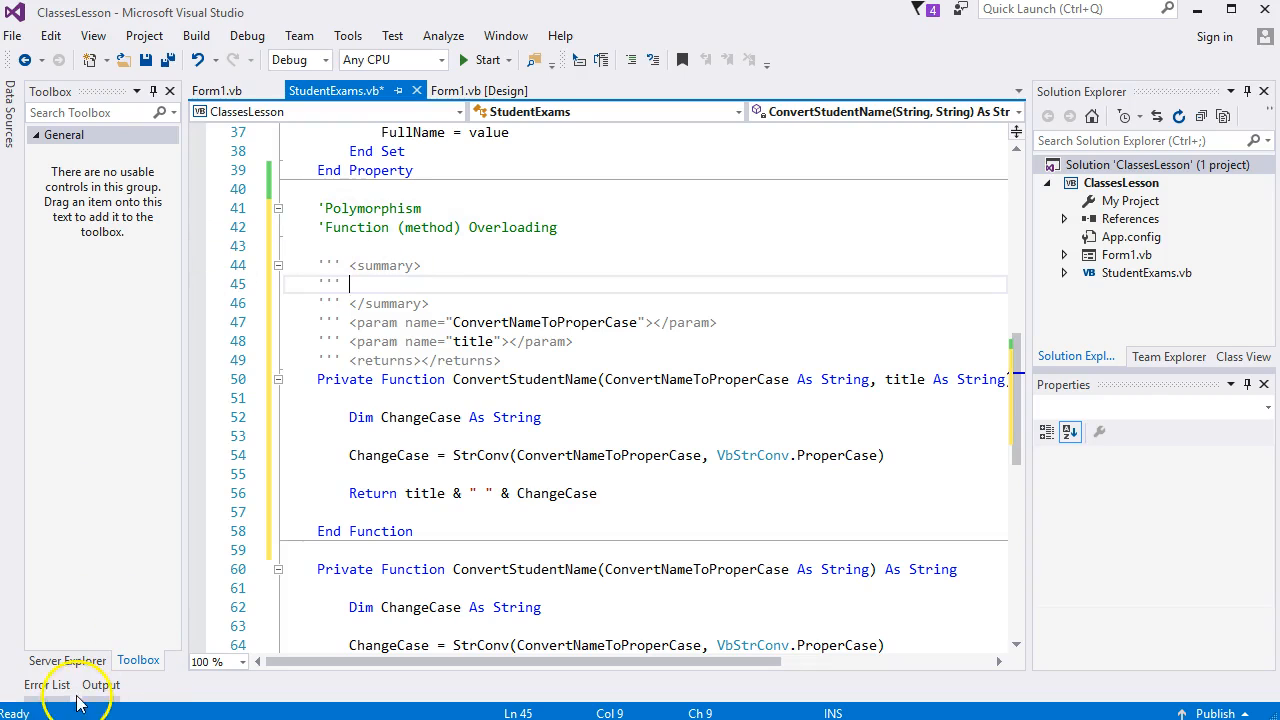
- Fill the title overload's XML doc summary and its name and title parameter descriptions, then collapse it
text(Convert name to Proper Case)
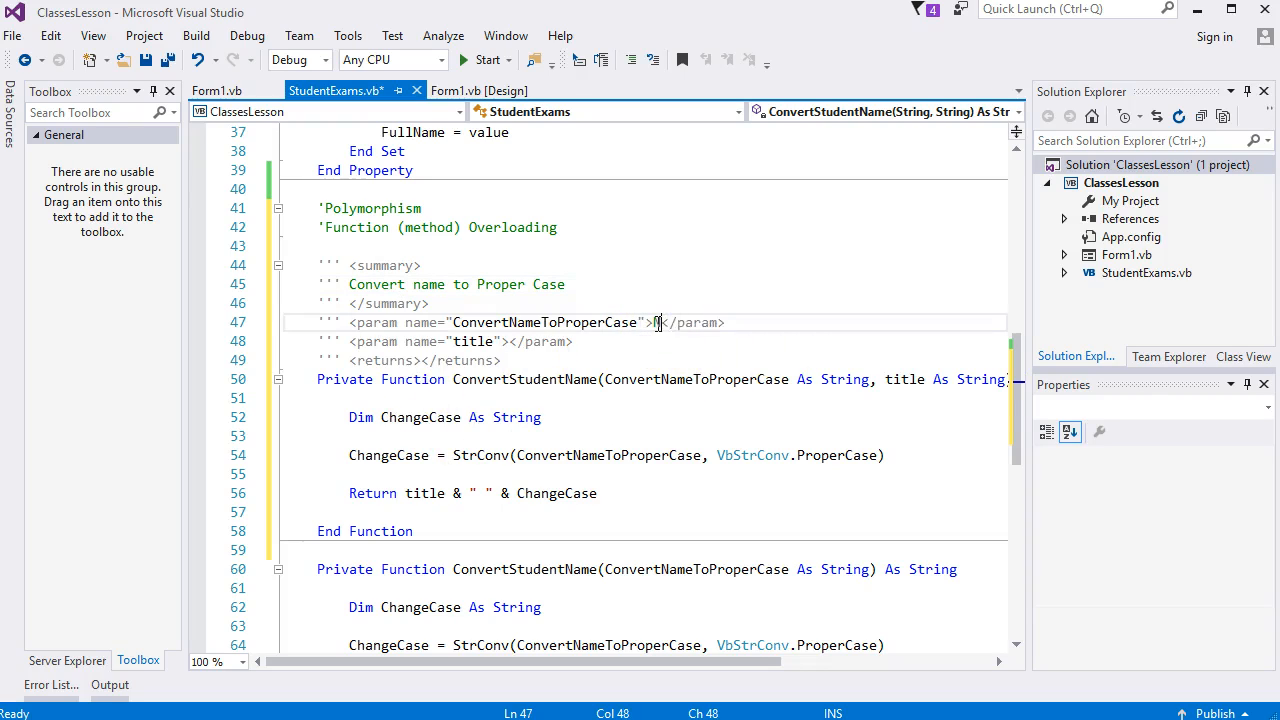
text(ame to conver)
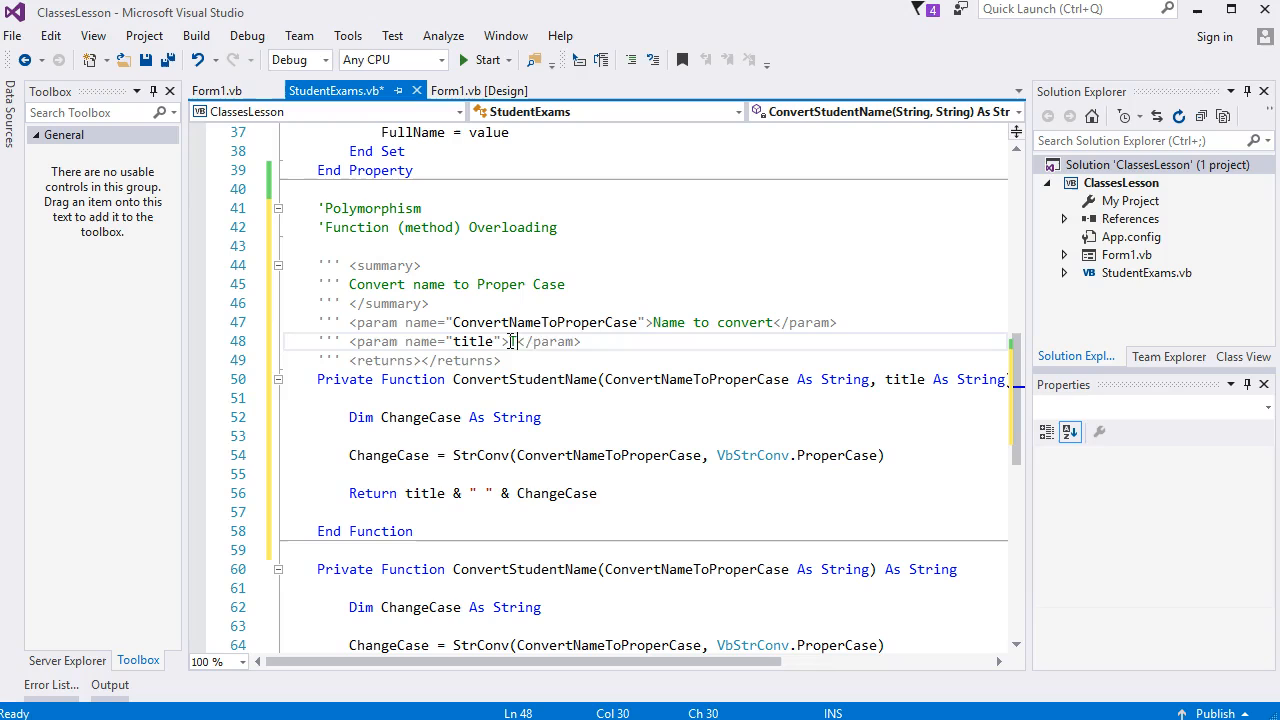
text(title to append)
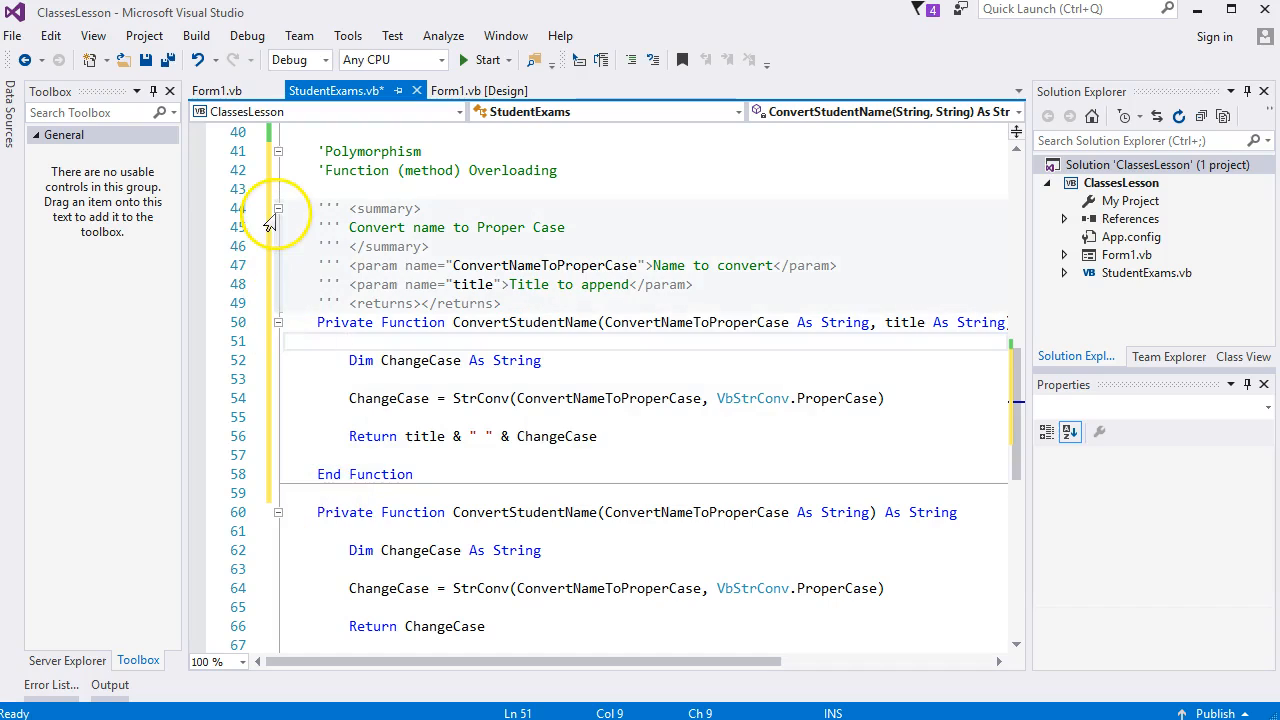
click(278, 208)
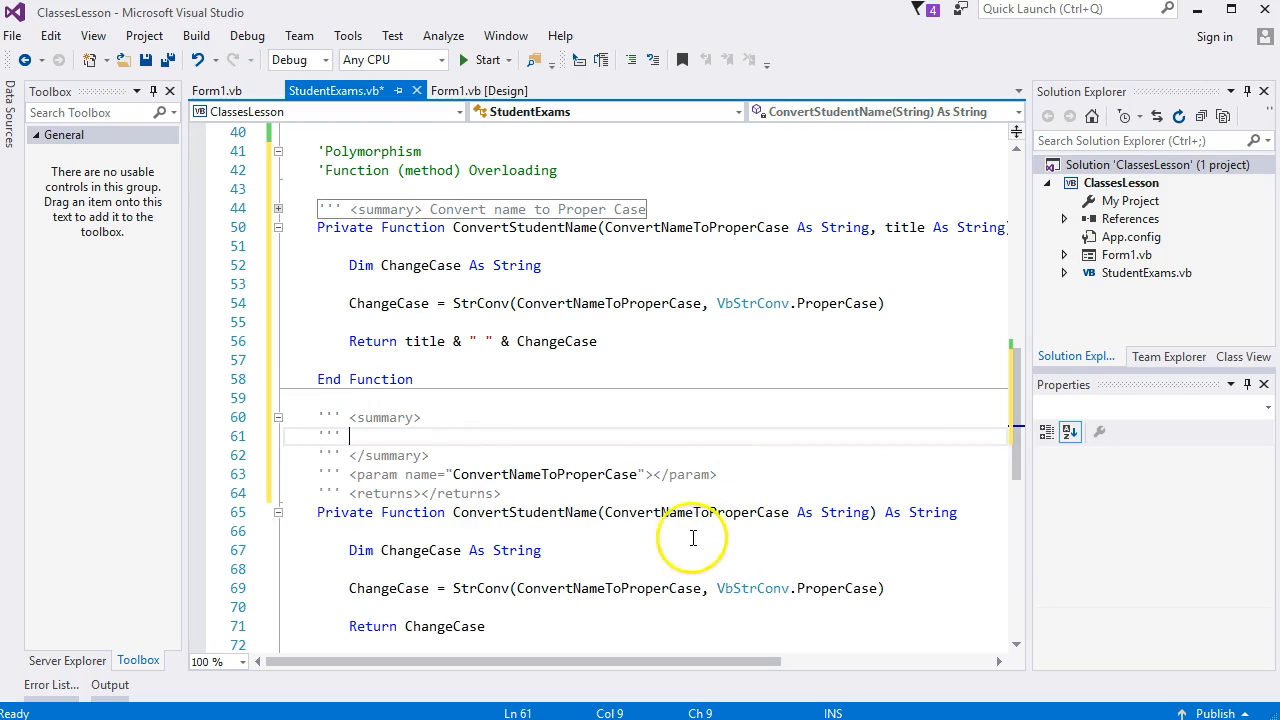
mouse_move(544, 474)
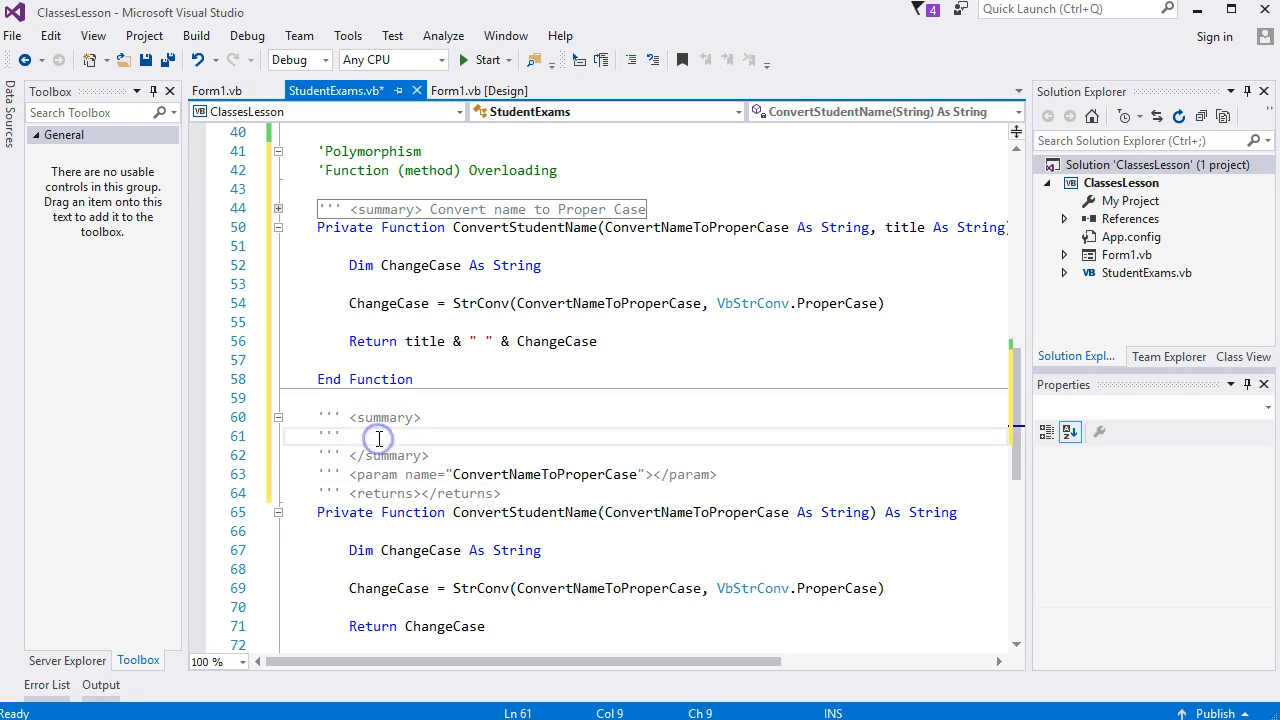
- Write 'Convert name to Proper Case' in the single-argument overload's summary tags
text(Convert)
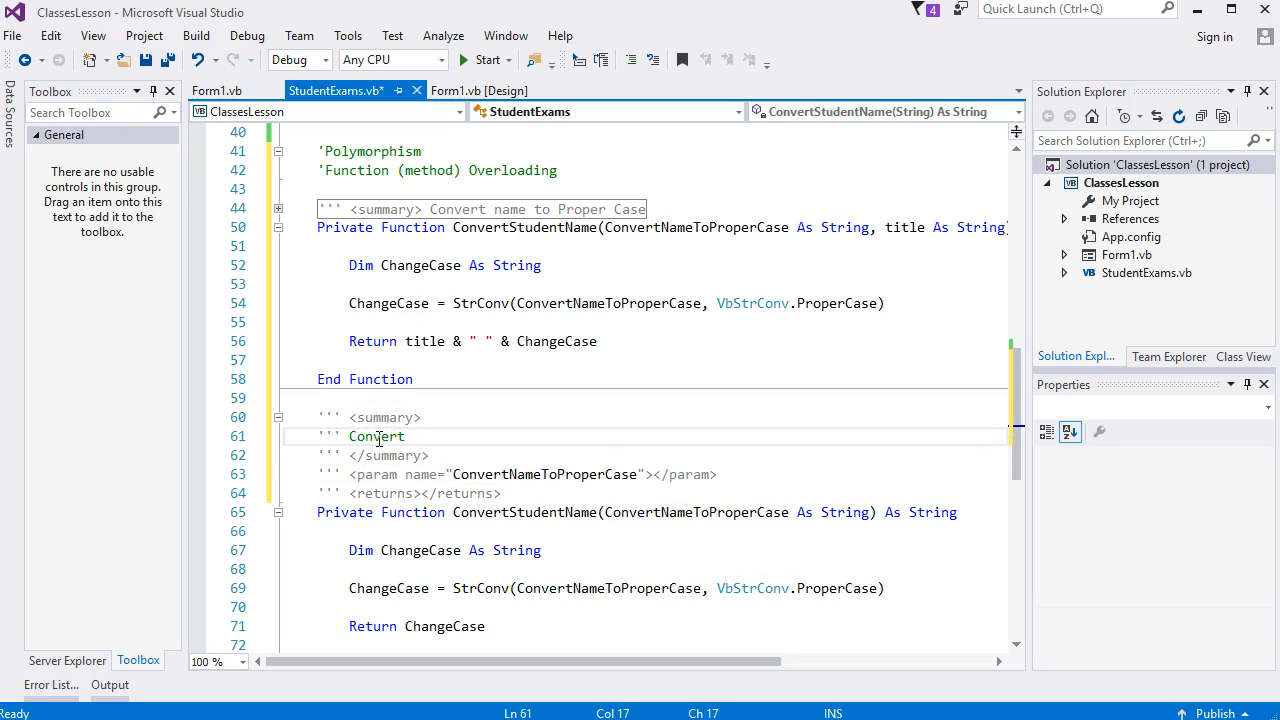
text(name to)
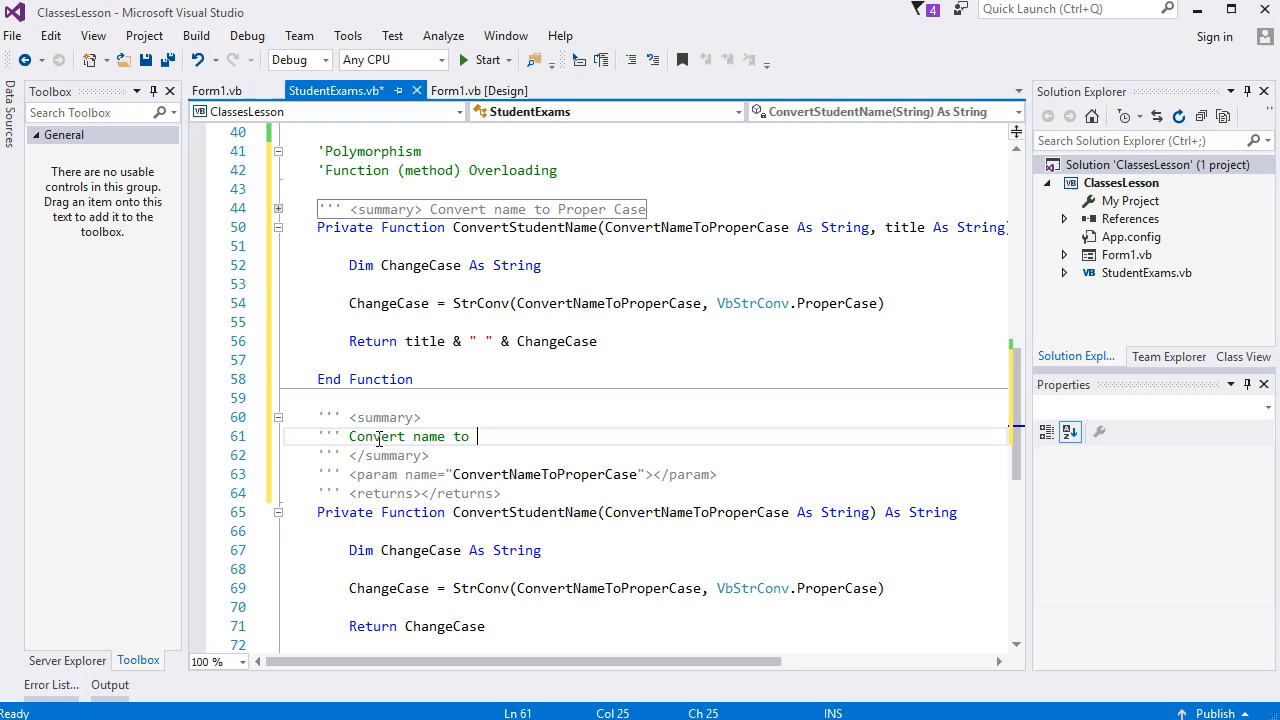
text(Proper)
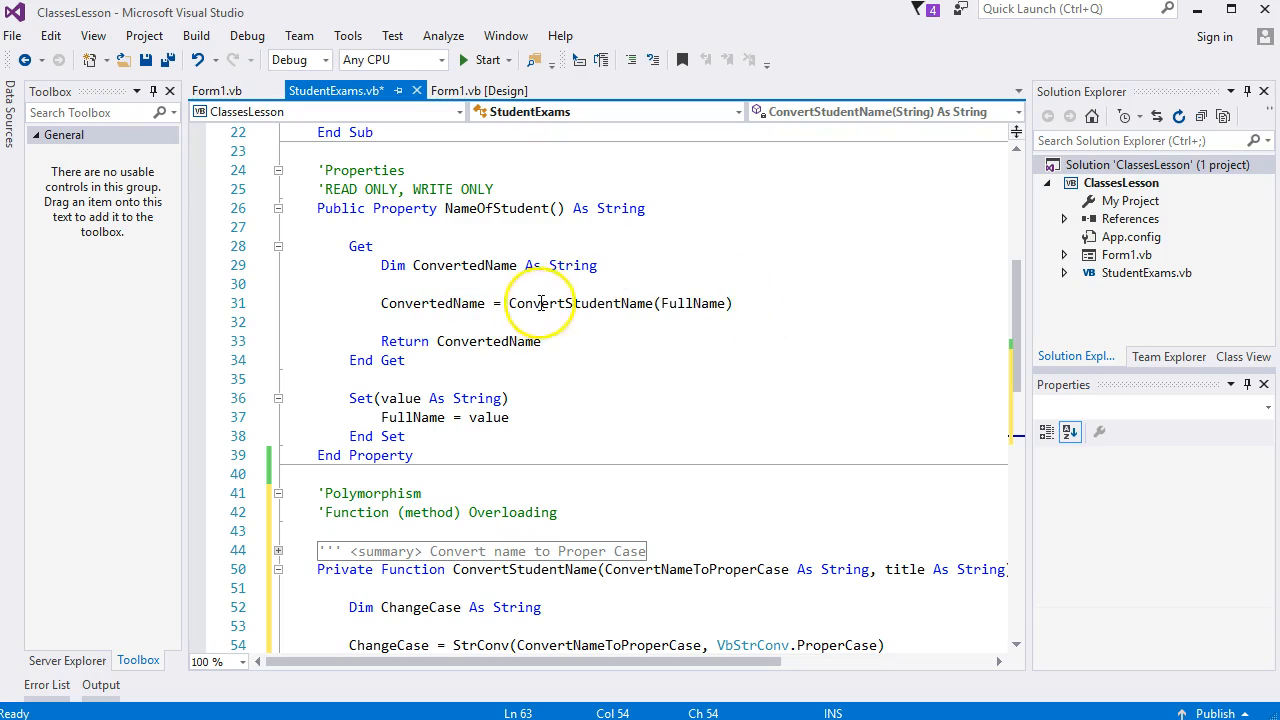
mouse_move(744, 314)
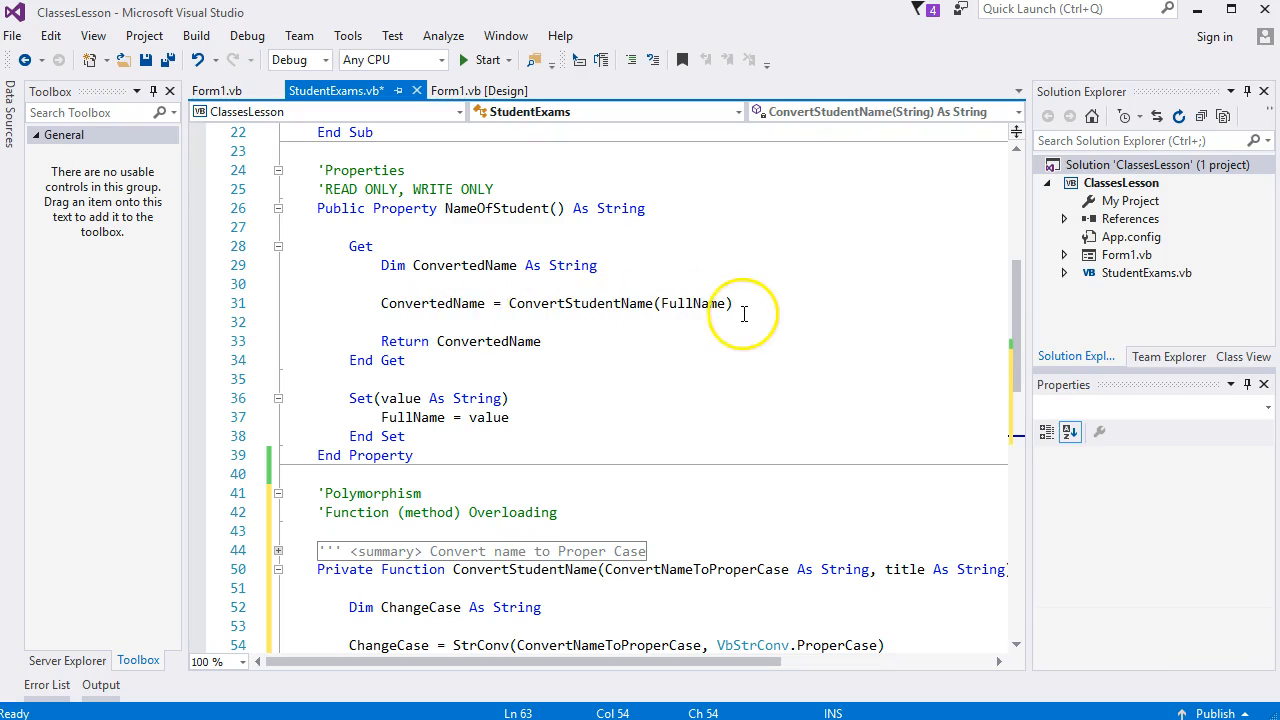
- Cut the NameOfStudent call back to ConvertStudentName( to review both overloads' parameter info
click(736, 304)
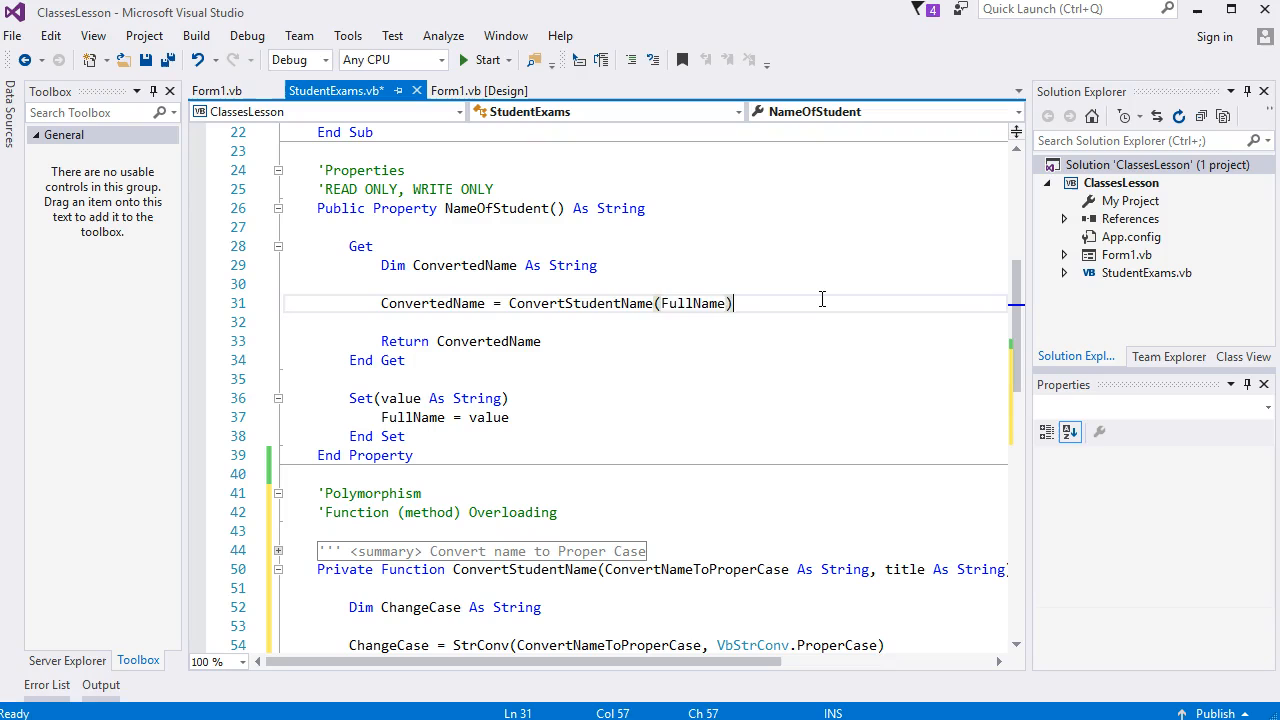
key(Backspace)
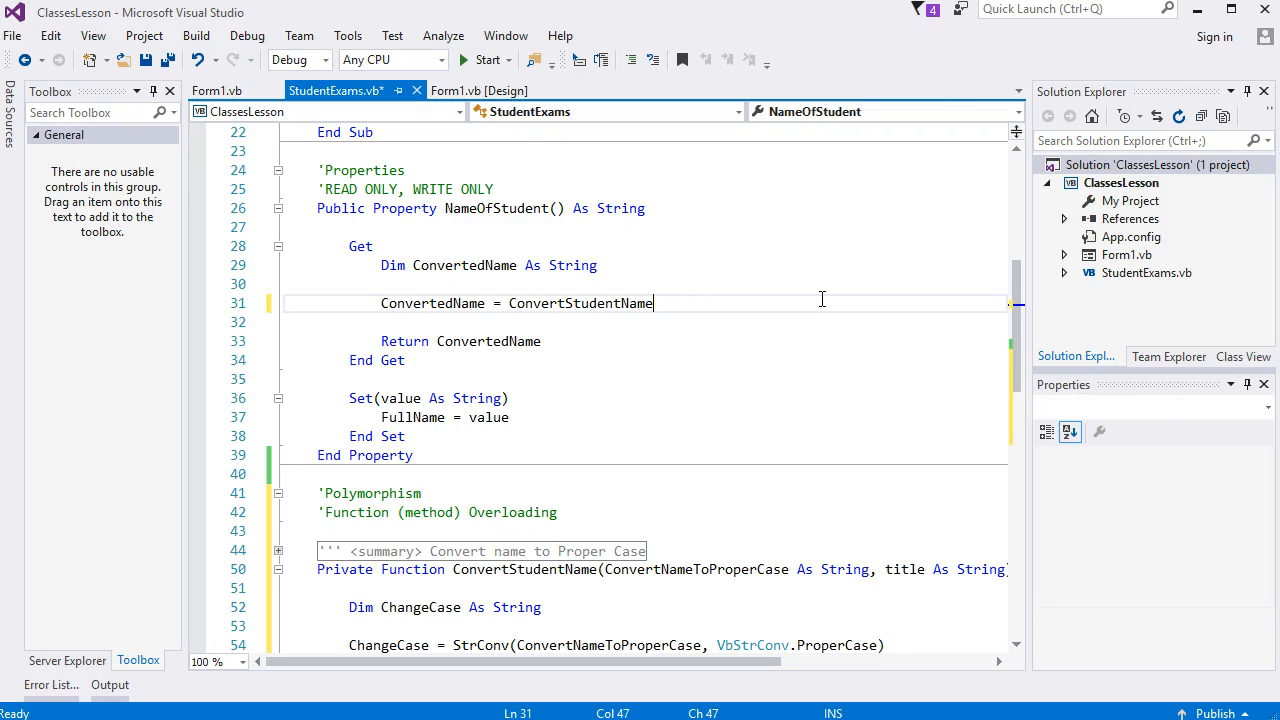
text(()
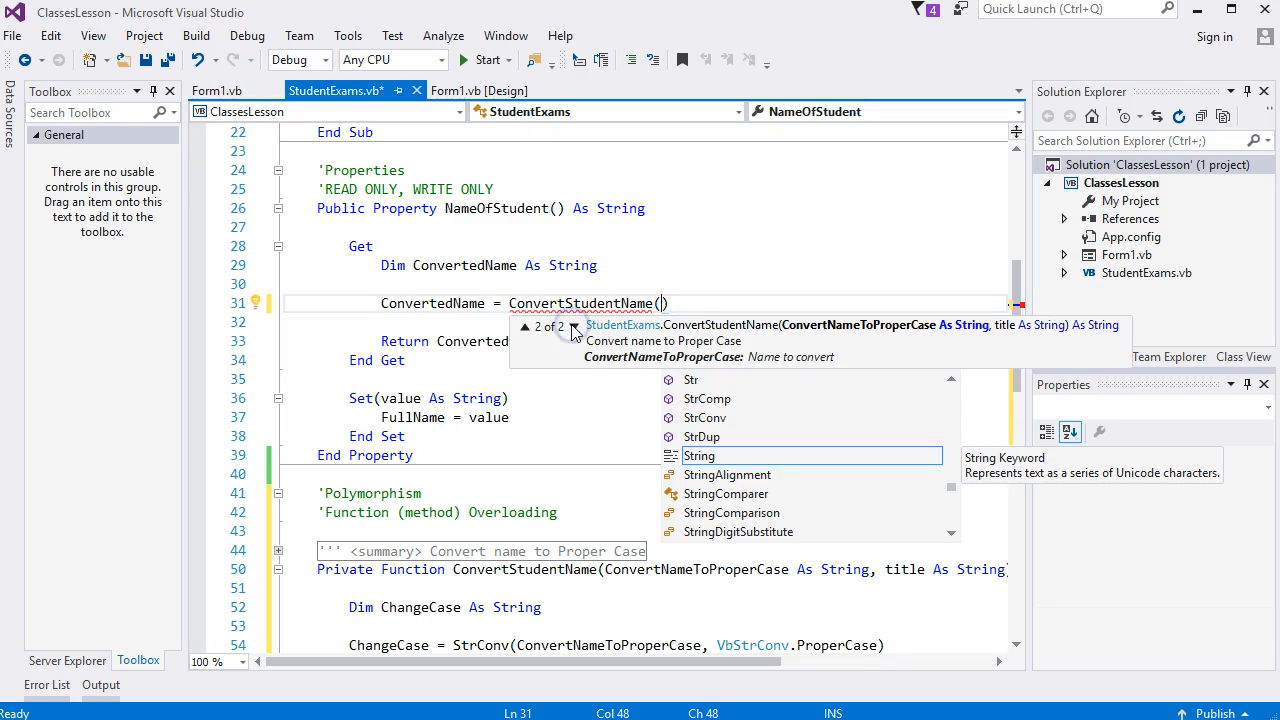
mouse_move(844, 368)
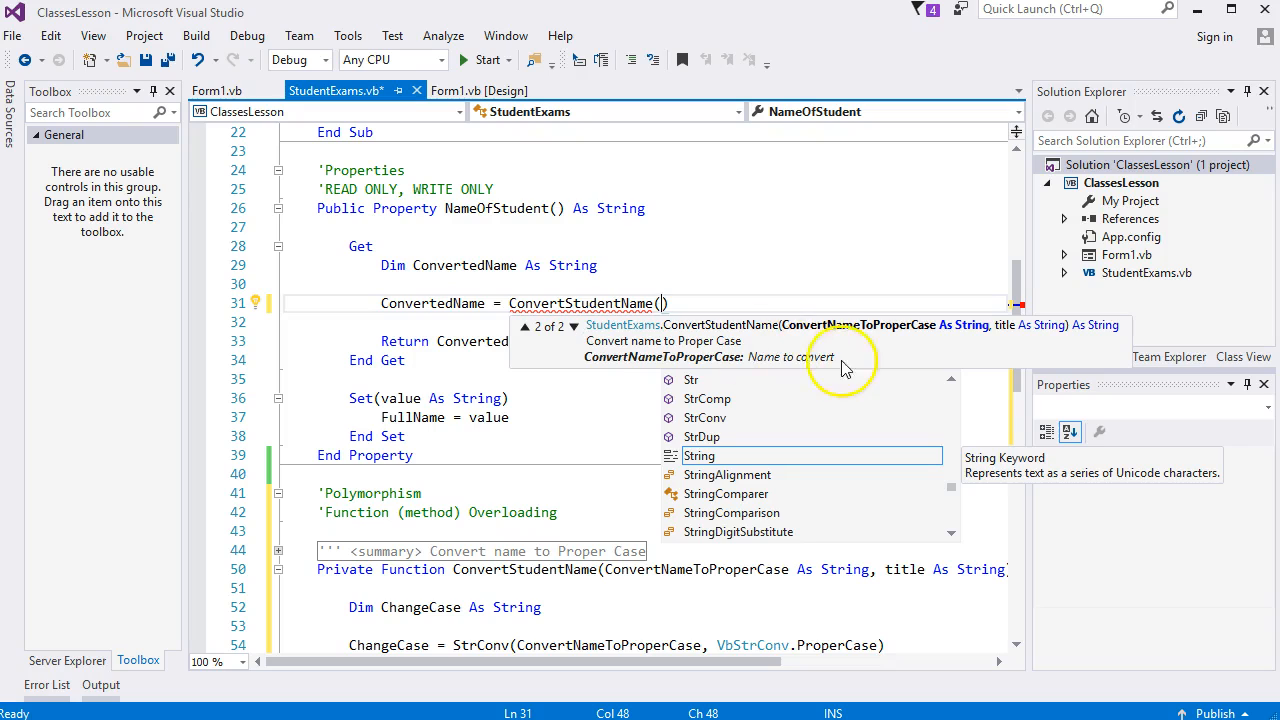
mouse_move(664, 374)
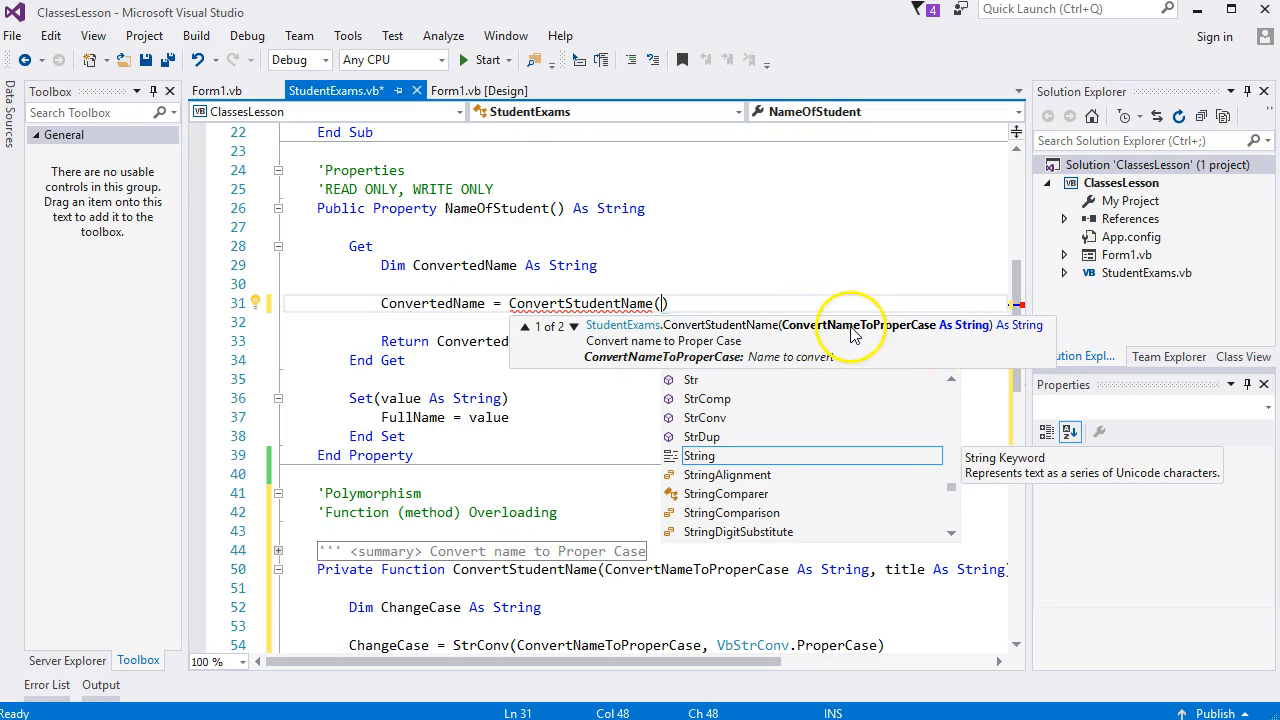
mouse_move(298, 340)
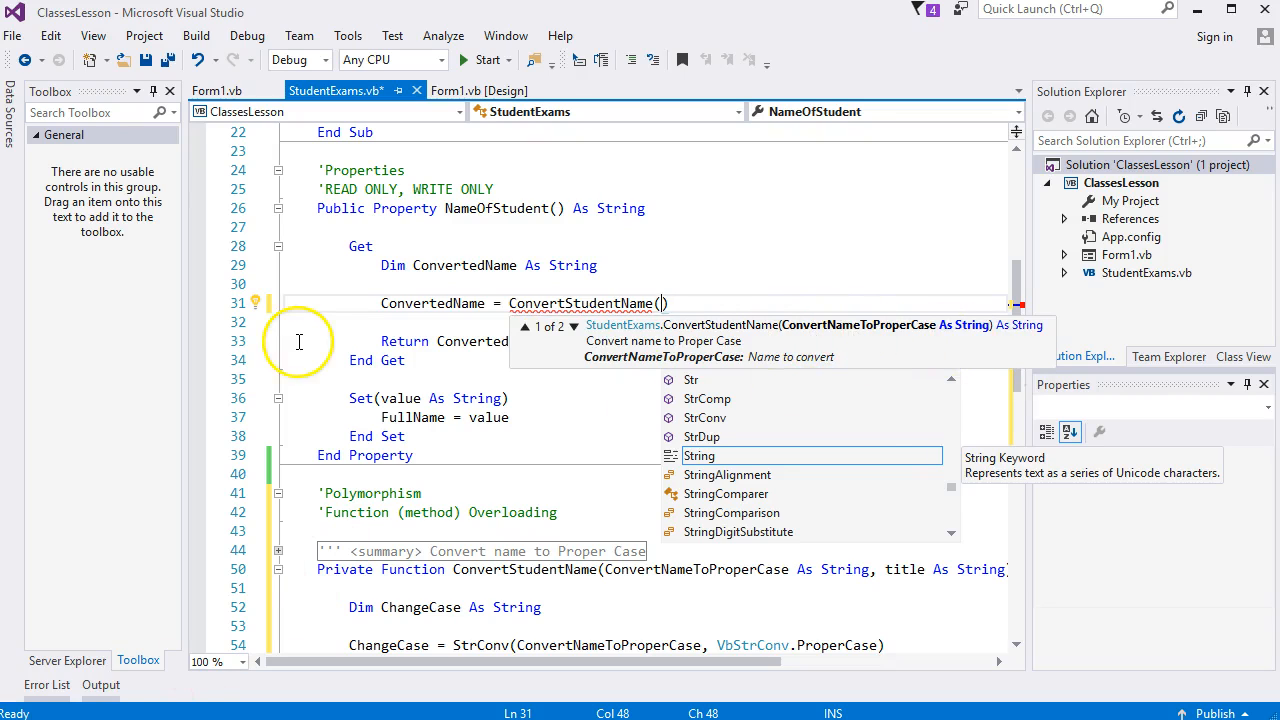
mouse_move(240, 90)
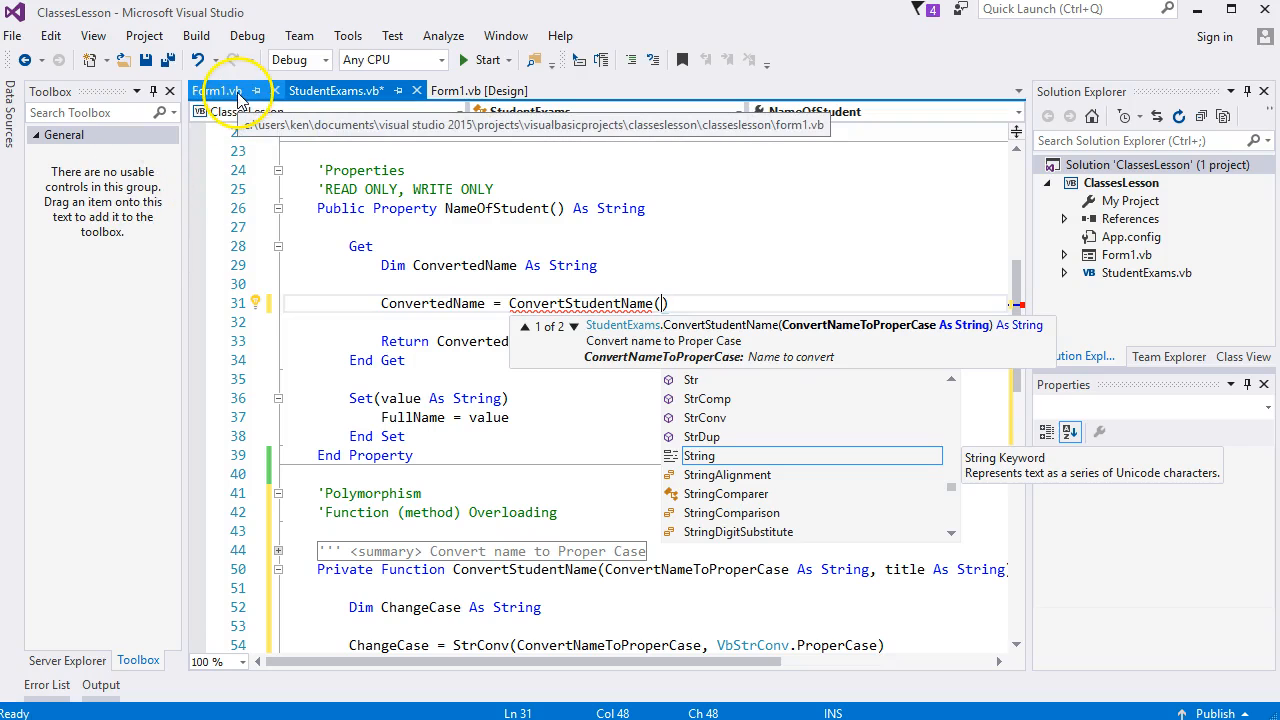
- In Form1.vb, make the button click handler call MessageBox.Show with sName
click(214, 90)
text(MessageBox.Show)
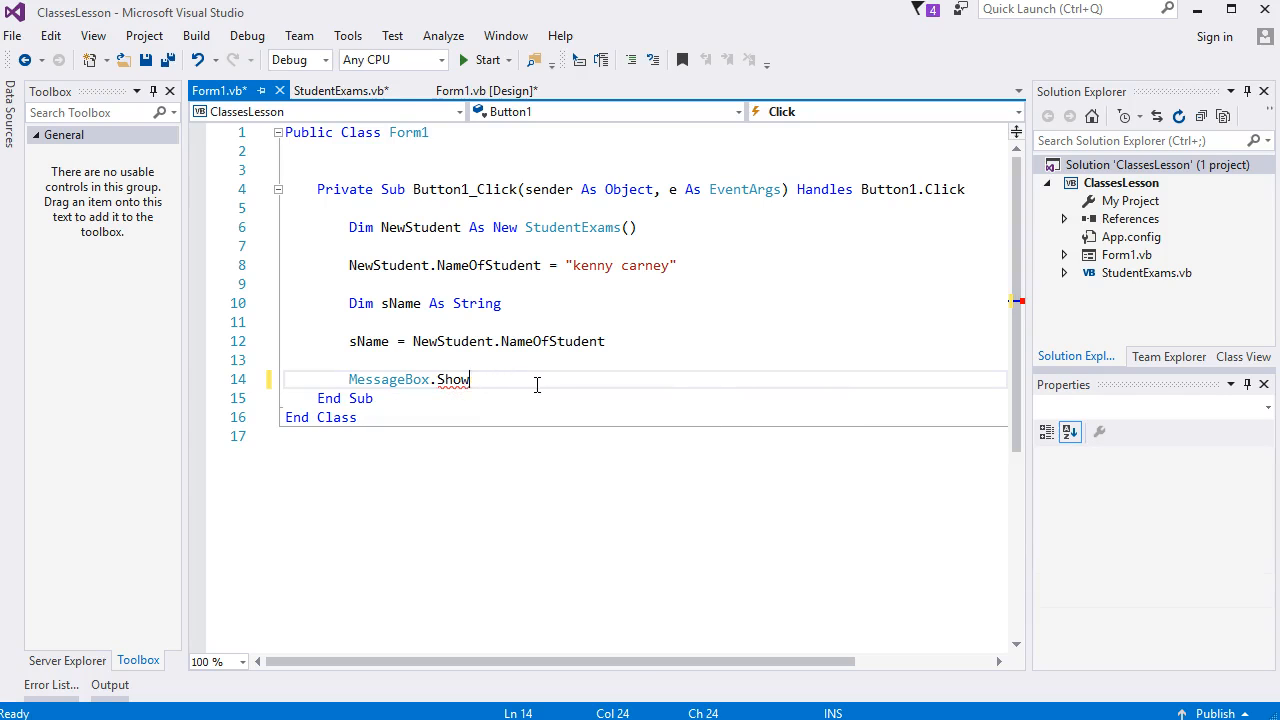
text(()
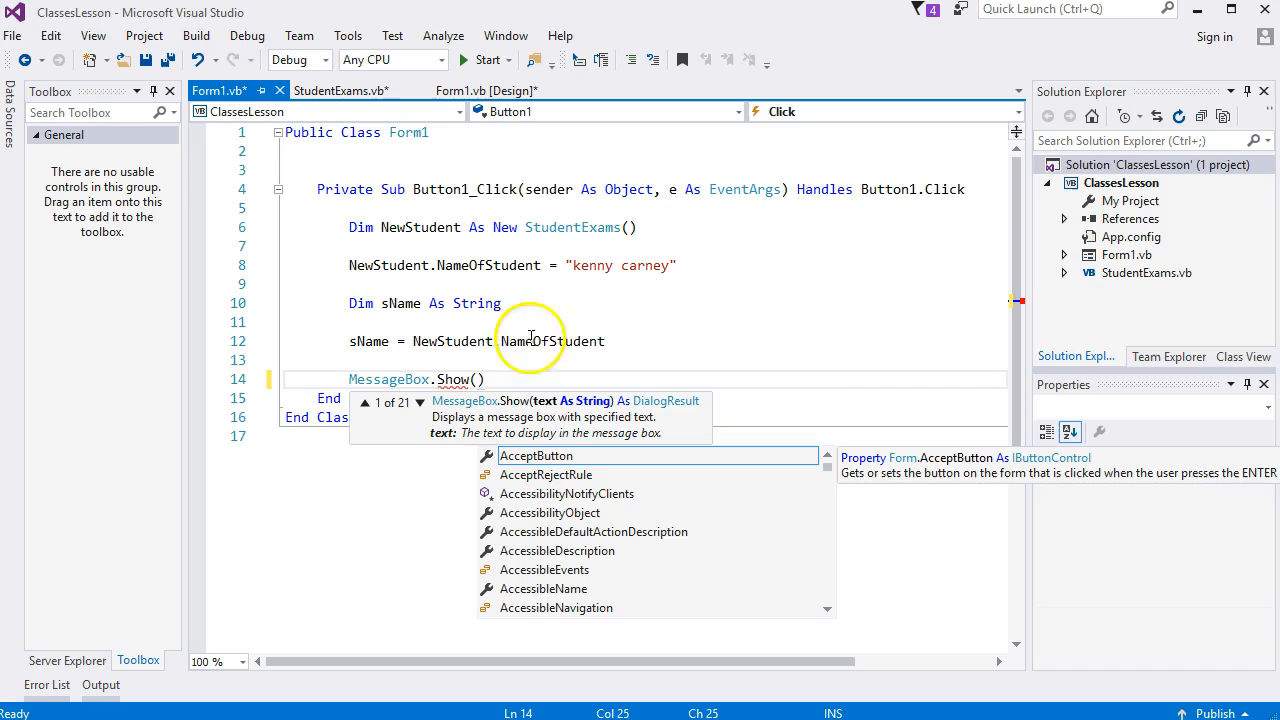
mouse_move(480, 380)
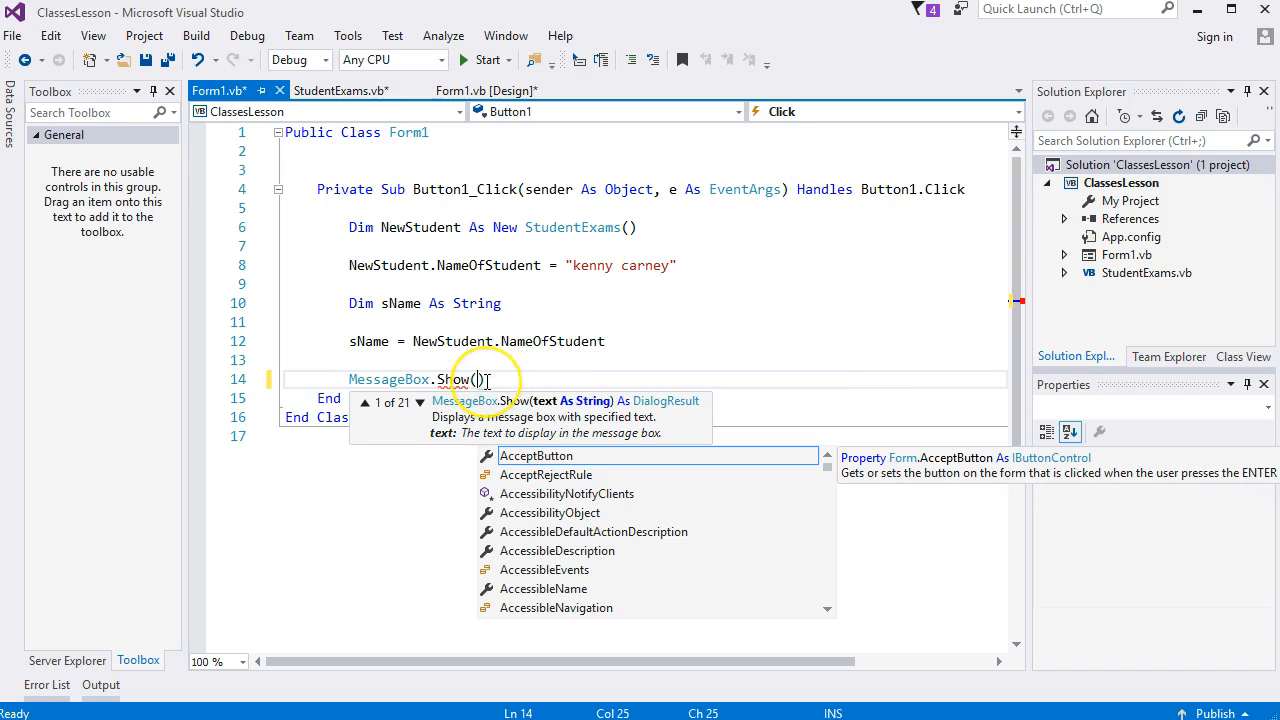
text(sNa)
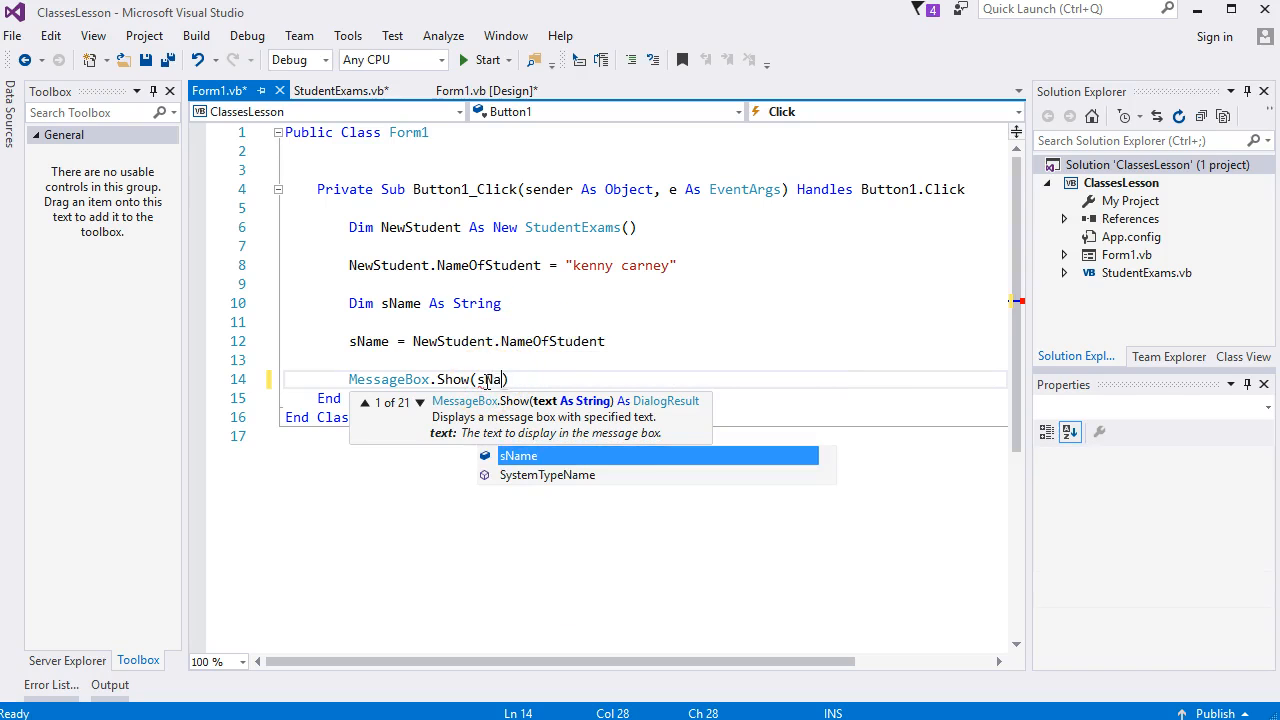
click(336, 90)
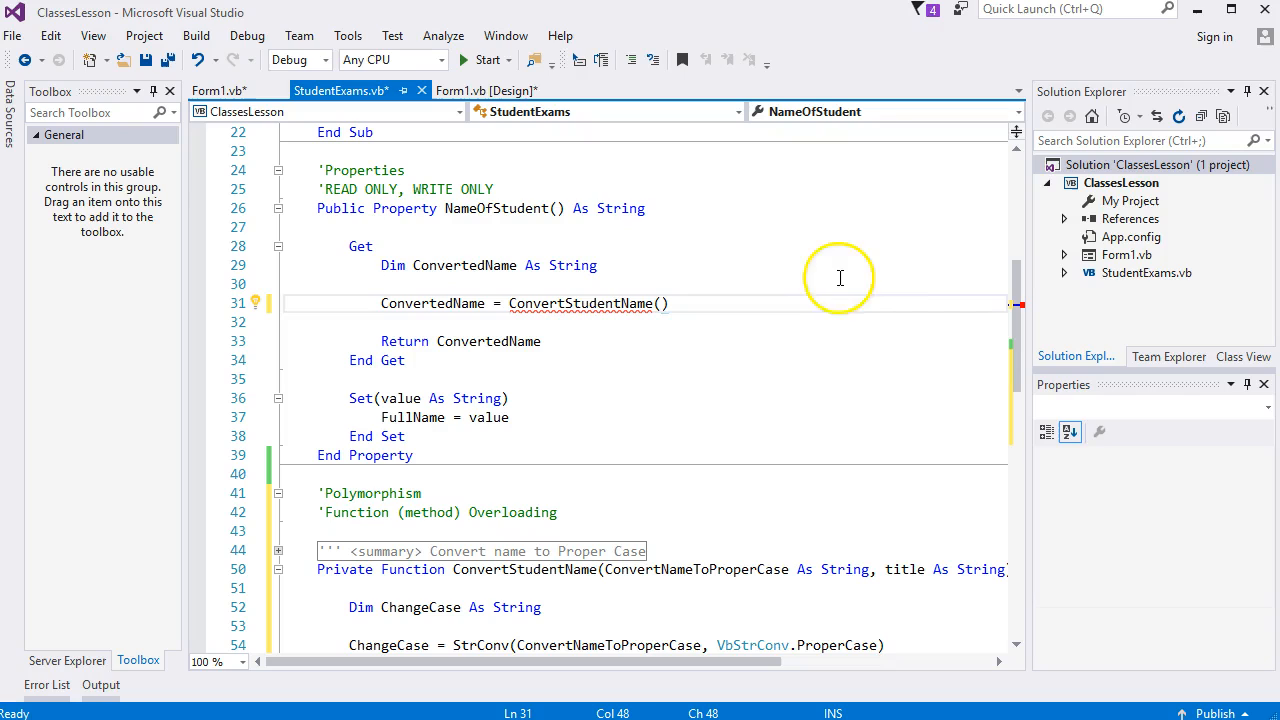
mouse_move(896, 268)
text(FullName,)
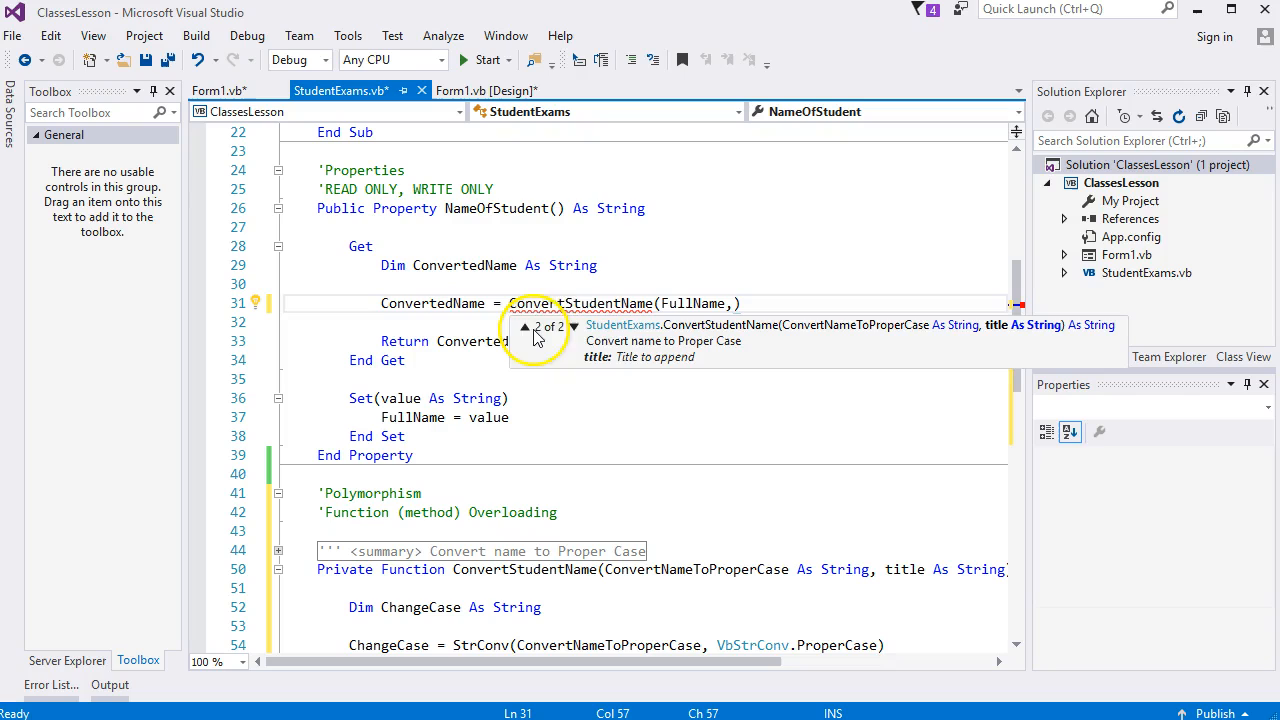
mouse_move(996, 334)
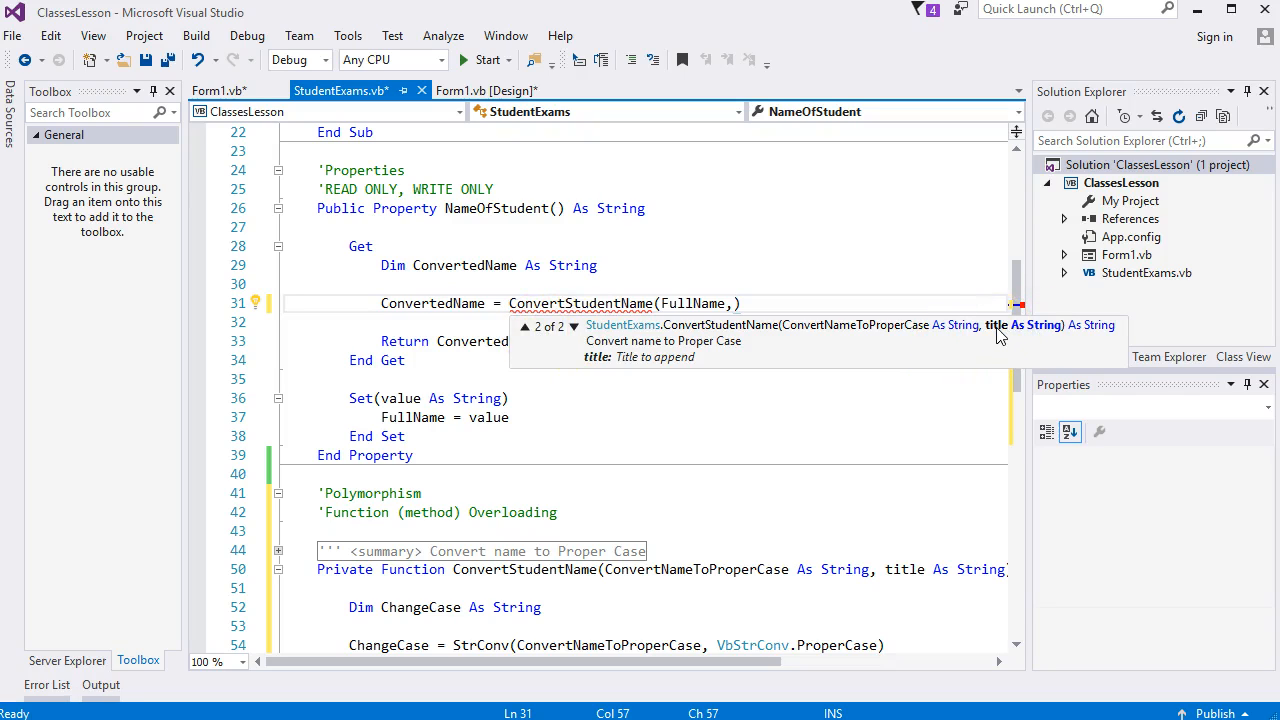
- Make NameOfStudent call ConvertStudentName(FullName, "Sir") and save
text("Sir")
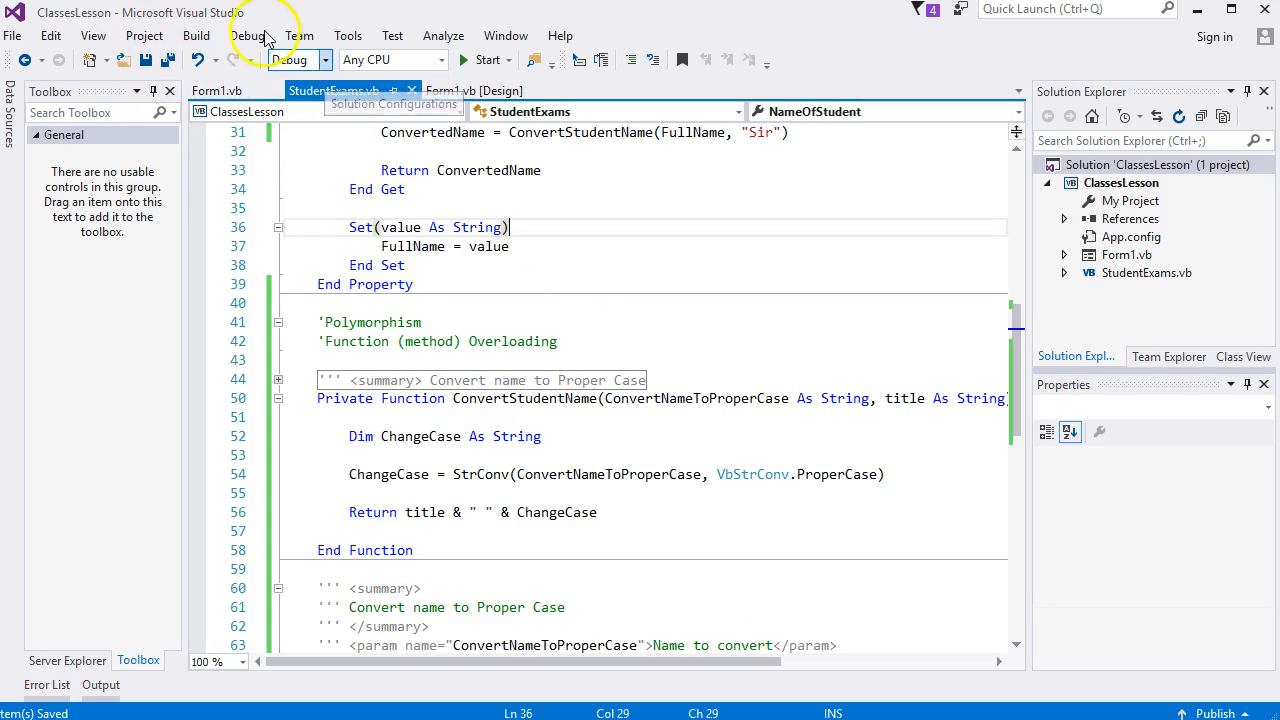
click(248, 36)
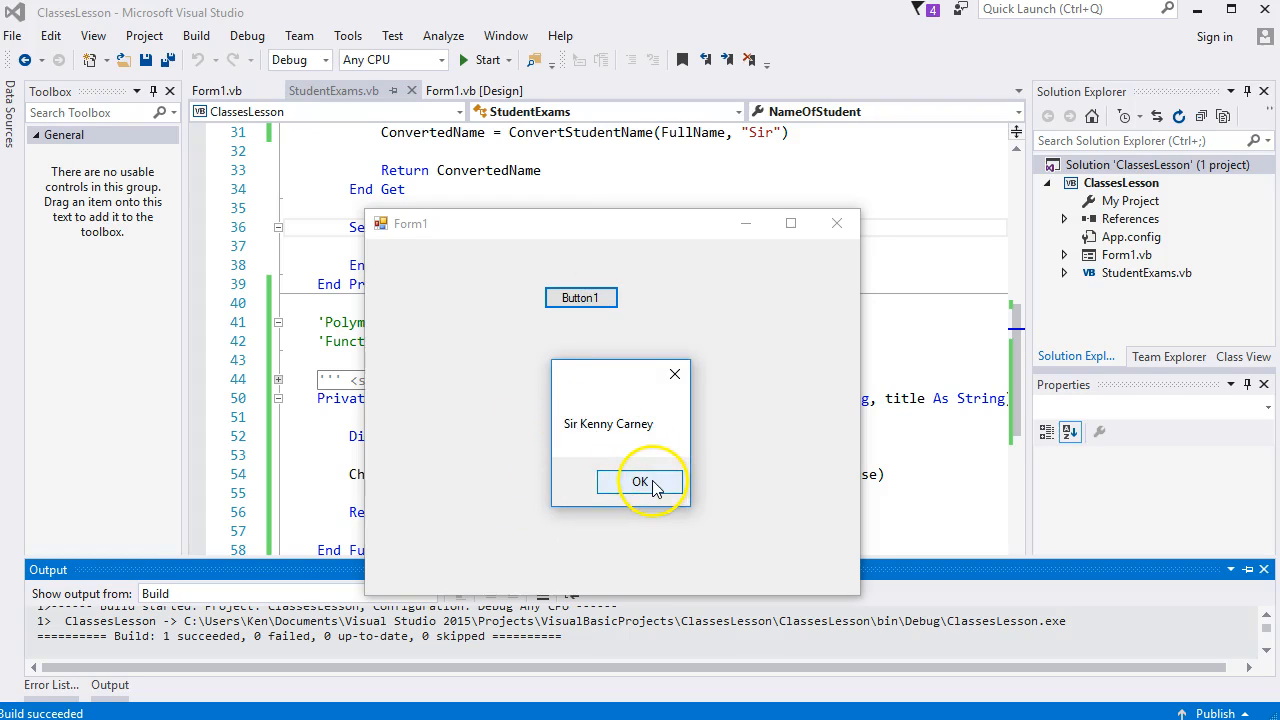
click(642, 482)
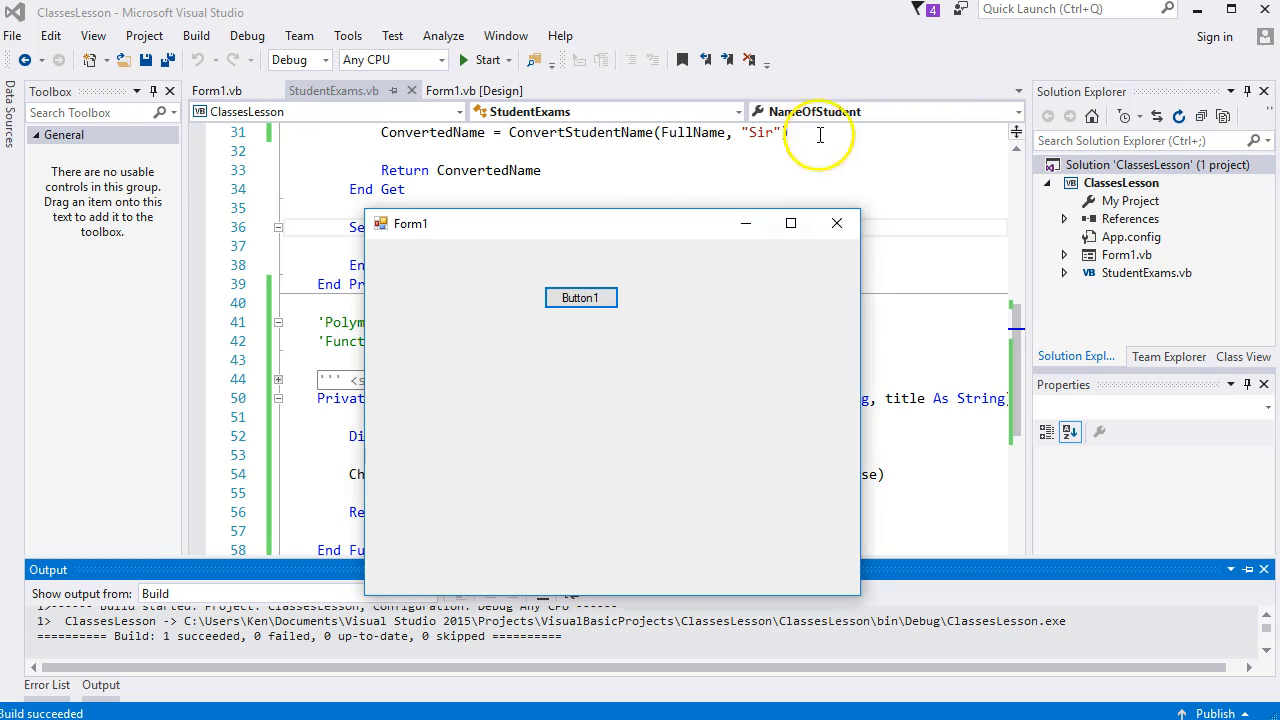
click(836, 222)
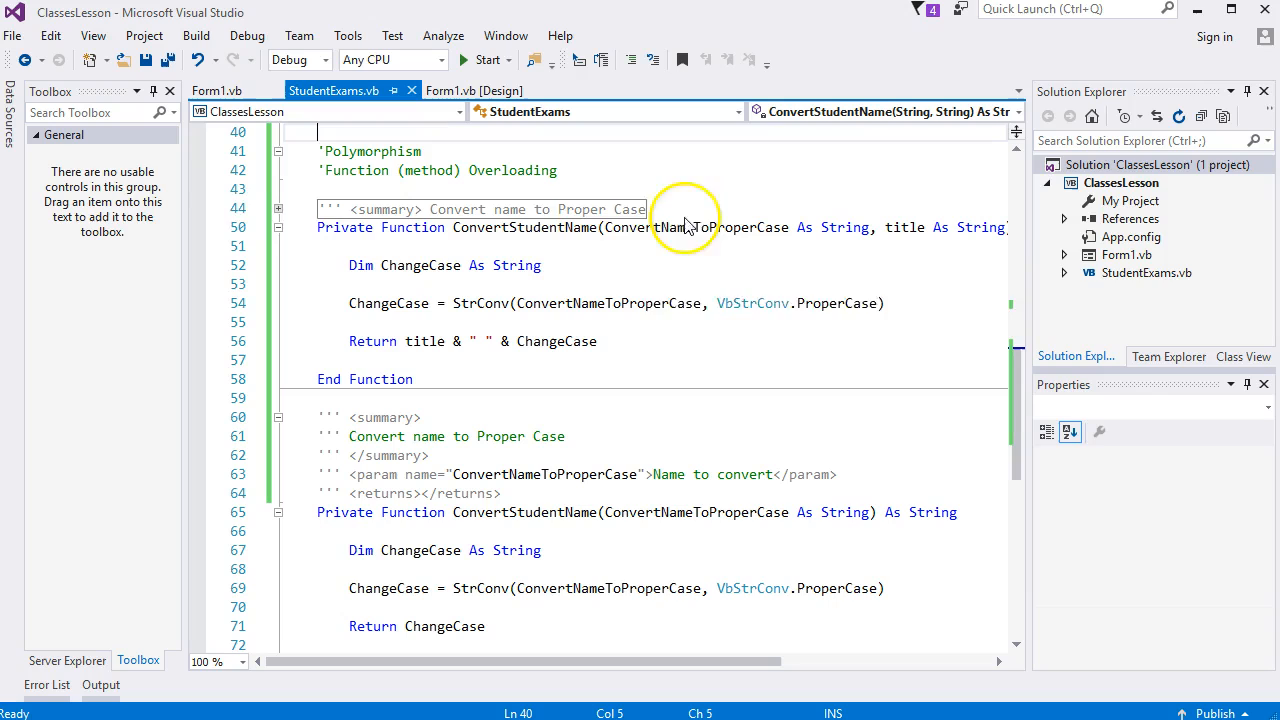
mouse_move(540, 228)
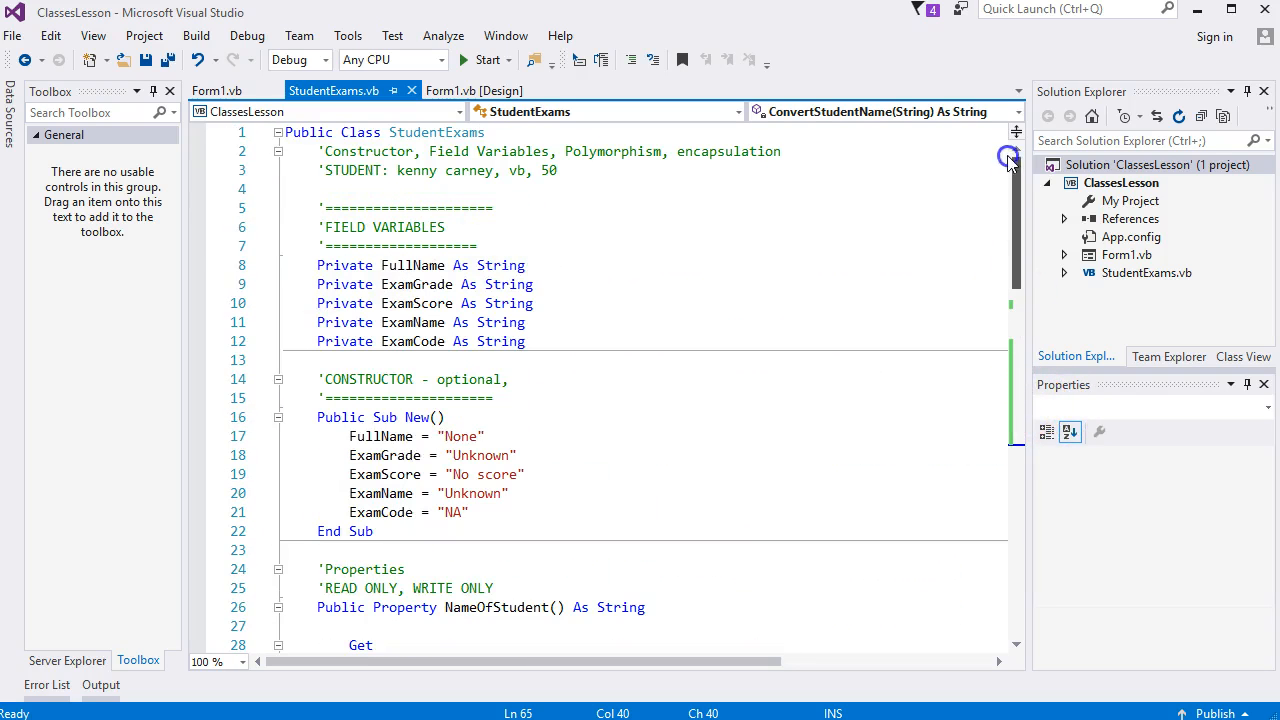
double_click(612, 152)
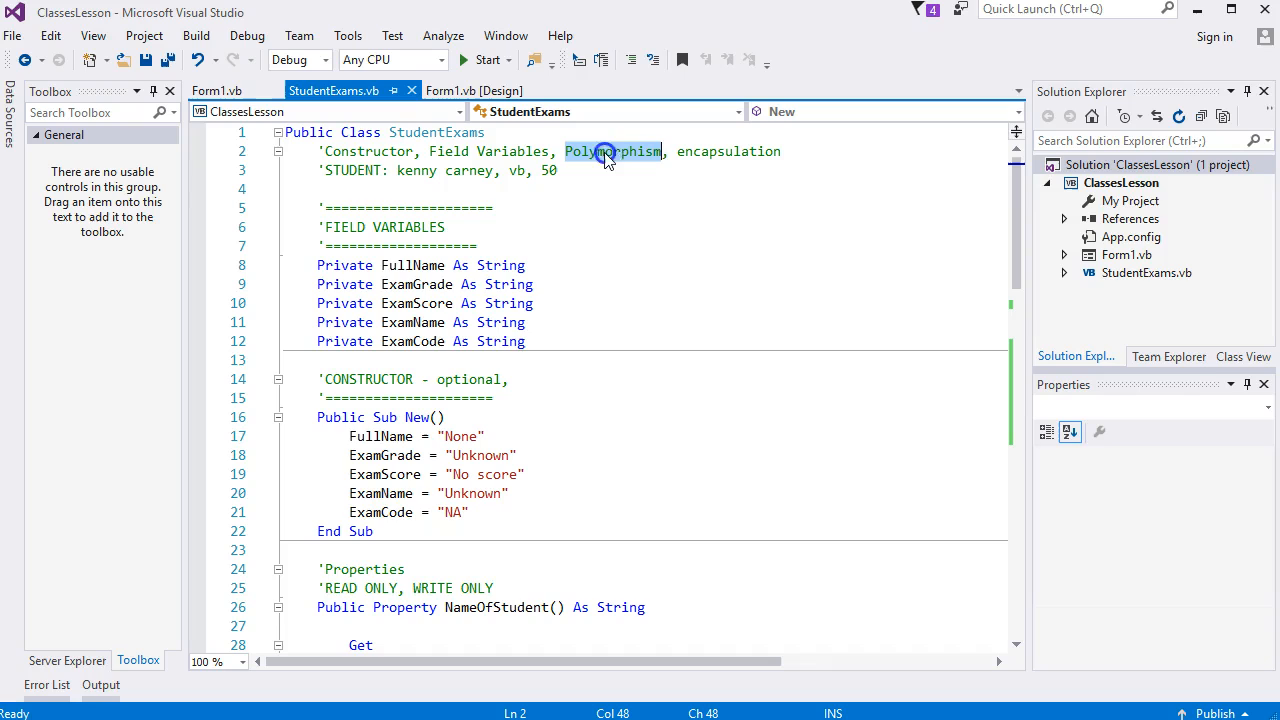
mouse_move(706, 308)
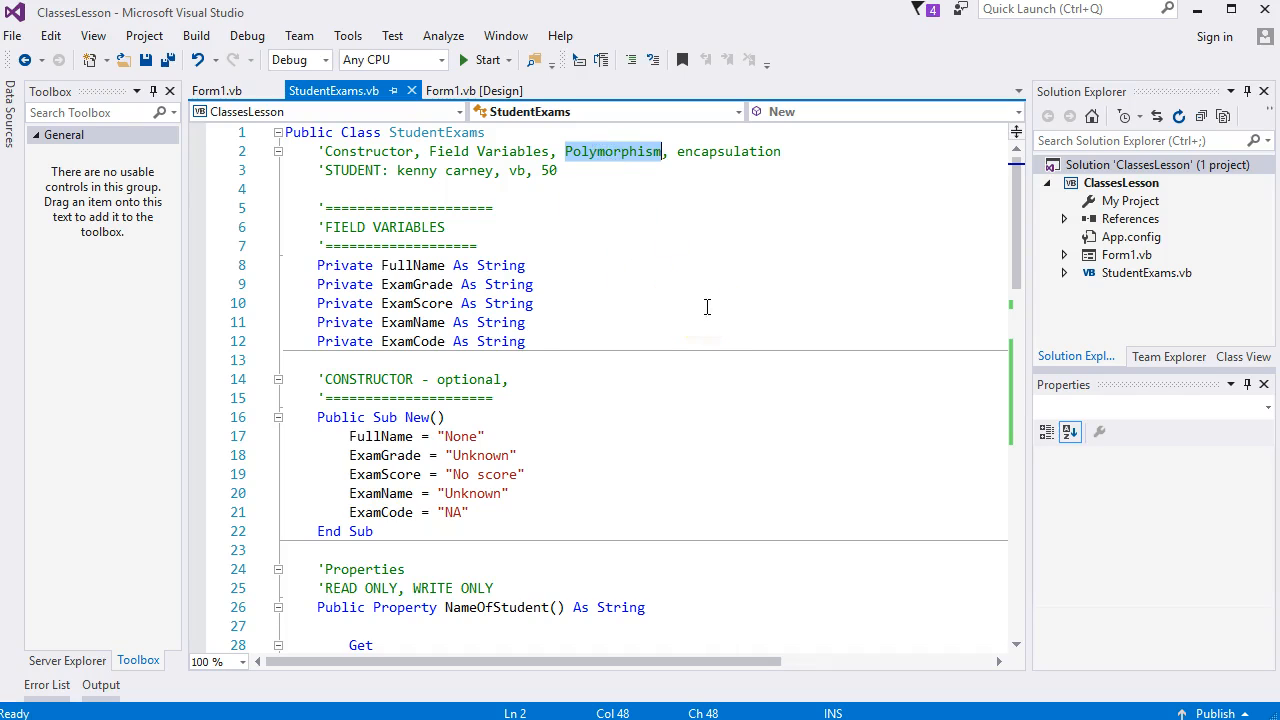